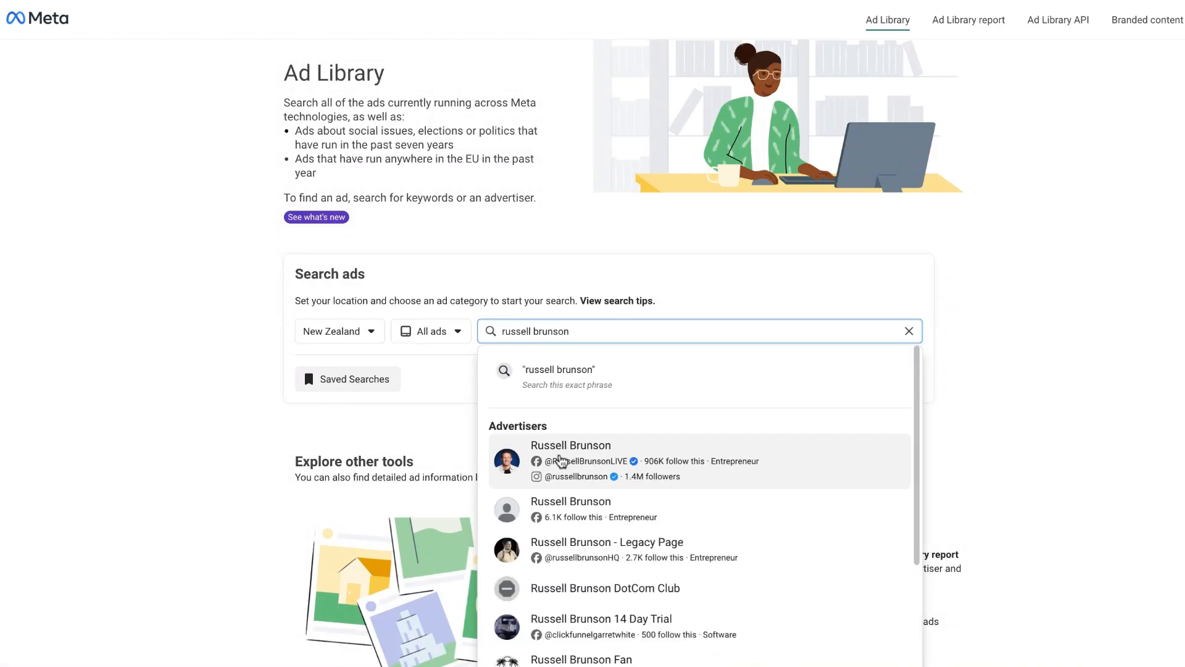
Load the verified Russell Brunson advertiser's New Zealand ads from the search suggestions.
{"action": "left_click", "coordinate": [570, 461]}
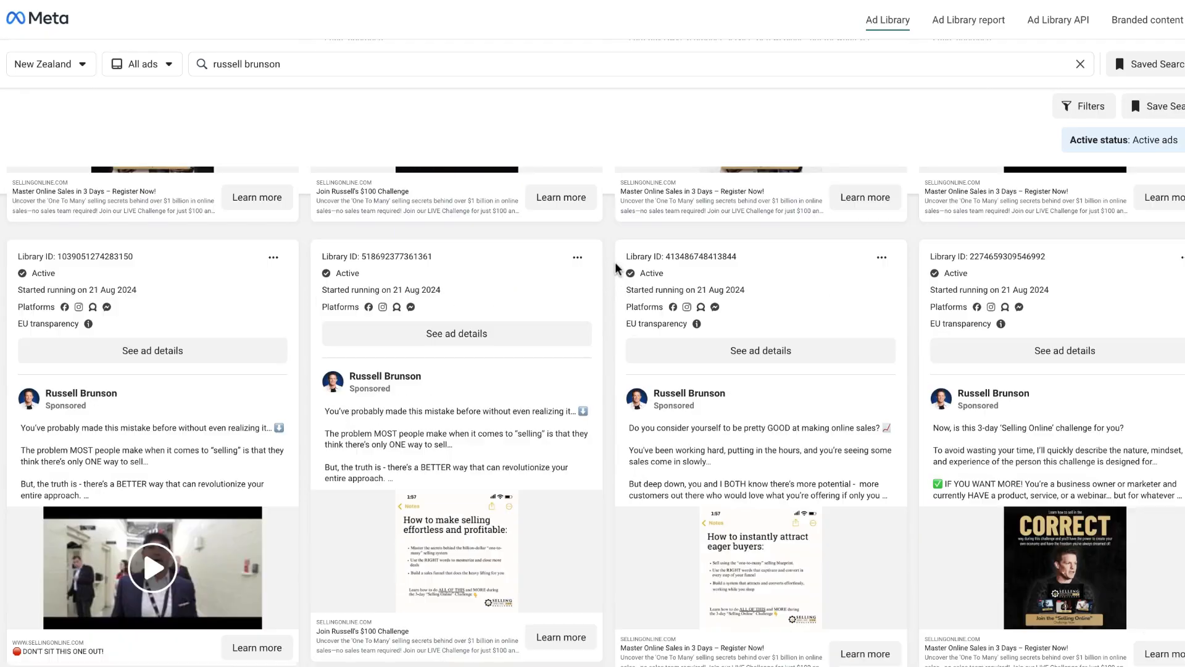
{"action": "left_click", "coordinate": [578, 296]}
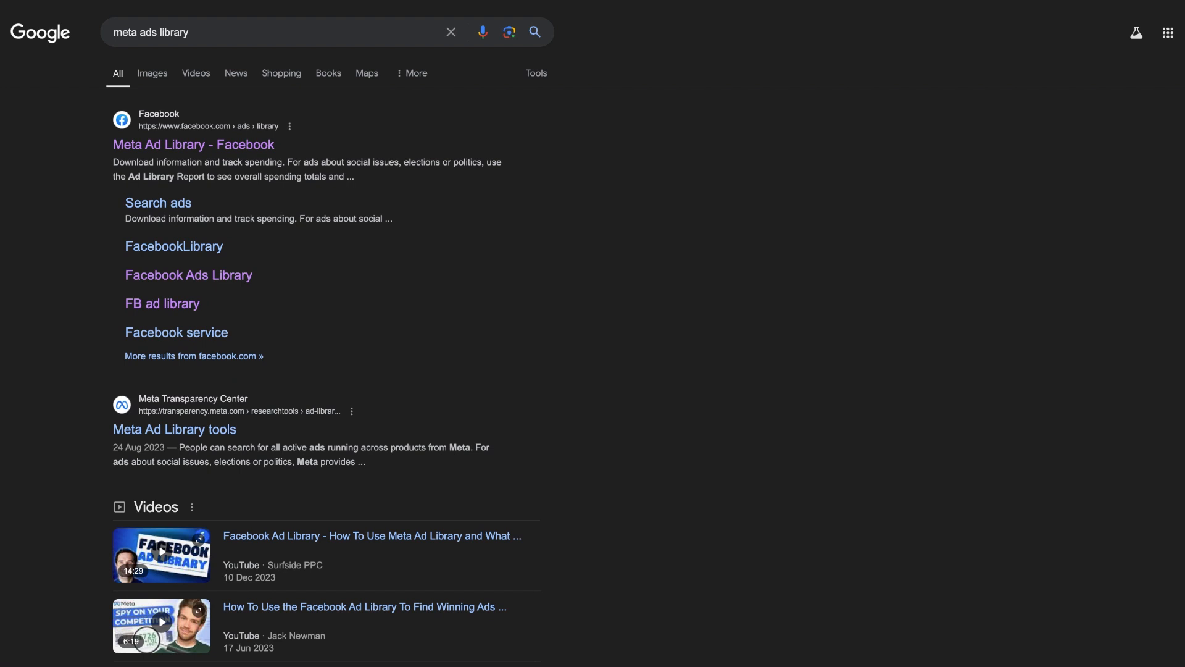
{"action": "mouse_move", "coordinate": [348, 158]}
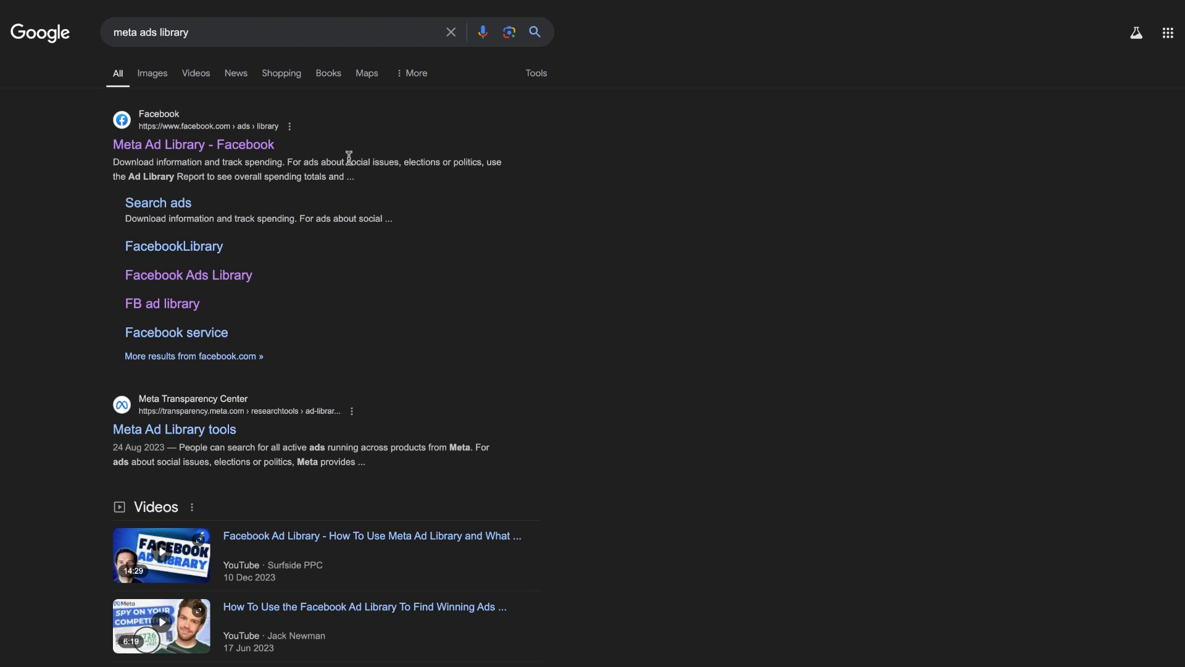
{"action": "mouse_move", "coordinate": [203, 146]}
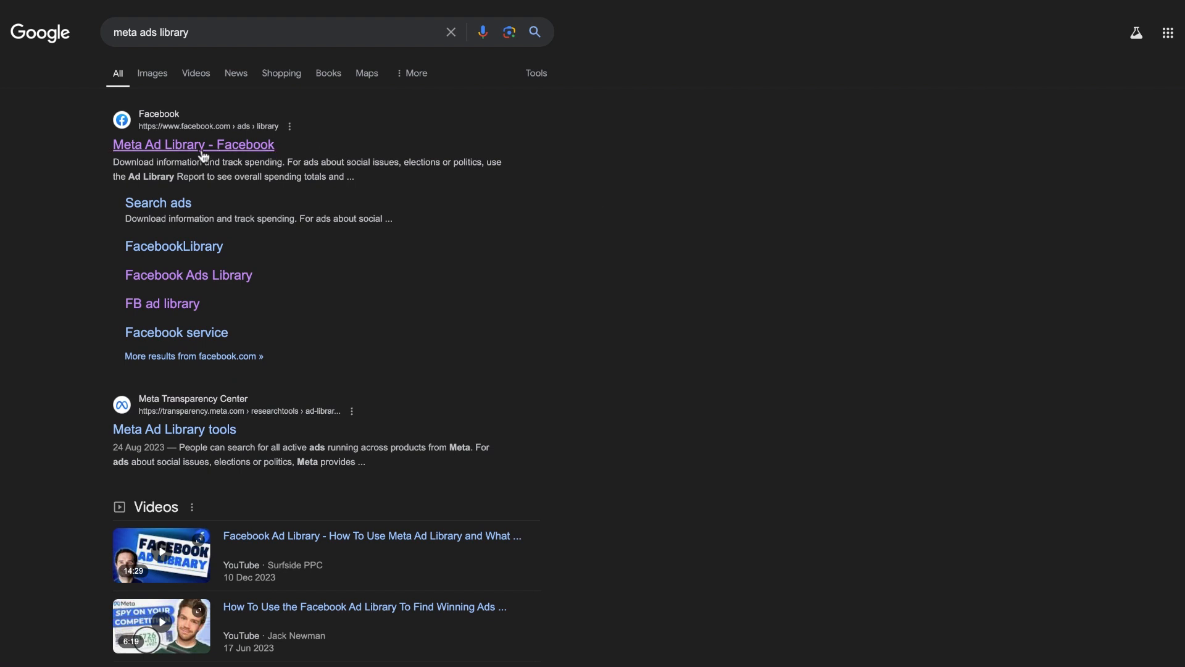
Go to the Meta Ad Library home page via the 'Meta Ad Library - Facebook' result.
{"action": "left_click", "coordinate": [193, 145]}
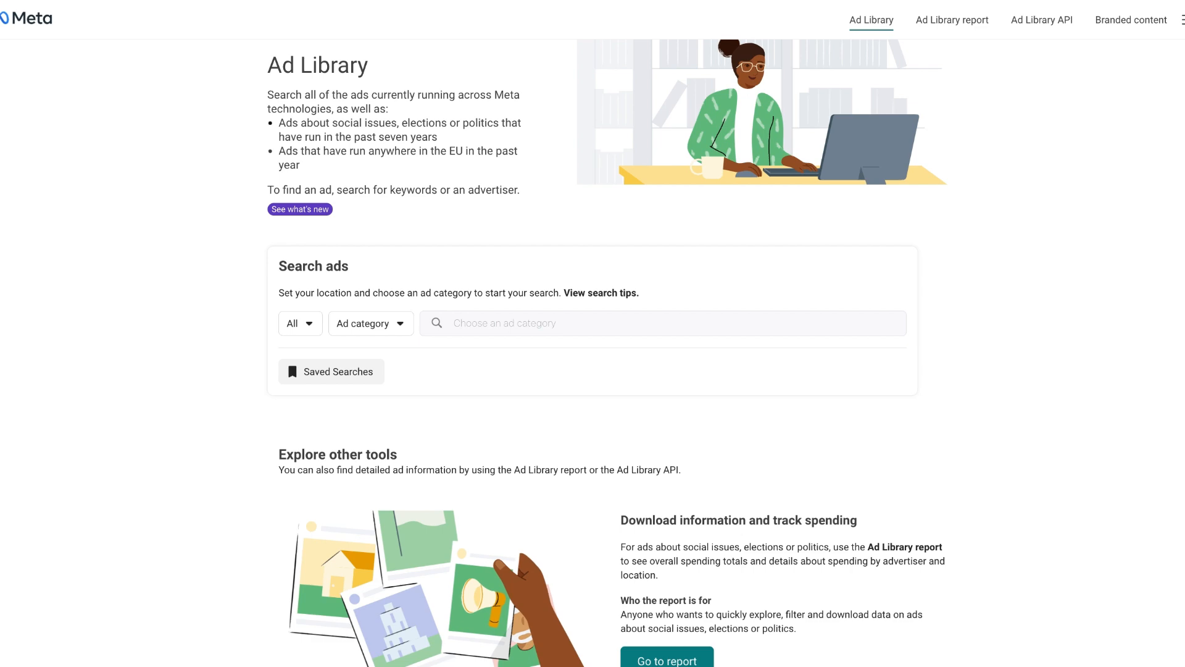
{"action": "mouse_move", "coordinate": [500, 405]}
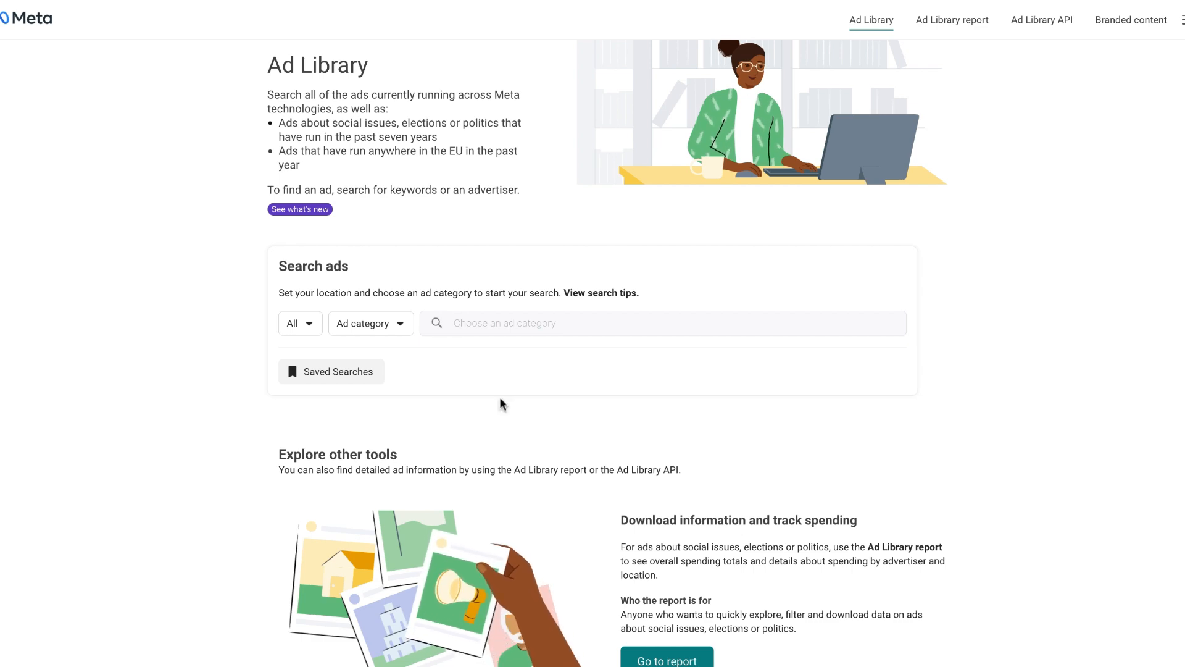
Choose New Zealand as the ad search country by searching 'new zealand' in the country list.
{"action": "scroll", "scroll_direction": "down", "scroll_amount": 3}
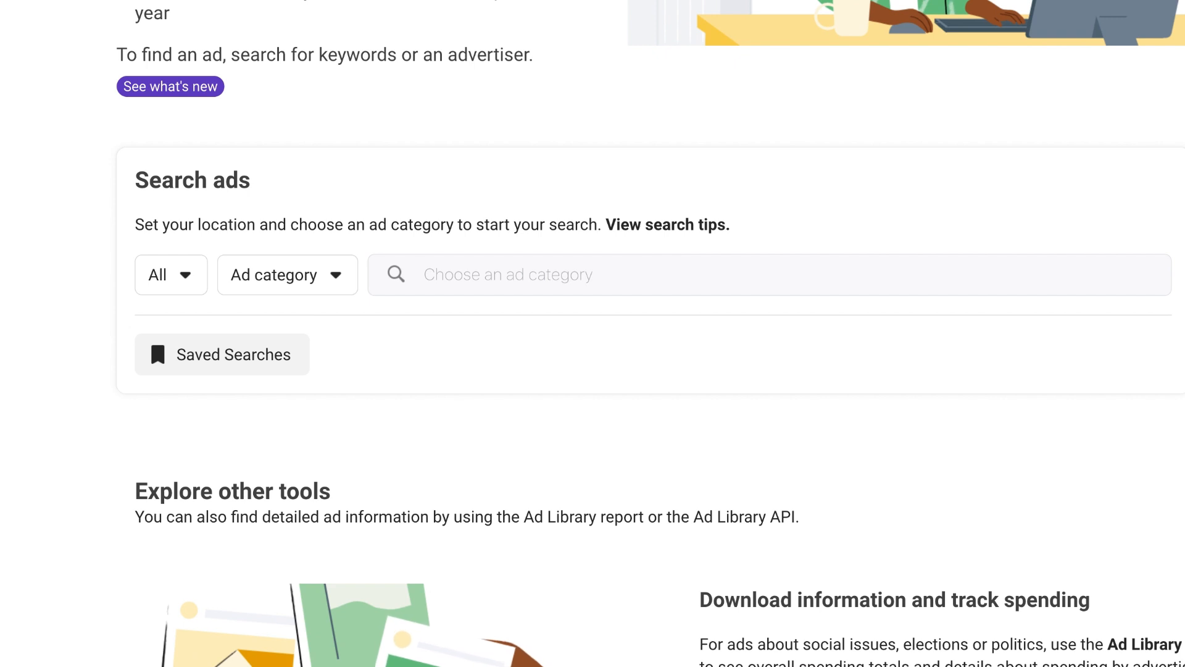
{"action": "mouse_move", "coordinate": [174, 290]}
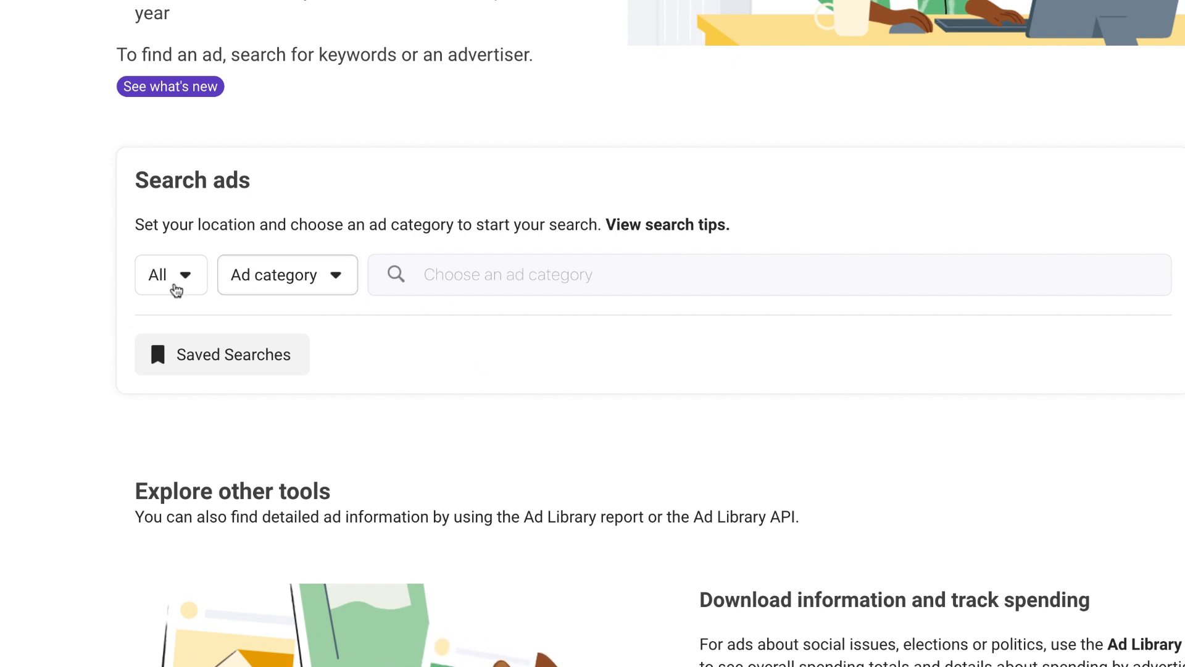
{"action": "mouse_move", "coordinate": [177, 284]}
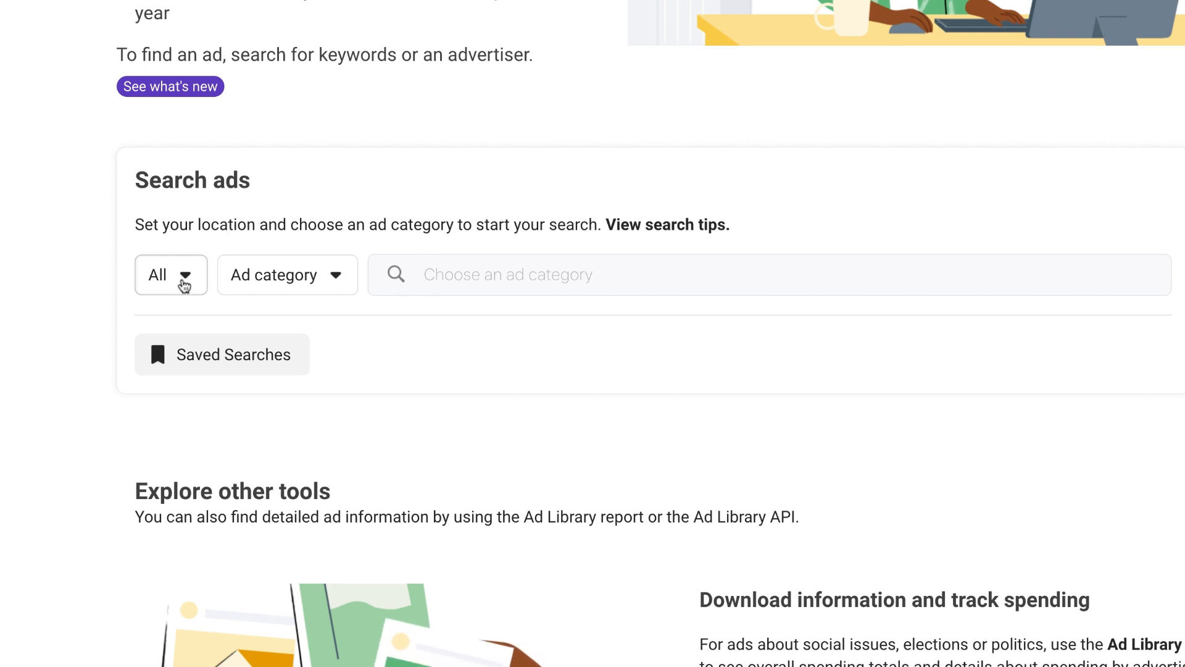
{"action": "scroll", "scroll_direction": "up", "scroll_amount": 3}
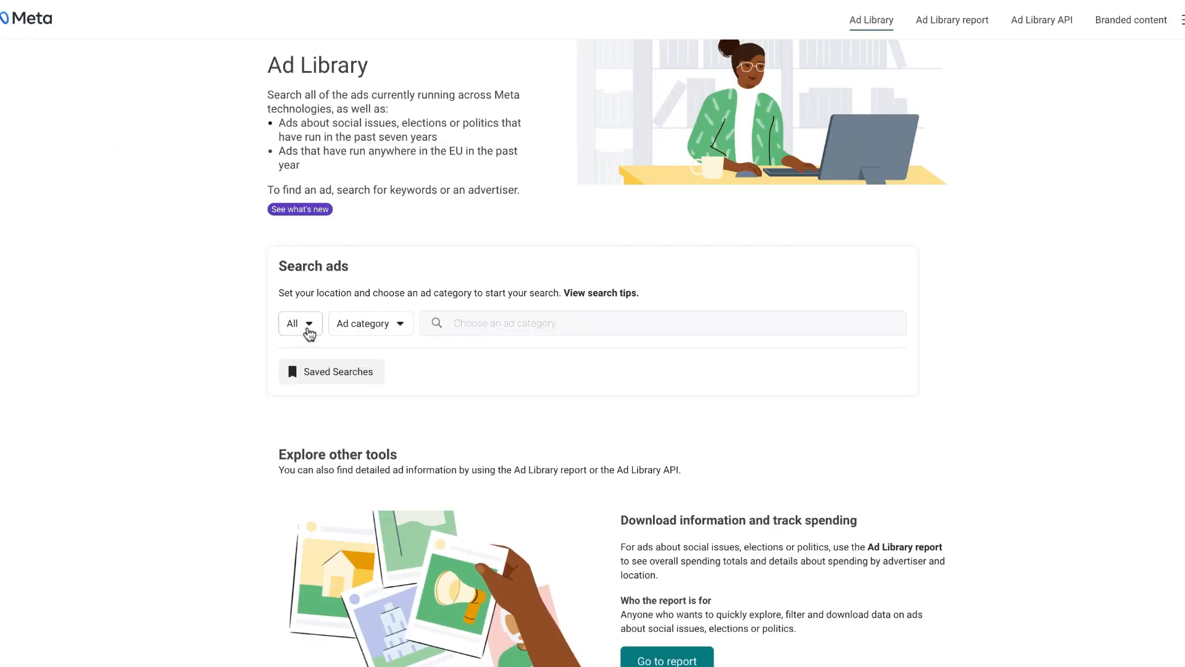
{"action": "left_click", "coordinate": [299, 323]}
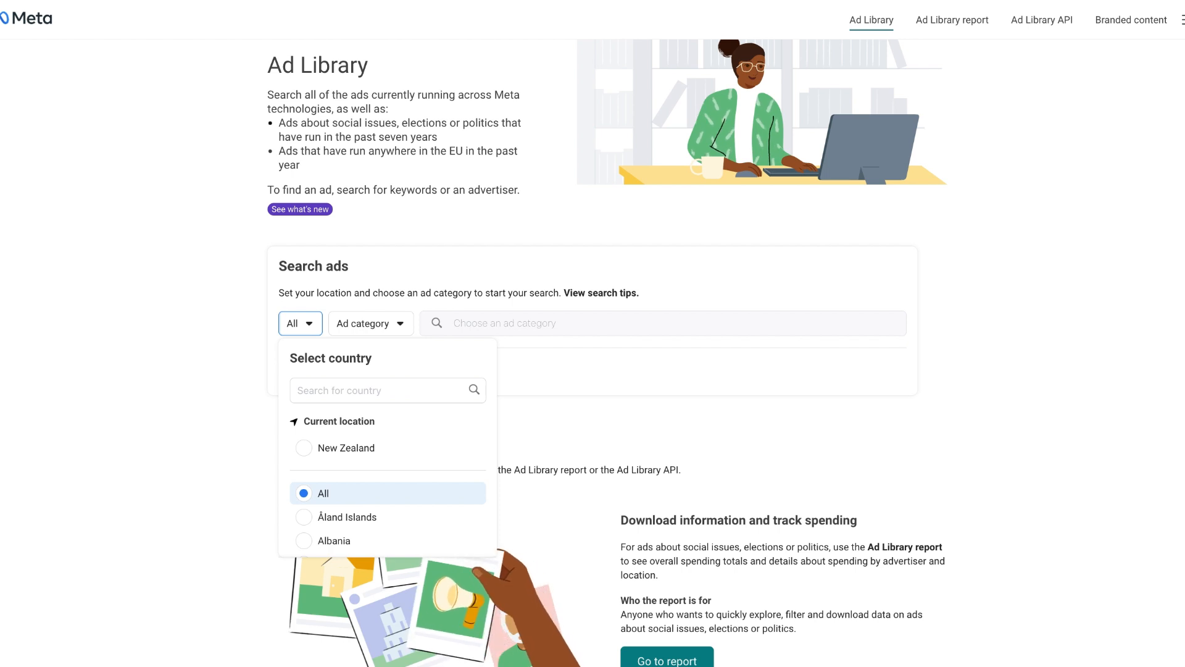
{"action": "mouse_move", "coordinate": [305, 456]}
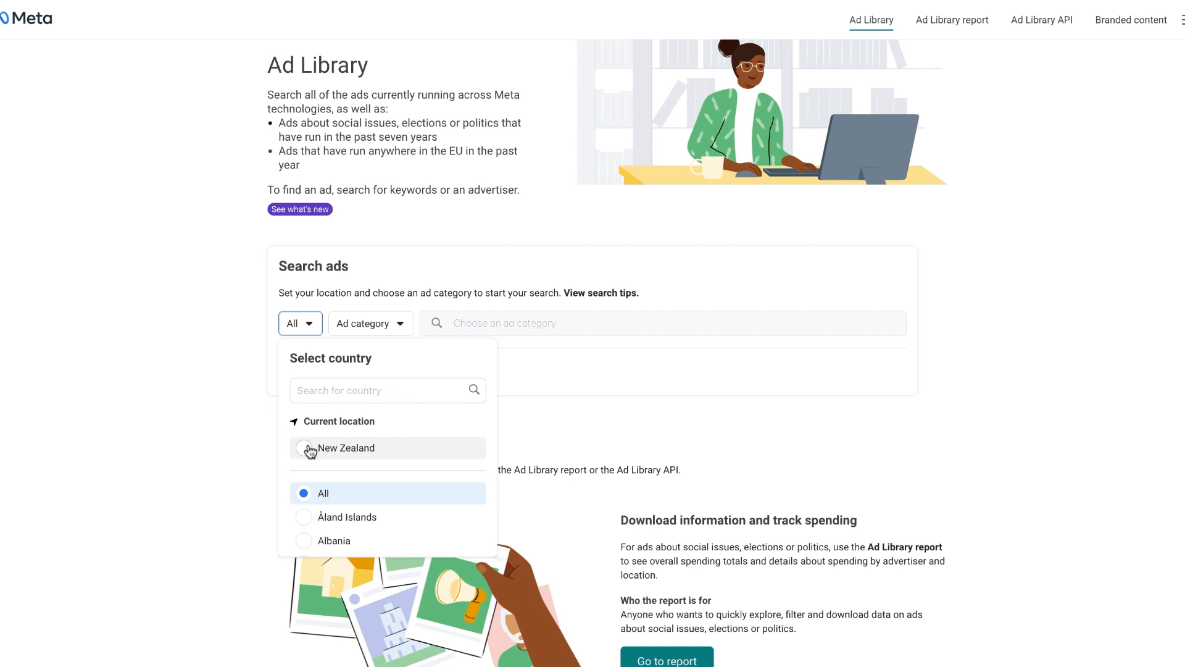
{"action": "type", "text": "n"}
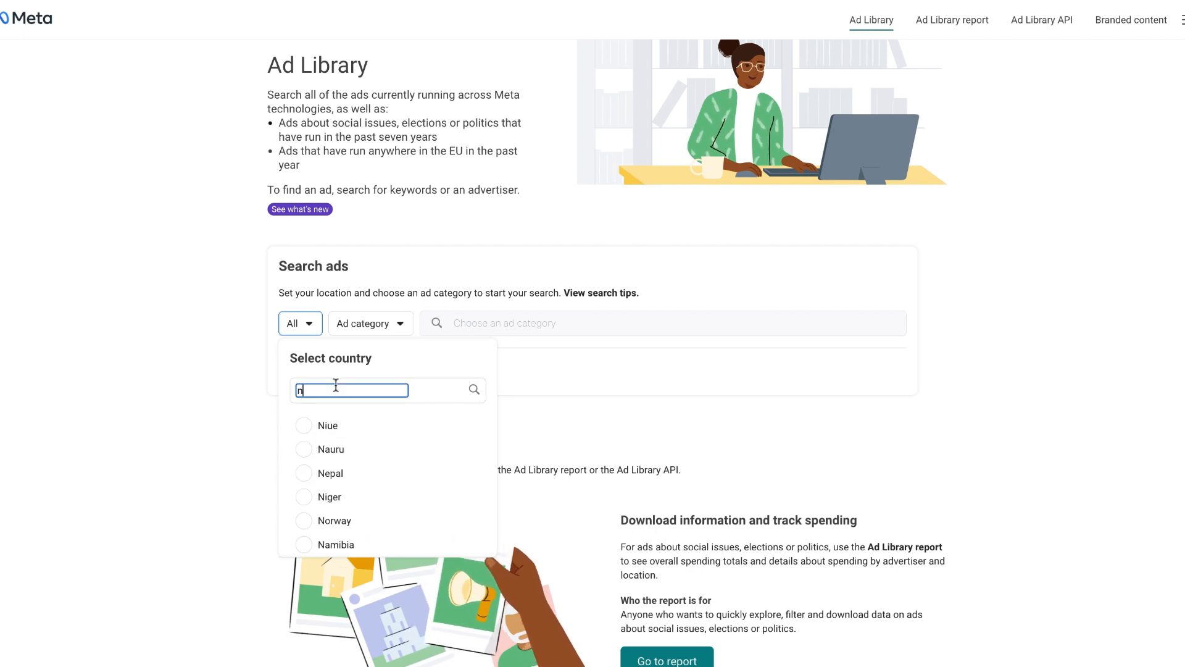
{"action": "type", "text": "ew zea"}
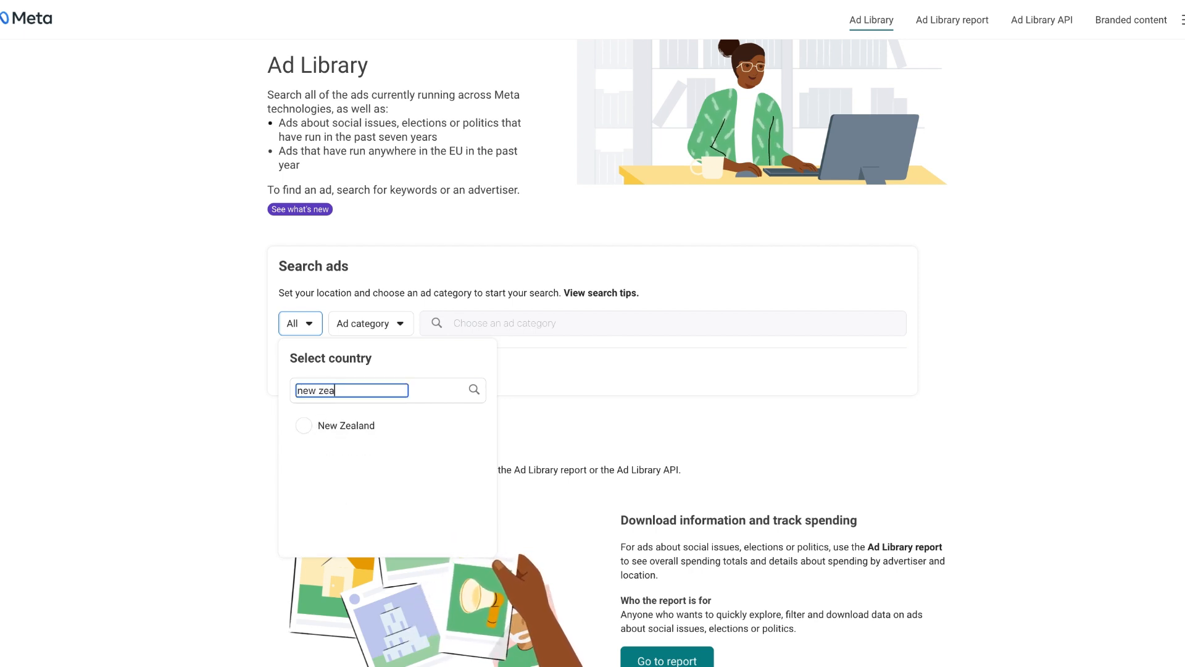
{"action": "type", "text": "land"}
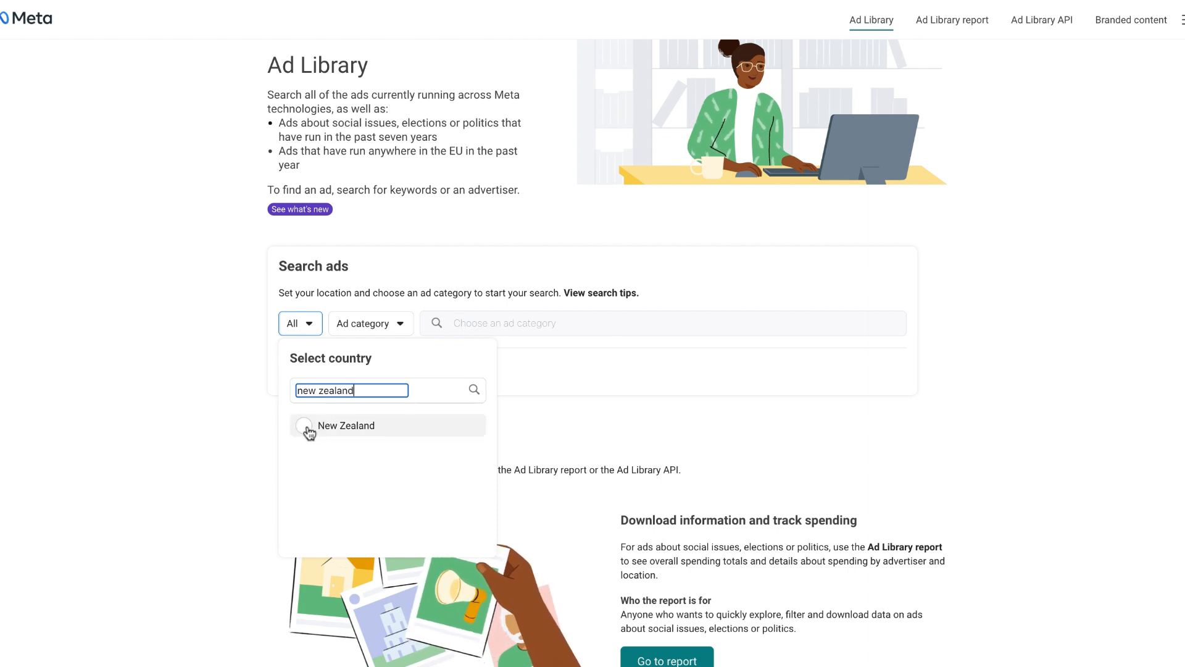
{"action": "left_click", "coordinate": [346, 424]}
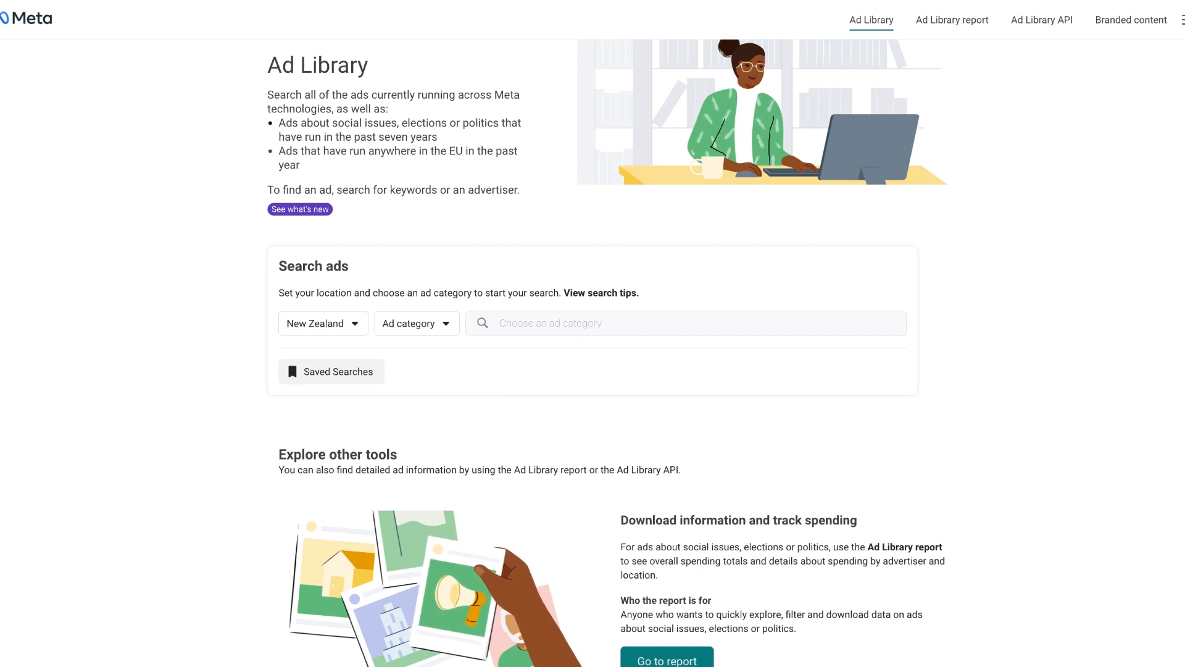
{"action": "mouse_move", "coordinate": [442, 339]}
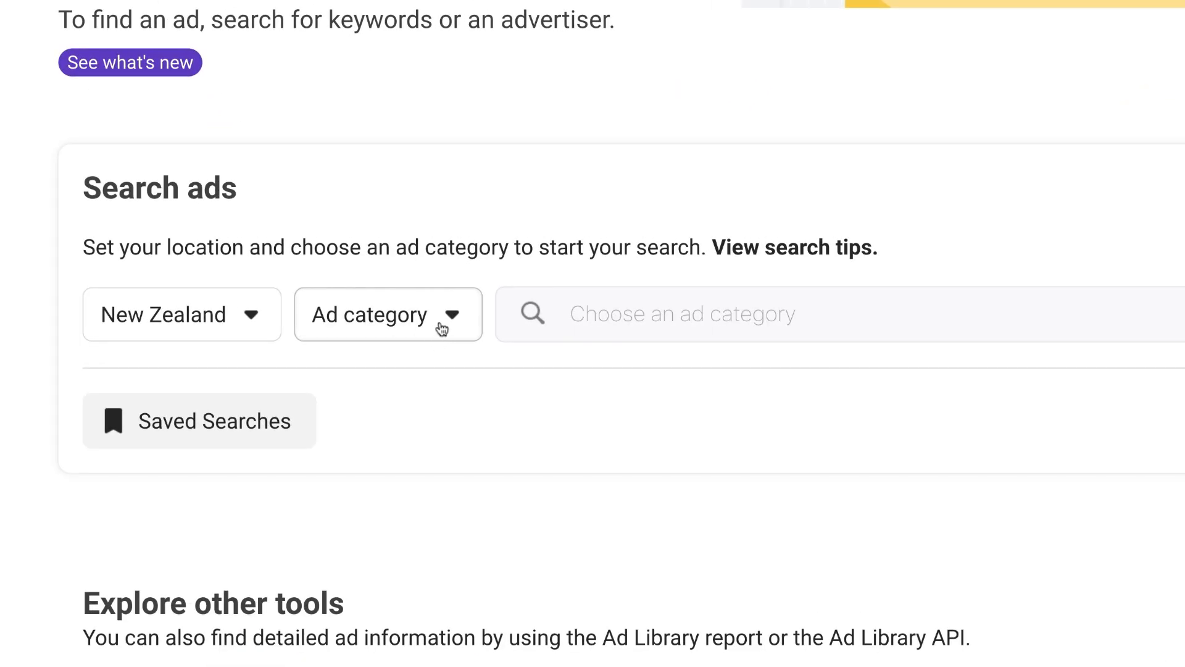
Set the ad category to All ads and focus the keyword search field.
{"action": "left_click", "coordinate": [387, 315]}
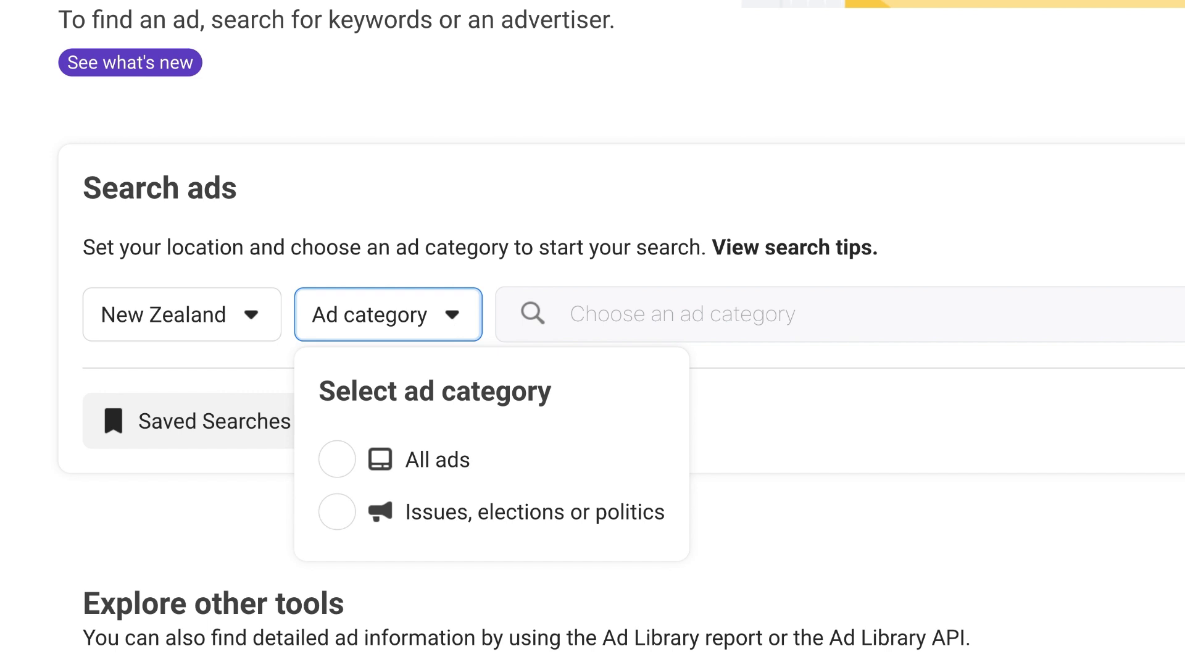
{"action": "mouse_move", "coordinate": [355, 459]}
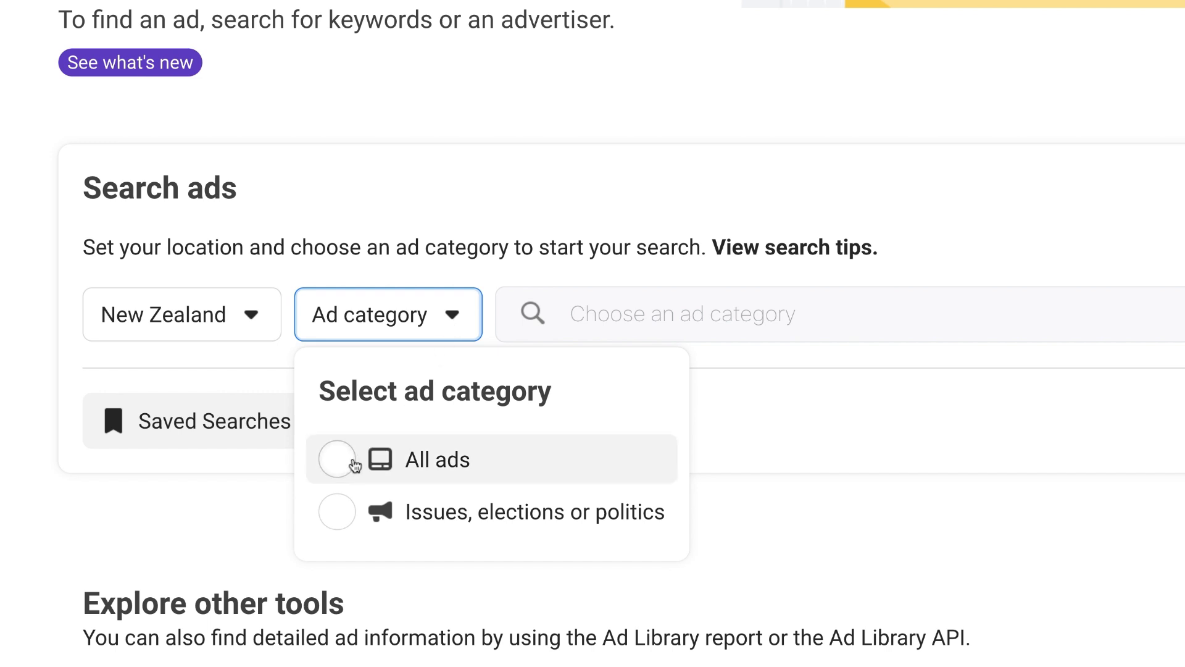
{"action": "mouse_move", "coordinate": [336, 459]}
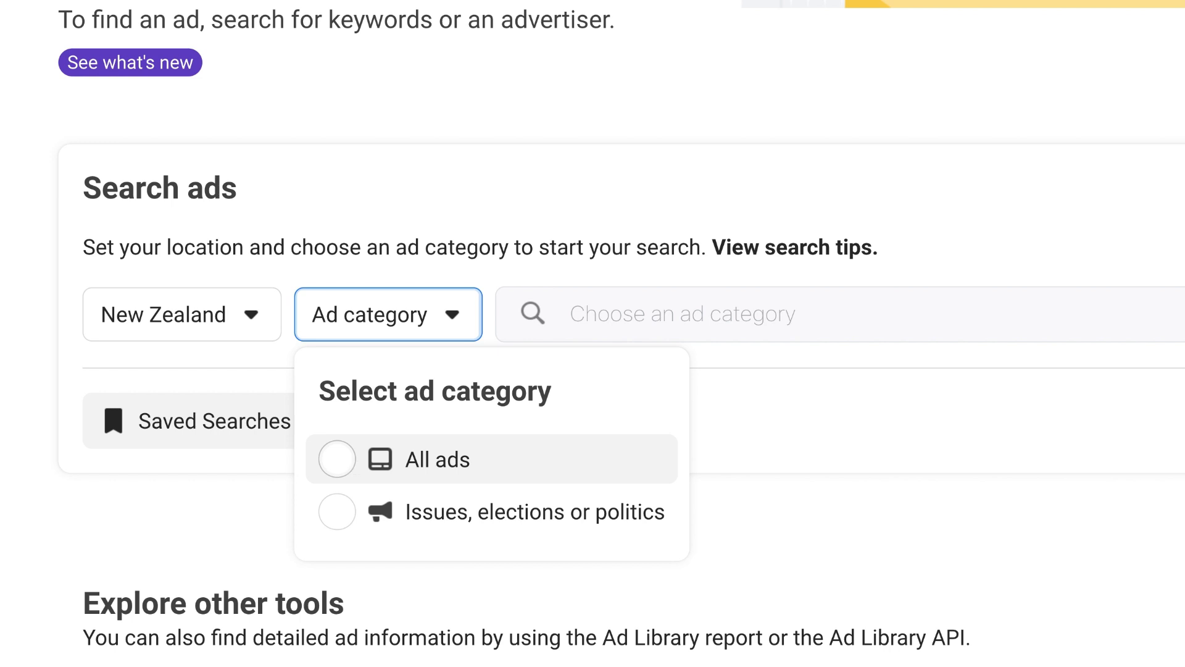
{"action": "left_click", "coordinate": [436, 459]}
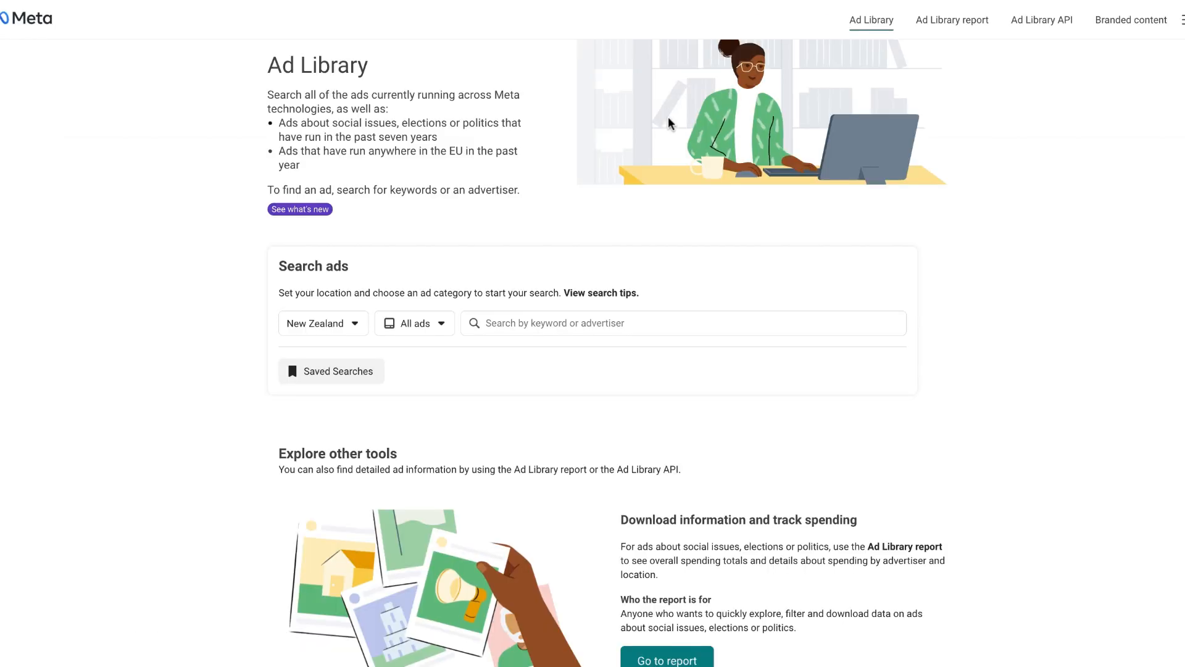
{"action": "left_click", "coordinate": [680, 323]}
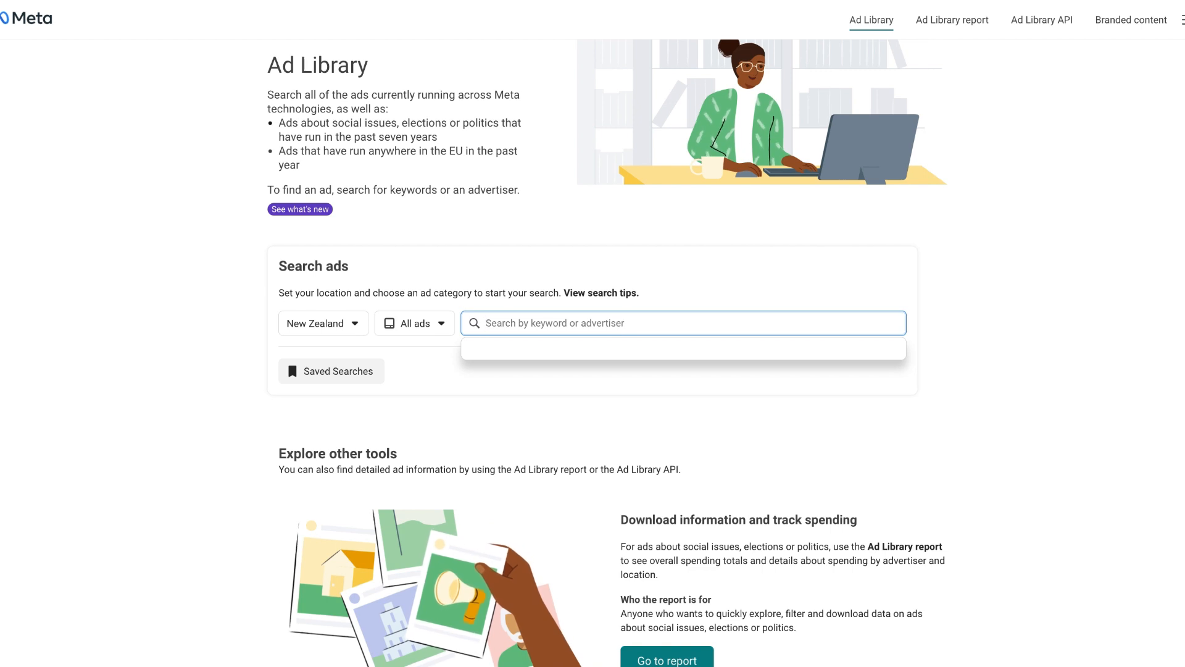
{"action": "mouse_move", "coordinate": [666, 234]}
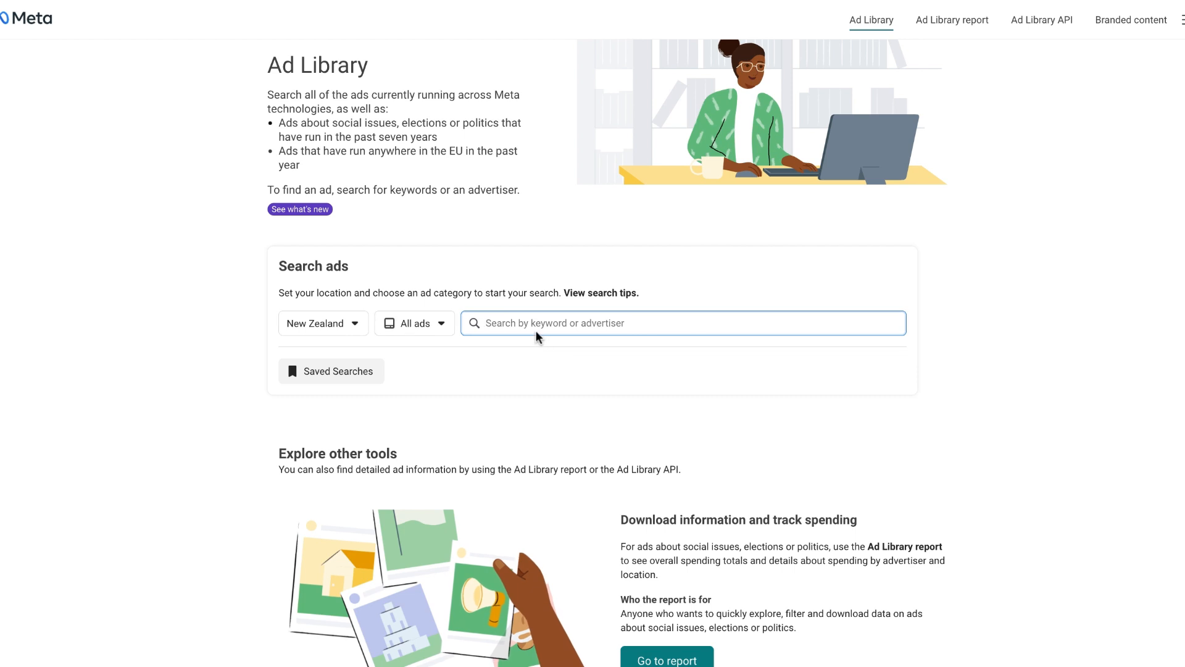
Run a keyword search for 'digital marketing' across New Zealand ads.
{"action": "type", "text": "digital ma"}
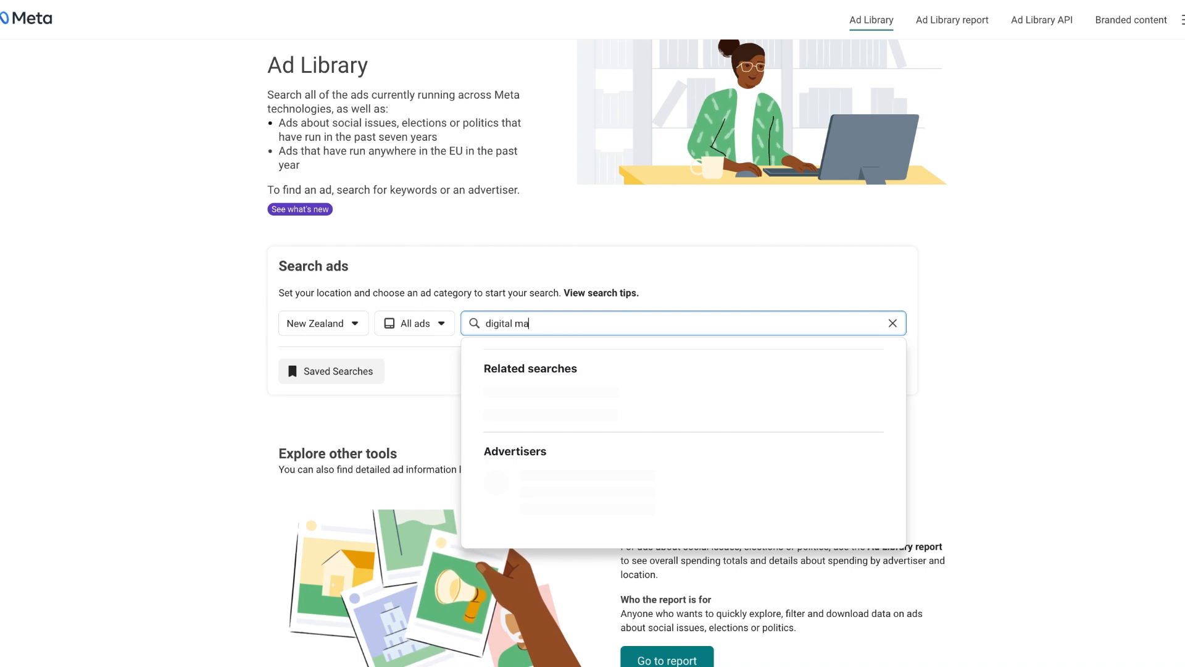
{"action": "type", "text": "rket"}
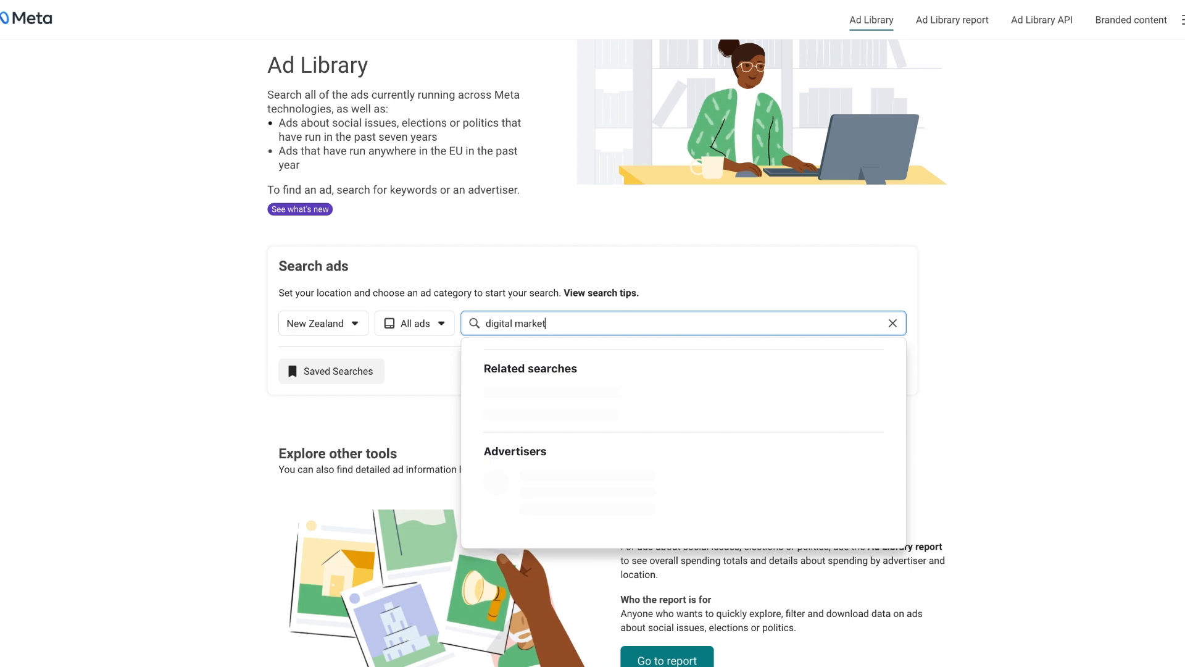
{"action": "type", "text": "ing"}
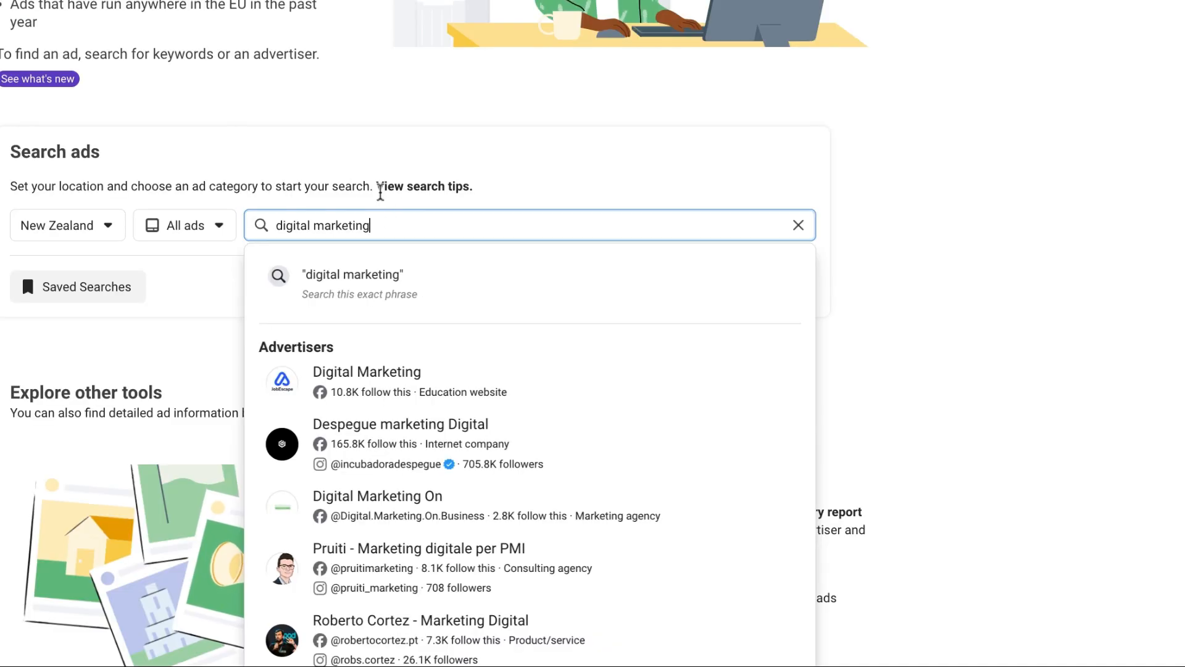
{"action": "mouse_move", "coordinate": [446, 168]}
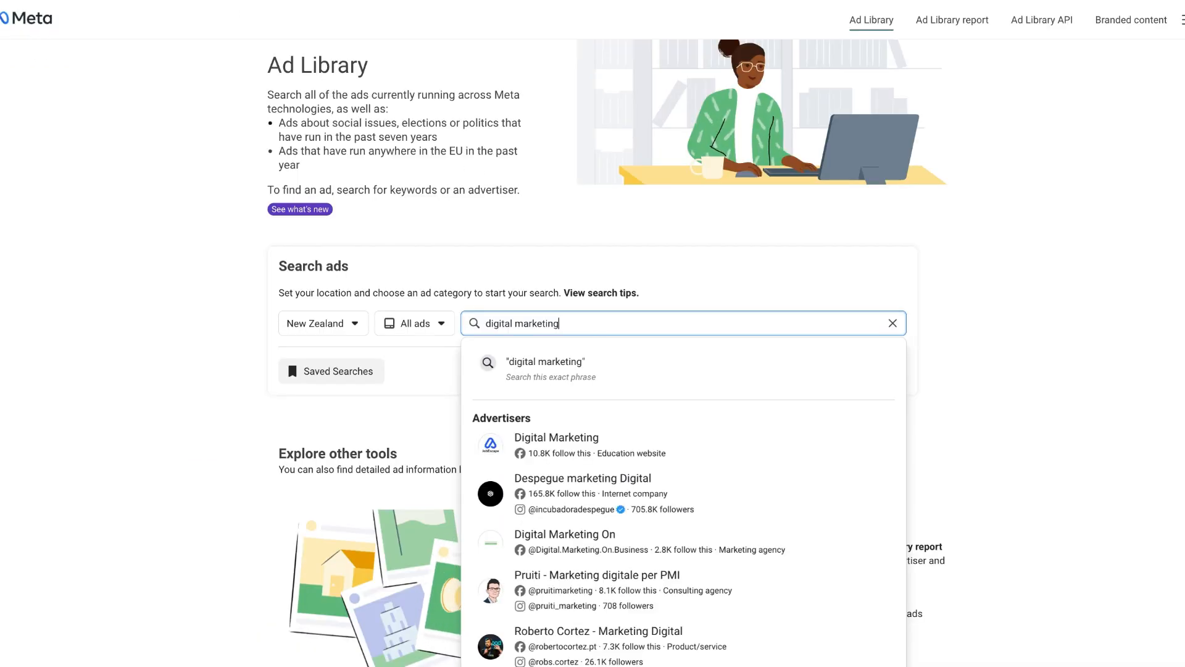
{"action": "key", "text": "Return"}
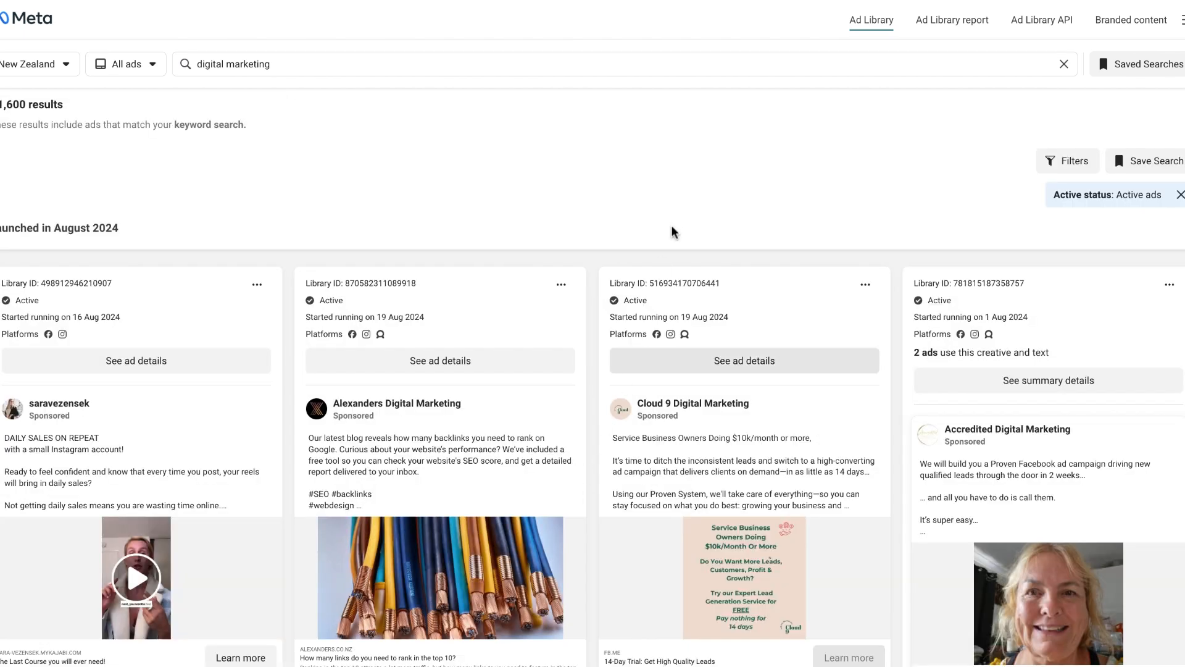
{"action": "mouse_move", "coordinate": [205, 118]}
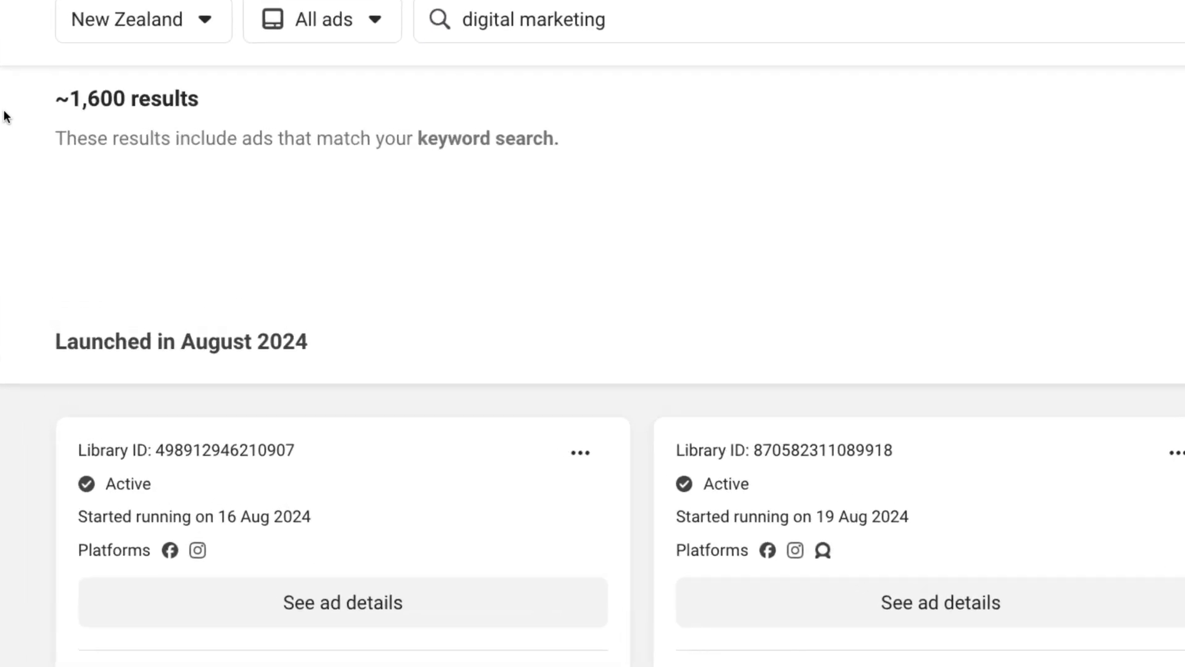
{"action": "scroll", "scroll_direction": "down", "scroll_amount": 3}
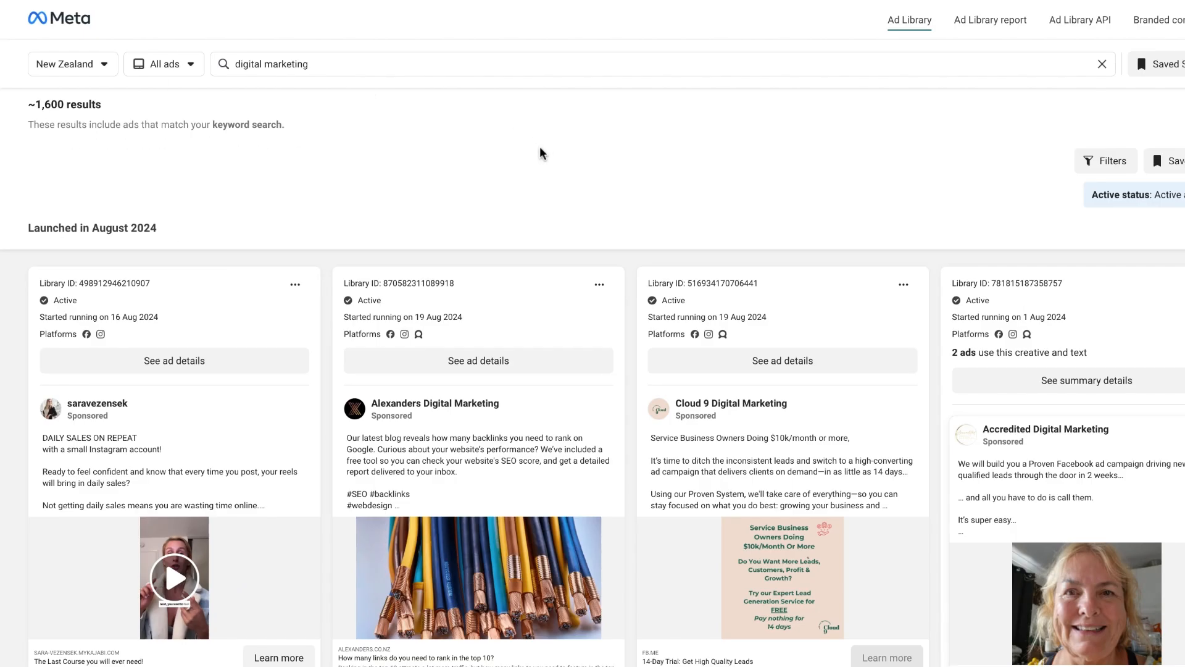
{"action": "scroll", "scroll_direction": "down", "scroll_amount": 3}
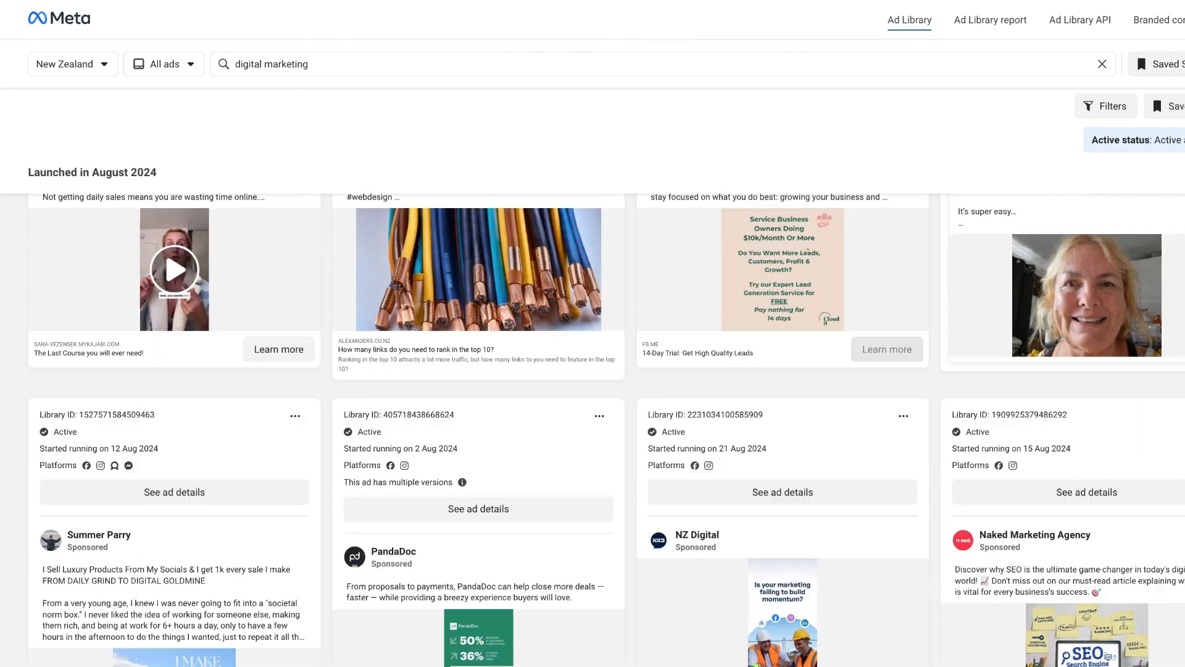
{"action": "scroll", "scroll_direction": "down", "scroll_amount": 3}
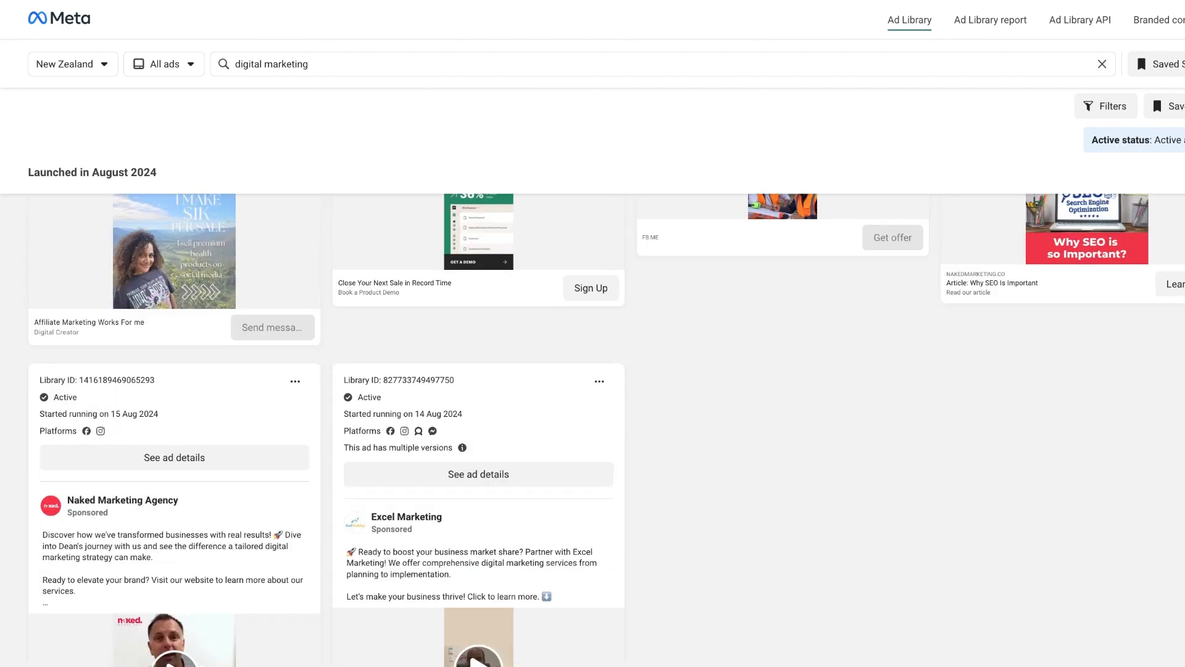
{"action": "scroll", "scroll_direction": "down", "scroll_amount": 3}
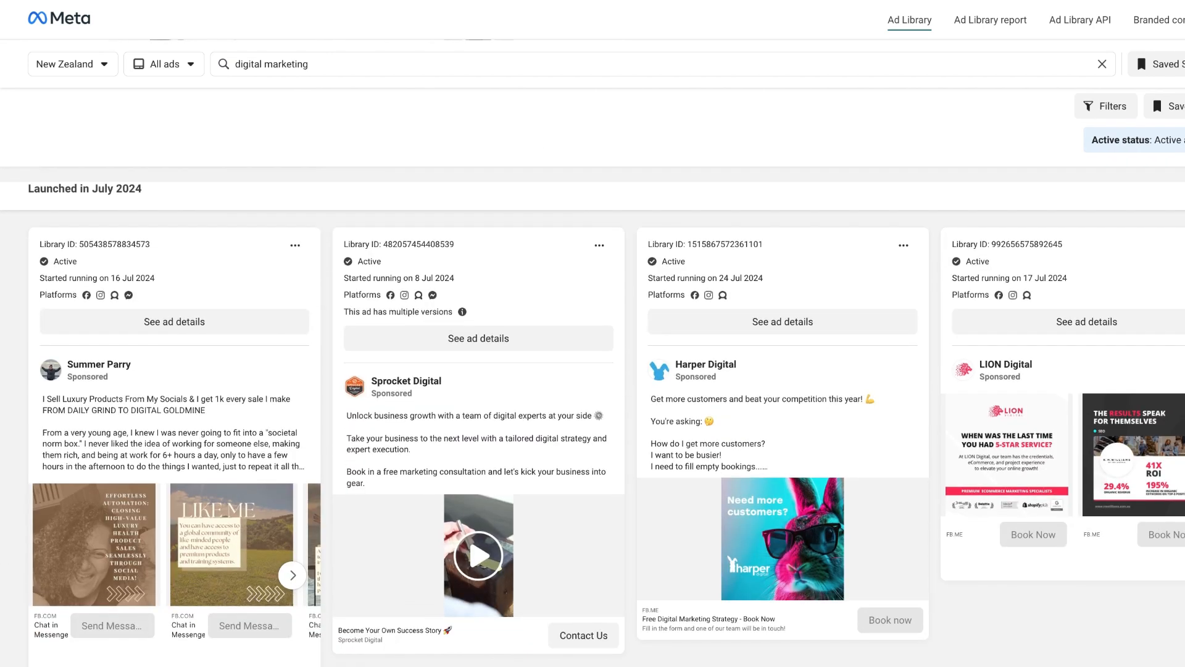
{"action": "scroll", "scroll_direction": "down", "scroll_amount": 3}
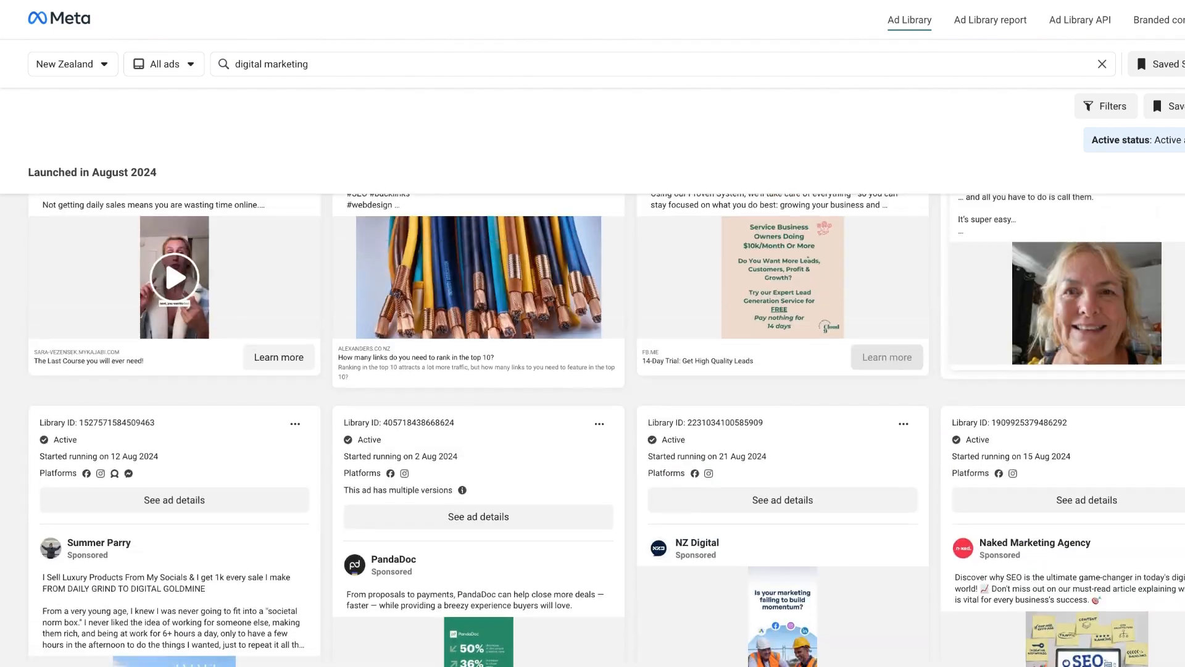
{"action": "scroll", "scroll_direction": "up", "scroll_amount": 3}
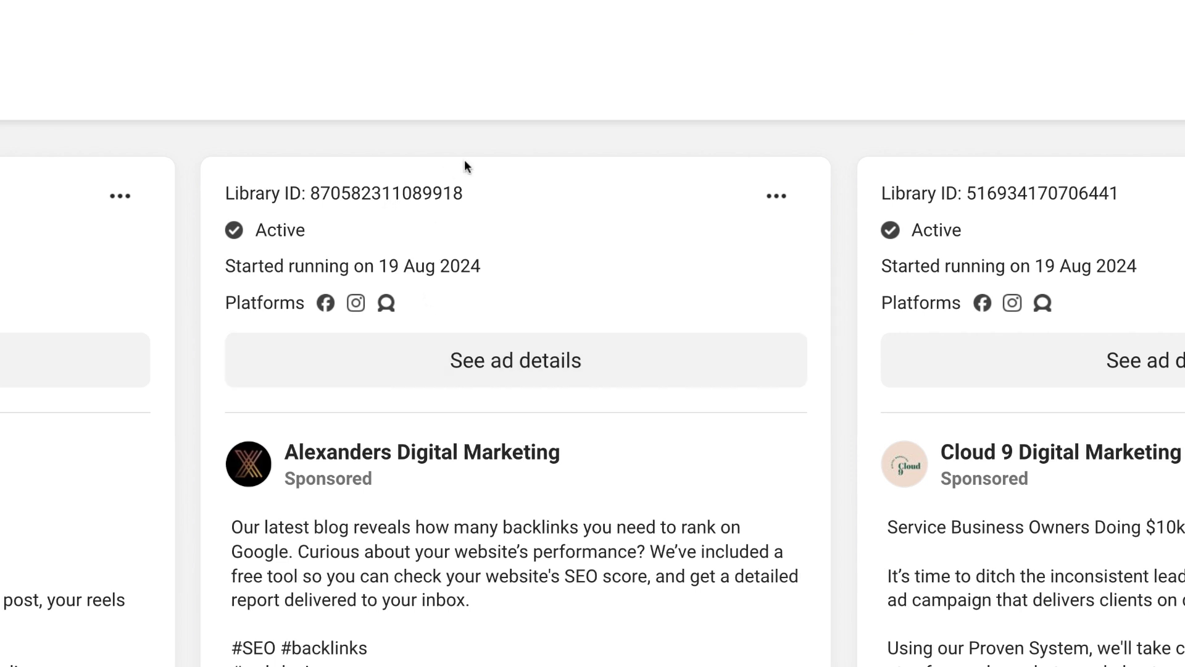
{"action": "mouse_move", "coordinate": [426, 260]}
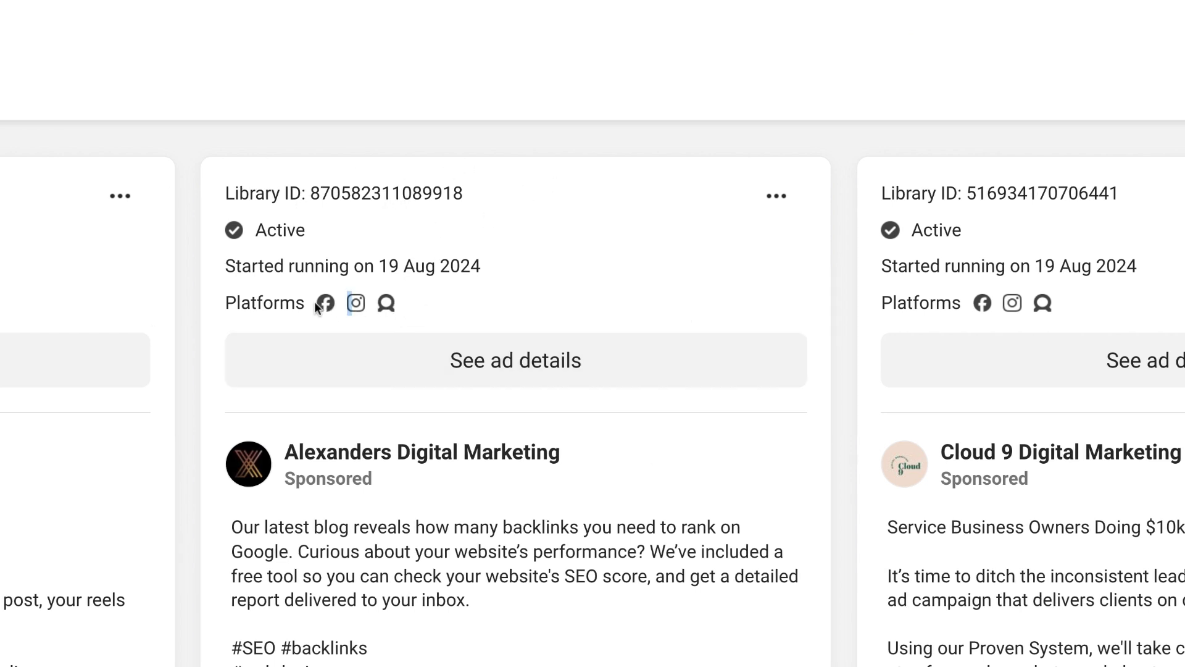
{"action": "mouse_move", "coordinate": [333, 324]}
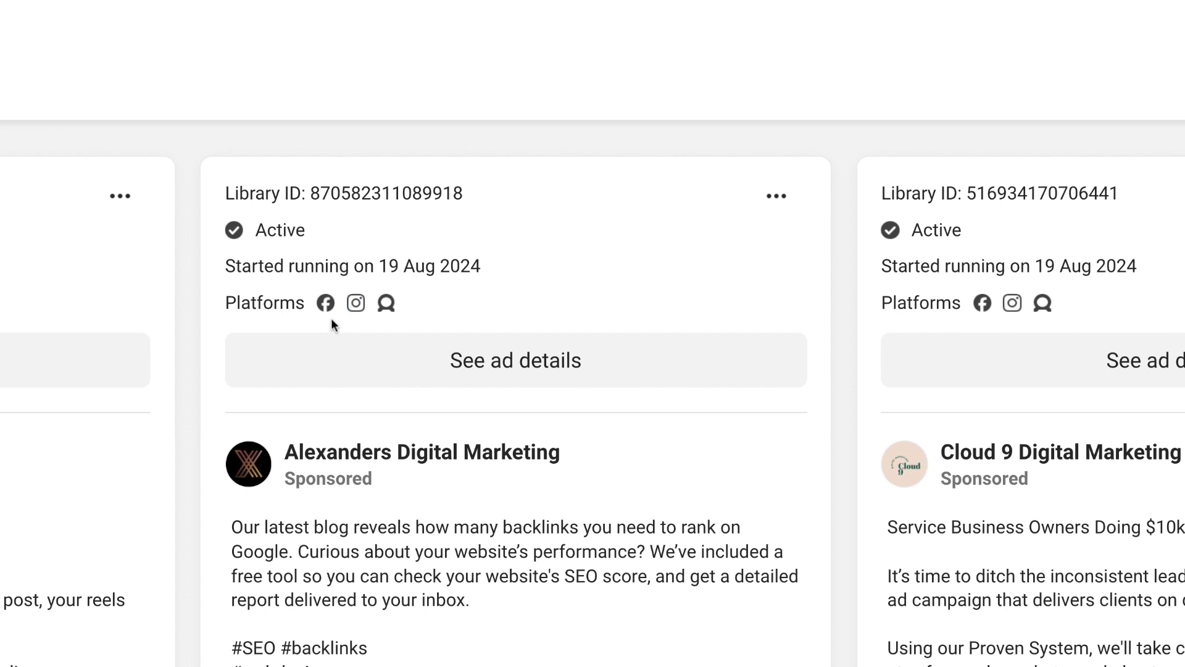
{"action": "mouse_move", "coordinate": [381, 321]}
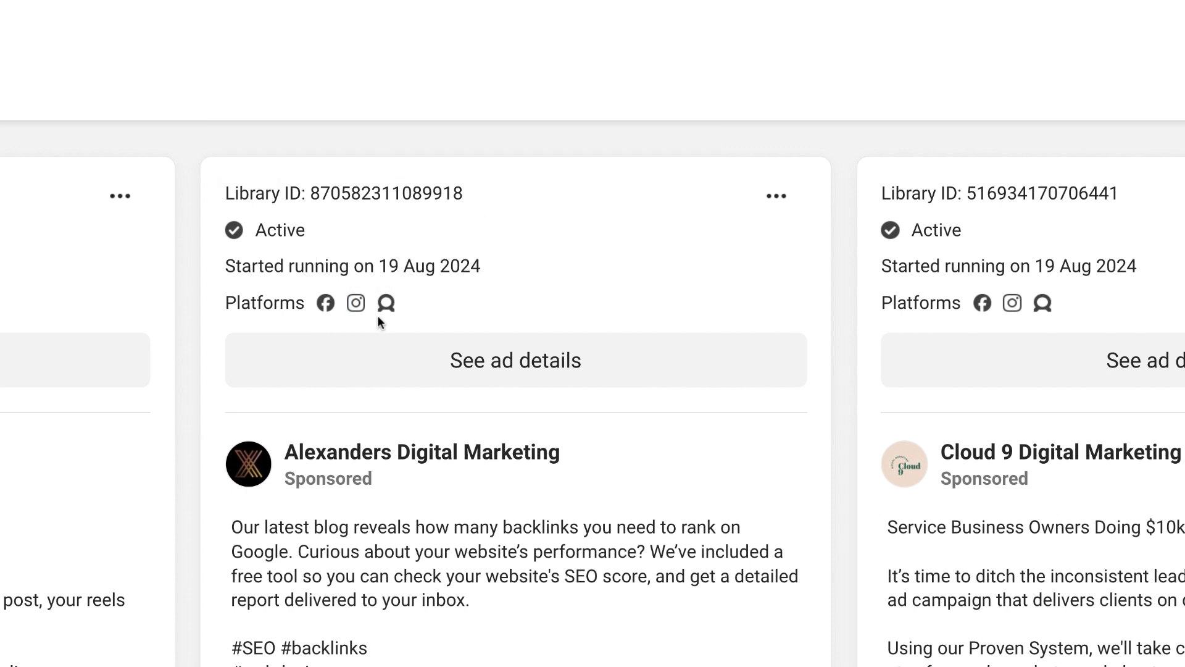
{"action": "mouse_move", "coordinate": [355, 303]}
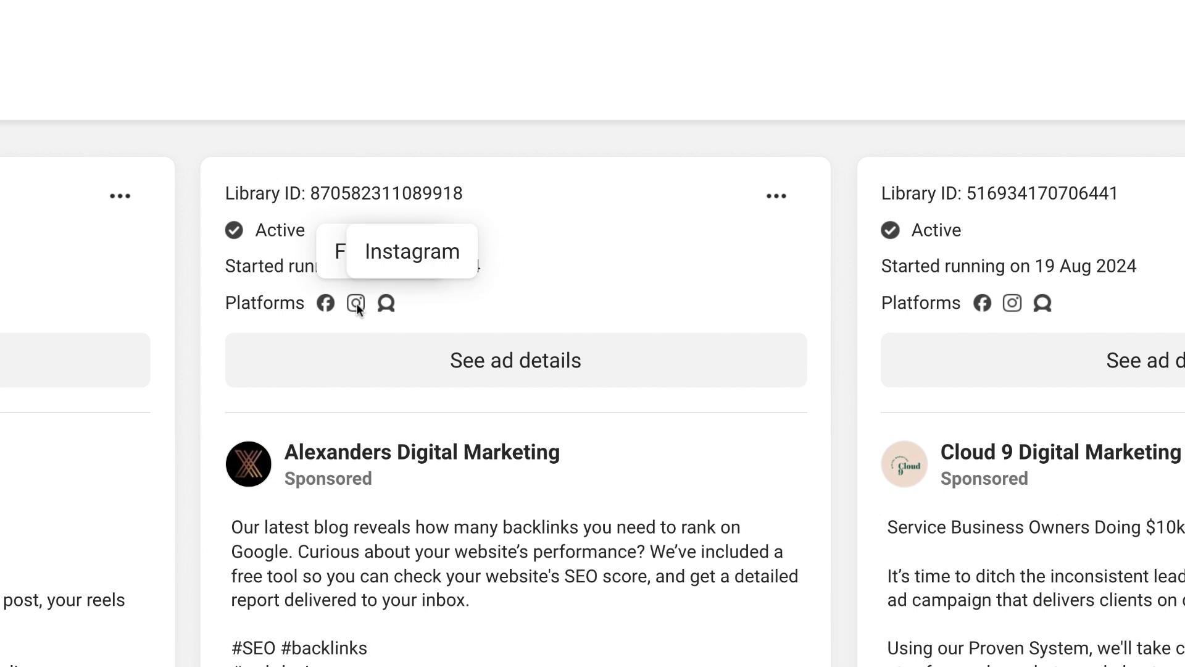
{"action": "mouse_move", "coordinate": [385, 303]}
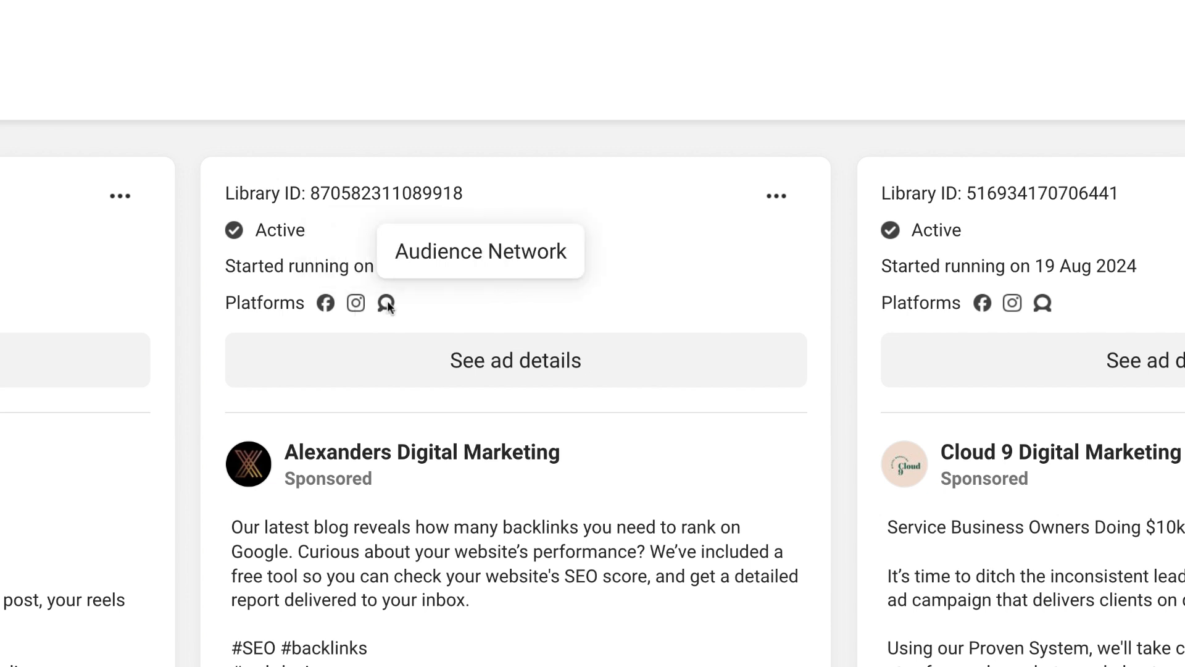
{"action": "mouse_move", "coordinate": [252, 239]}
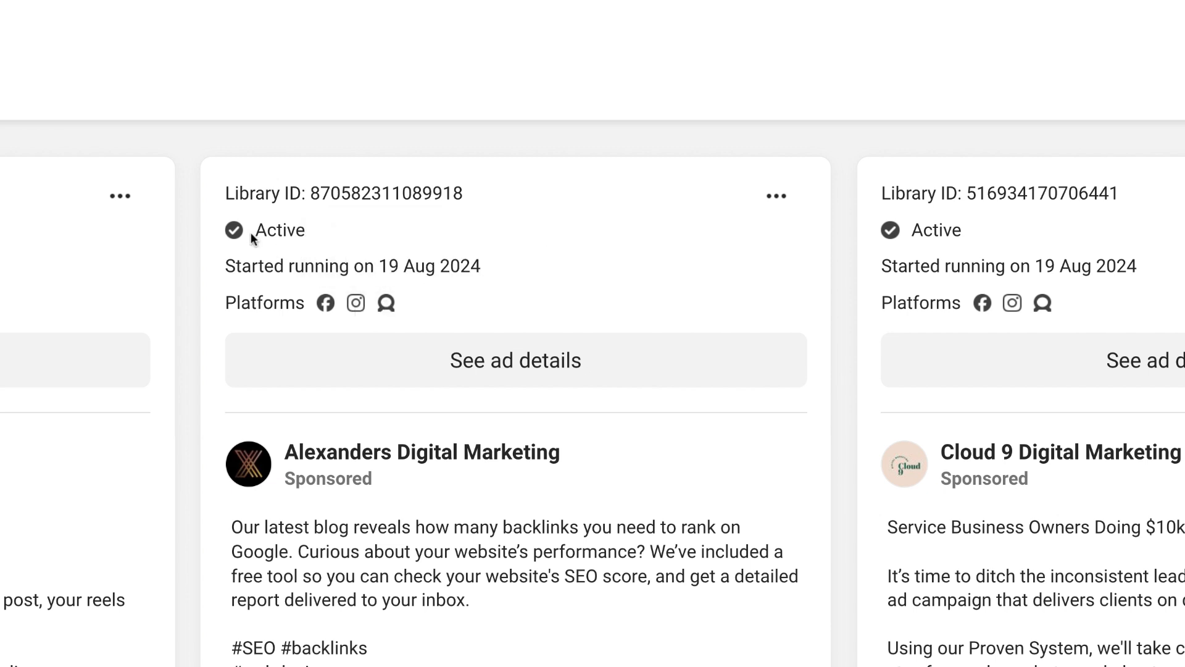
{"action": "double_click", "coordinate": [279, 230]}
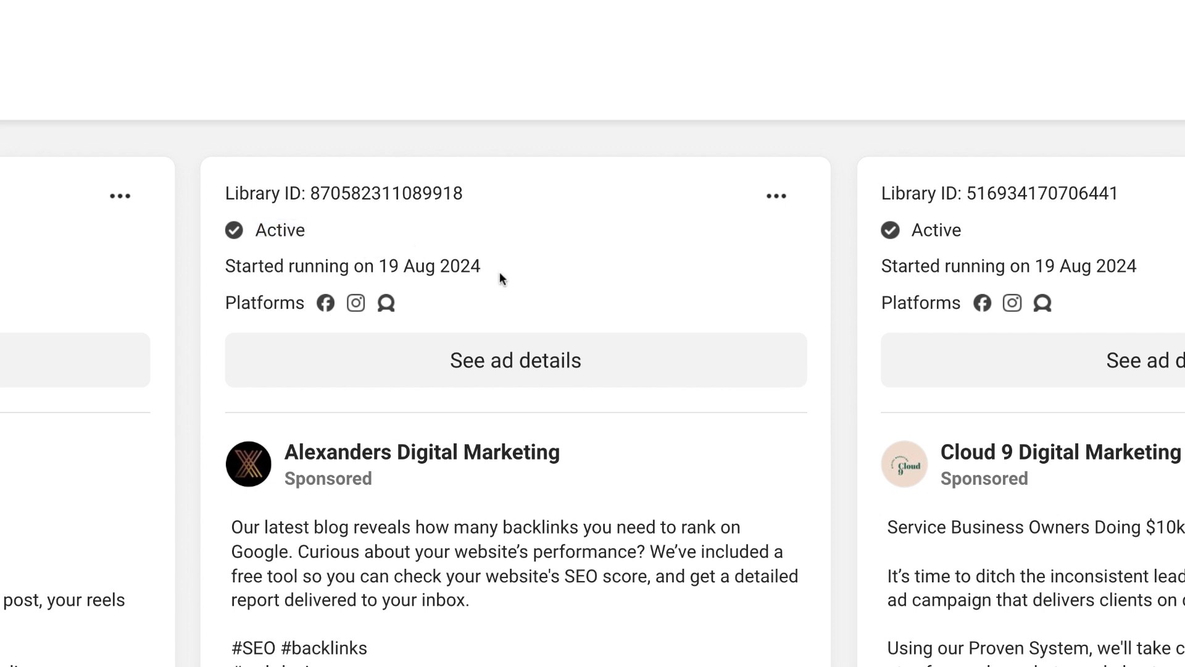
{"action": "double_click", "coordinate": [427, 265]}
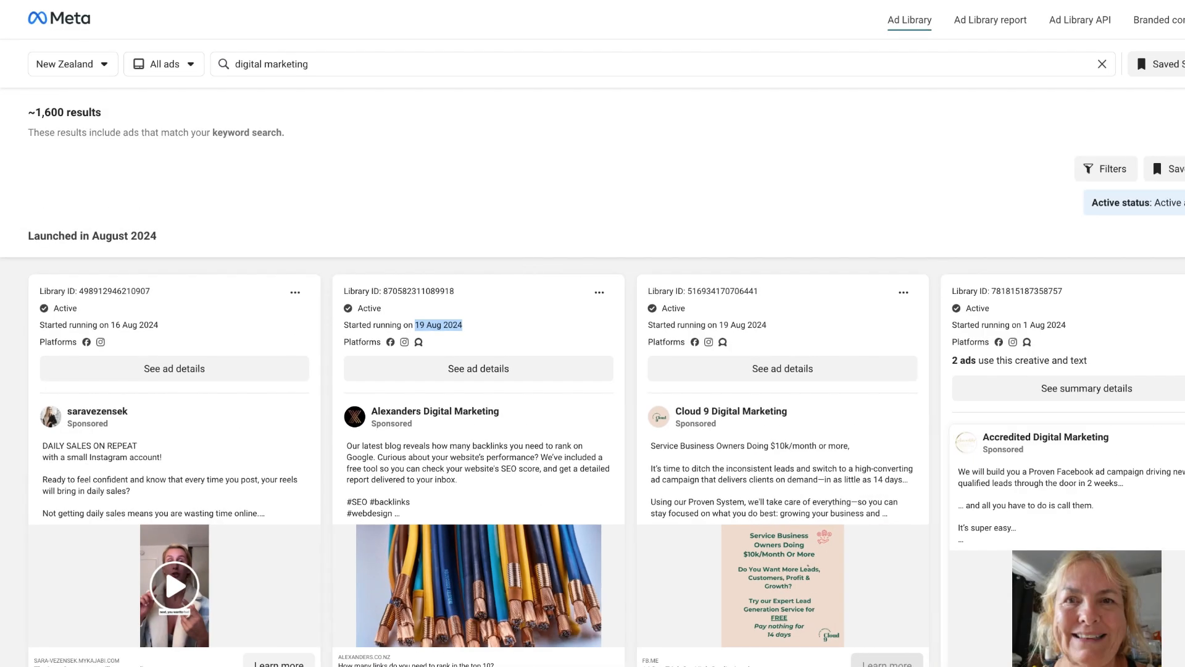
Return to the Ad Library start page from the digital marketing results.
{"action": "scroll", "scroll_direction": "down", "scroll_amount": 3}
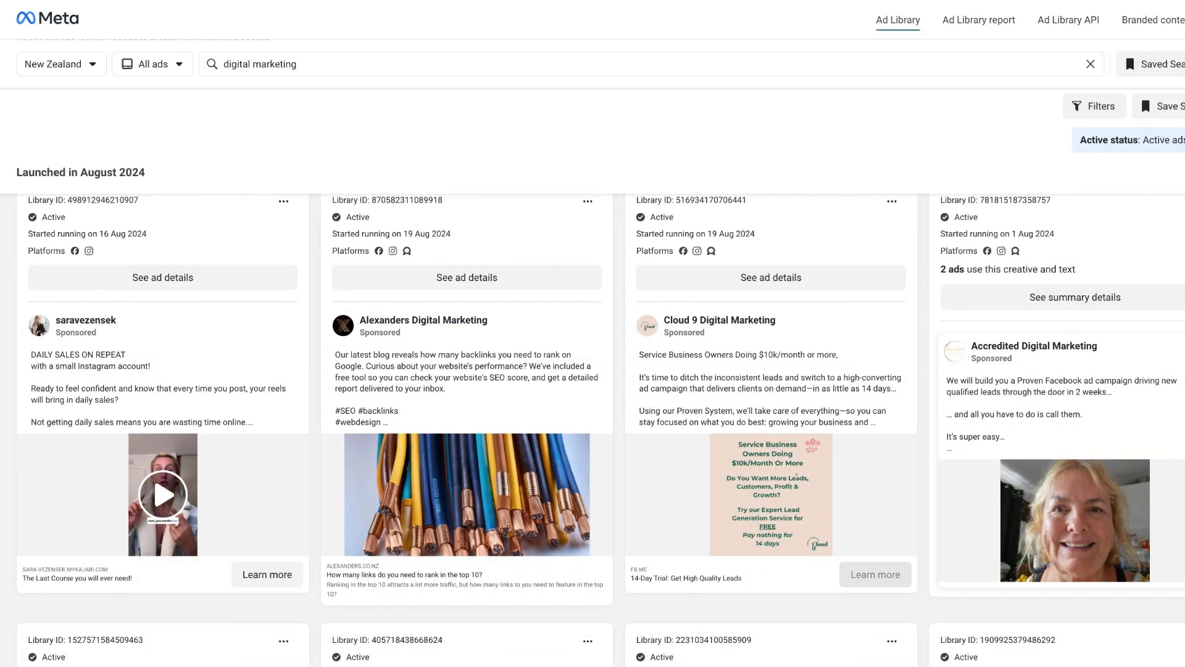
{"action": "left_click", "coordinate": [1090, 63]}
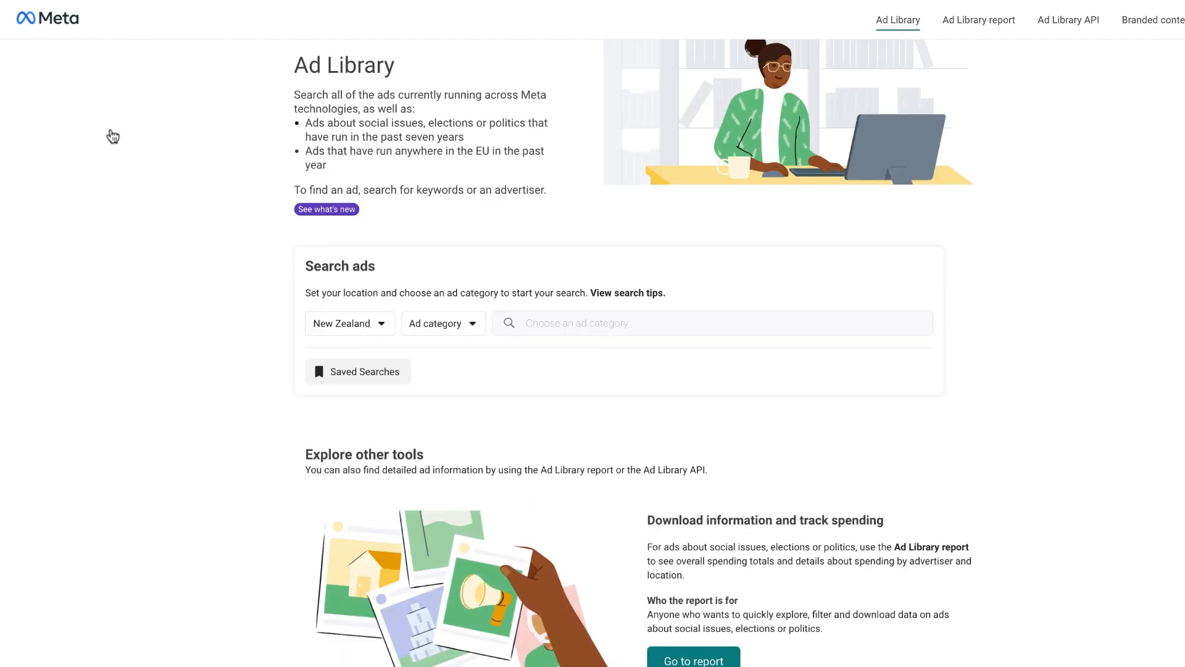
{"action": "mouse_move", "coordinate": [442, 322]}
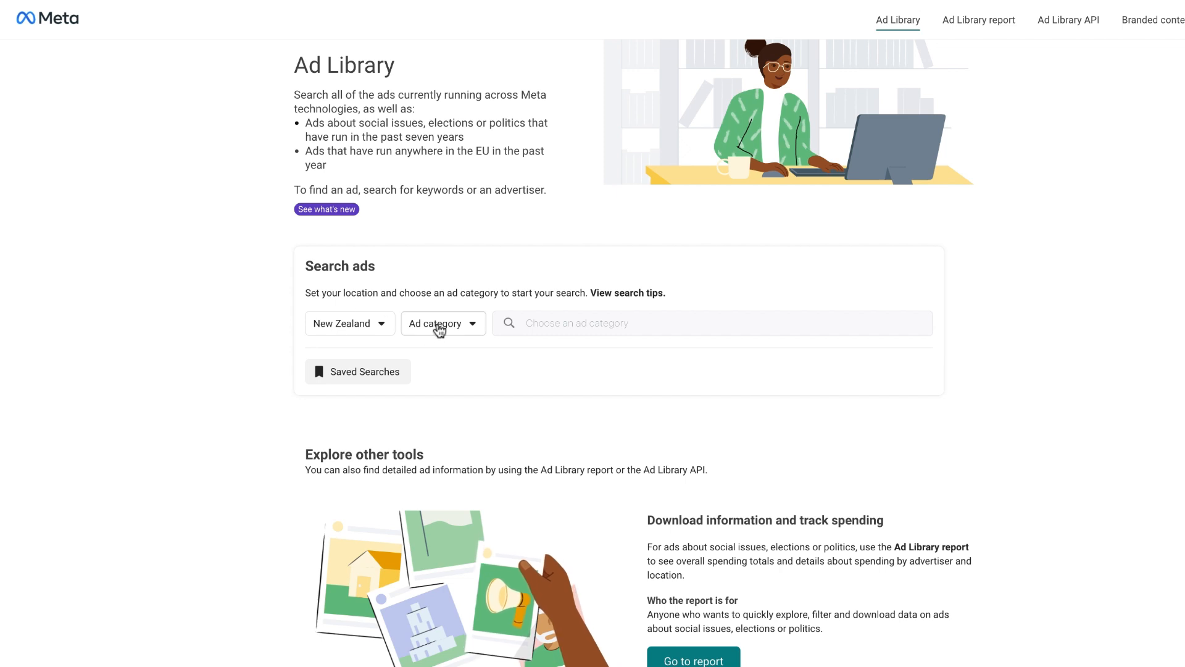
Search All ads for 'russell brunson' to reach the advertiser's New Zealand ads.
{"action": "left_click", "coordinate": [442, 323]}
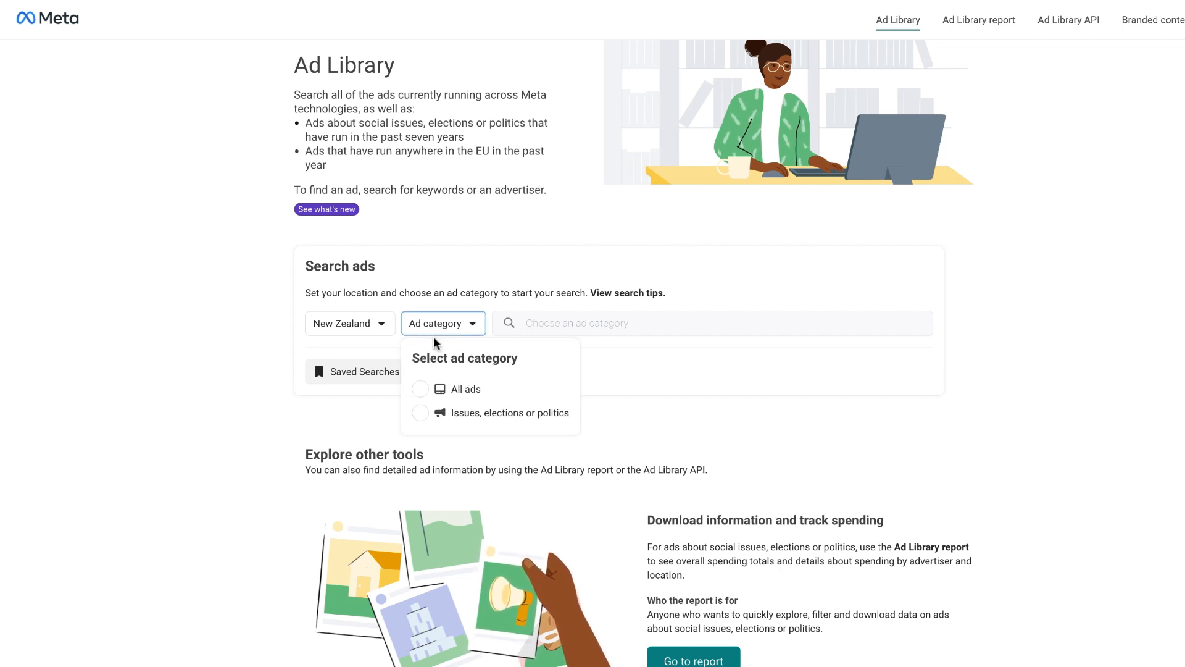
{"action": "left_click", "coordinate": [466, 389]}
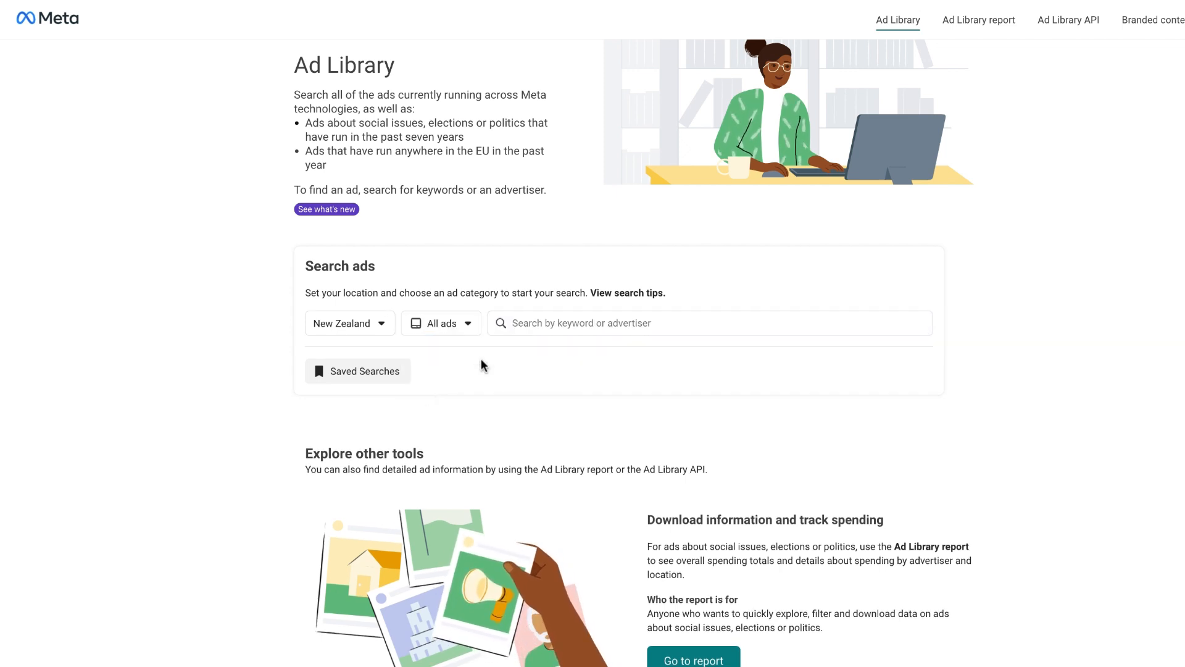
{"action": "left_click", "coordinate": [709, 322]}
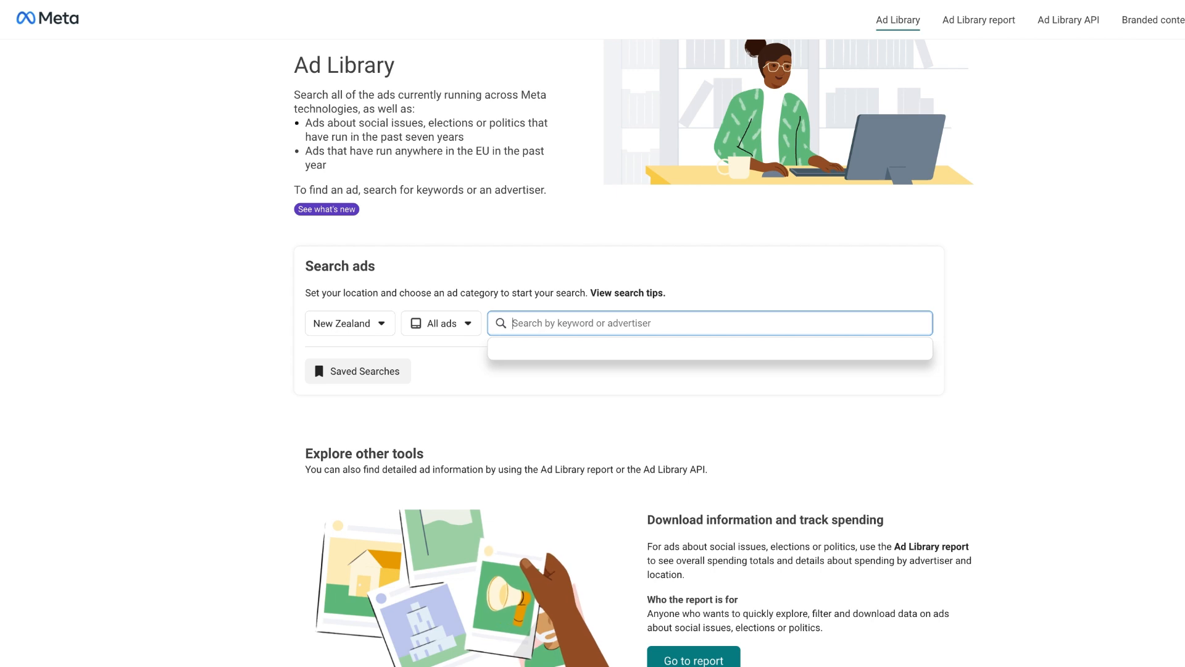
{"action": "type", "text": "russell brunson"}
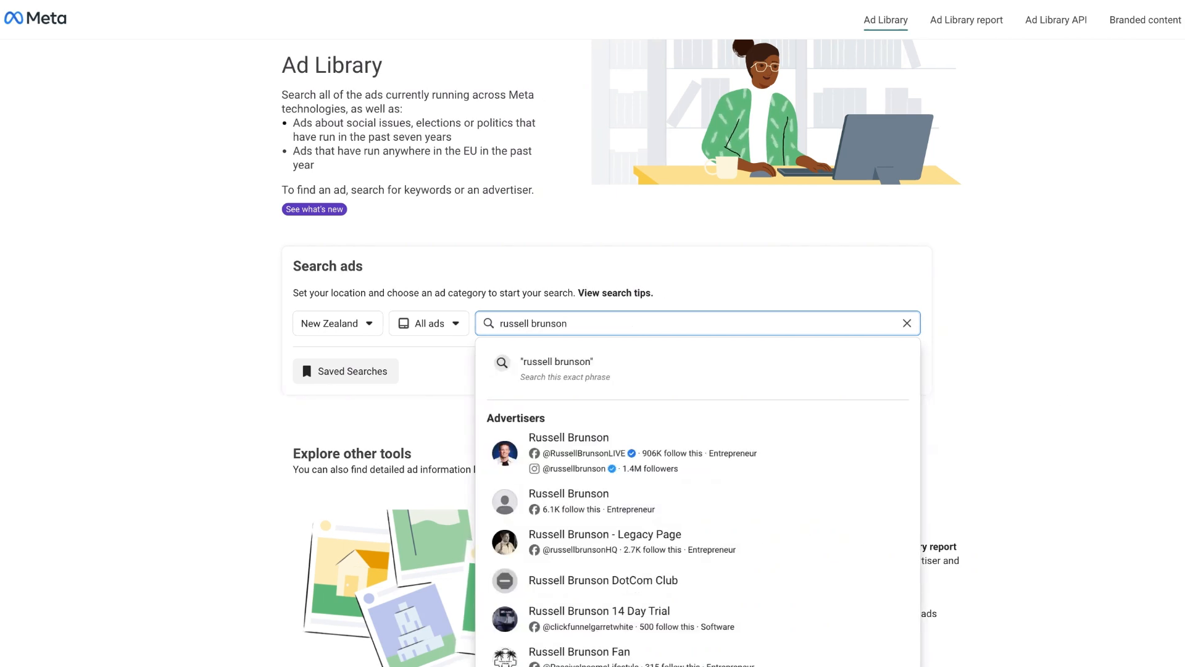
{"action": "mouse_move", "coordinate": [914, 366]}
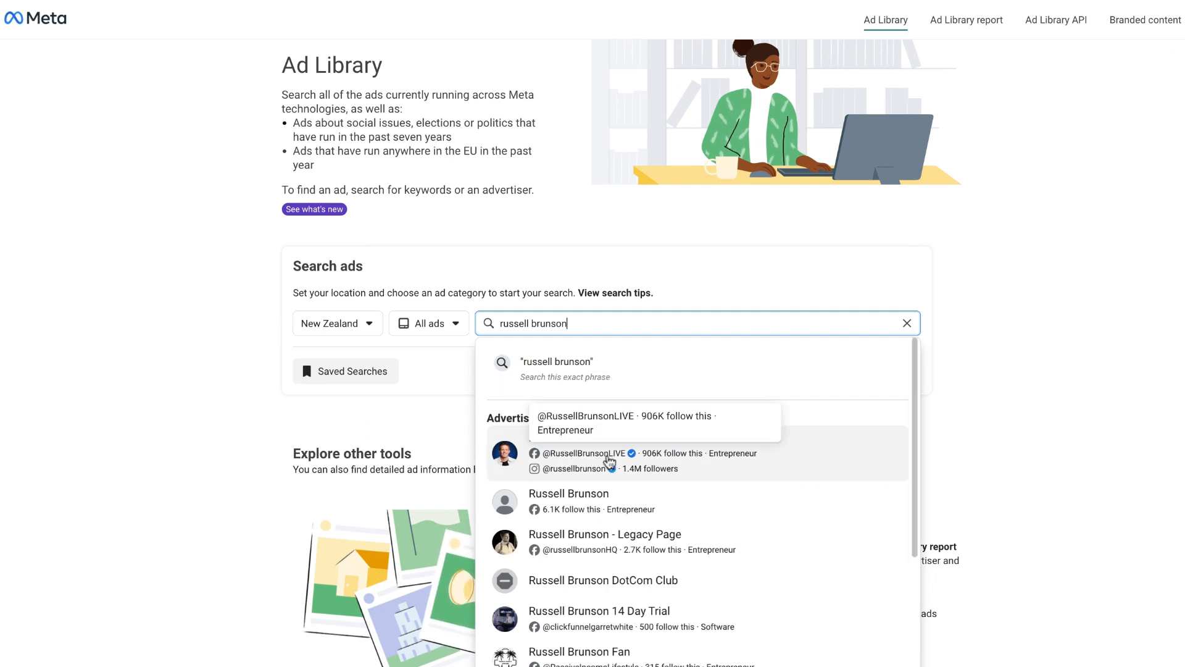
{"action": "scroll", "scroll_direction": "down", "scroll_amount": 3}
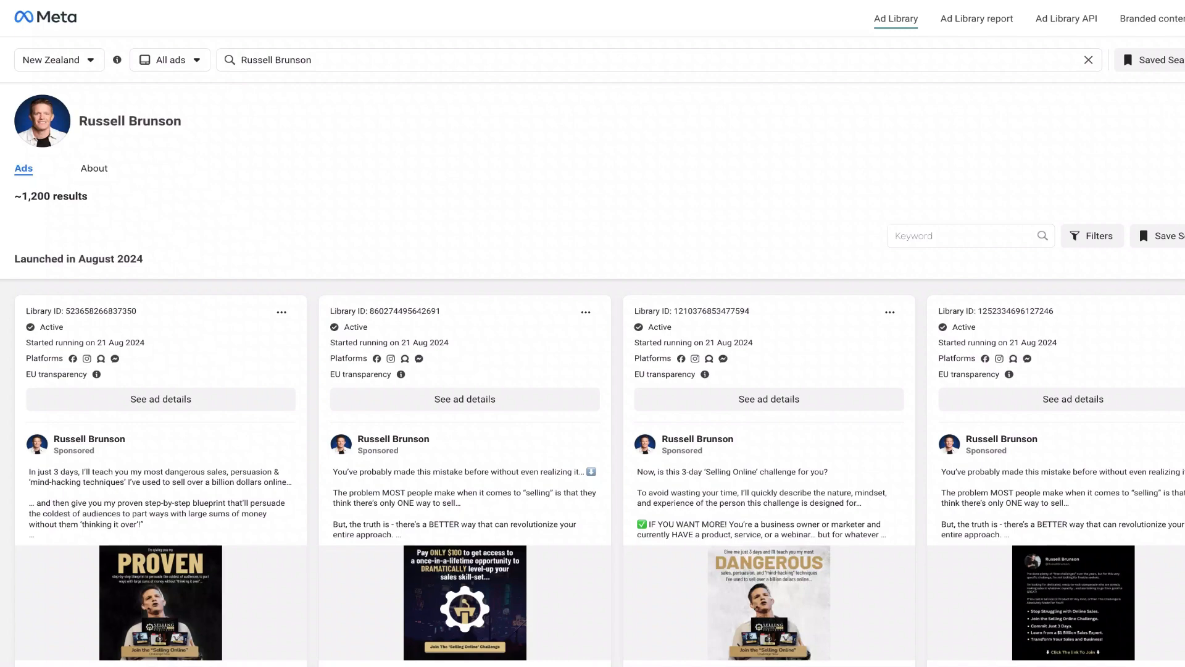
{"action": "scroll", "scroll_direction": "down", "scroll_amount": 3}
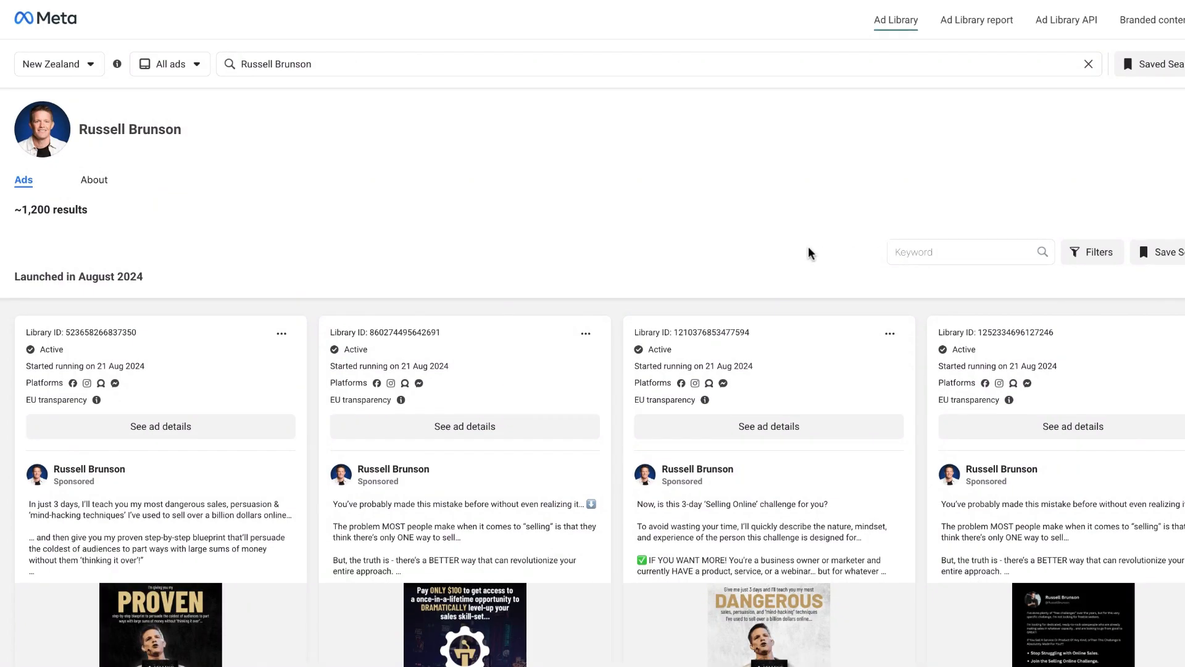
{"action": "scroll", "scroll_direction": "down", "scroll_amount": 3}
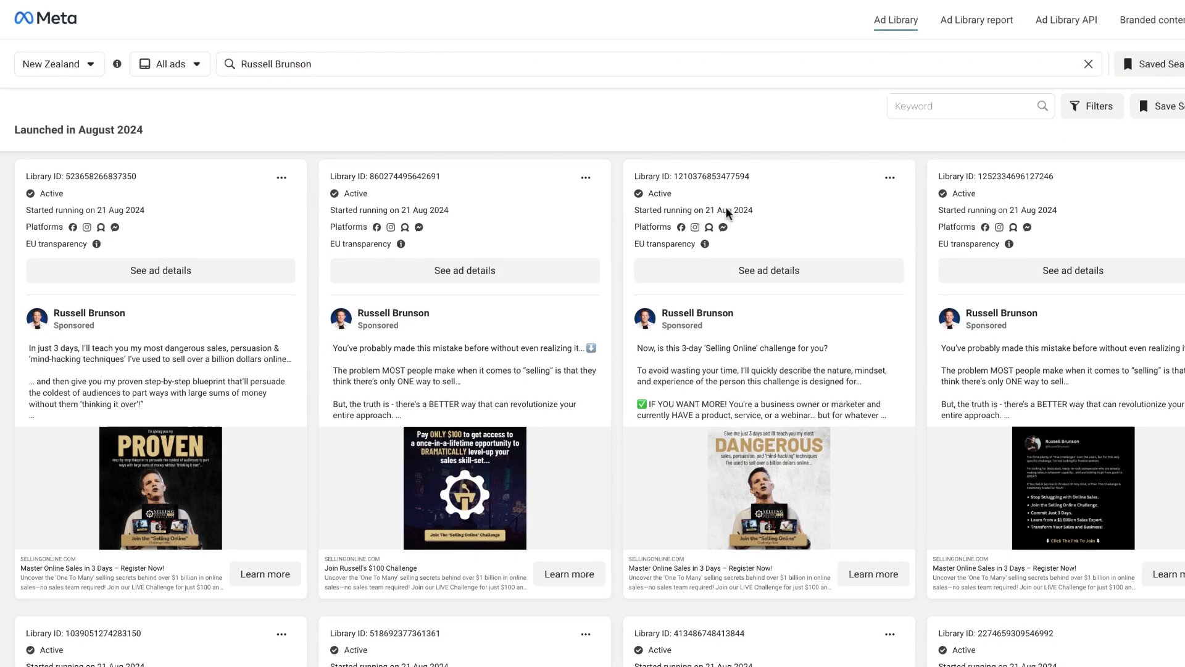
{"action": "scroll", "scroll_direction": "down", "scroll_amount": 3}
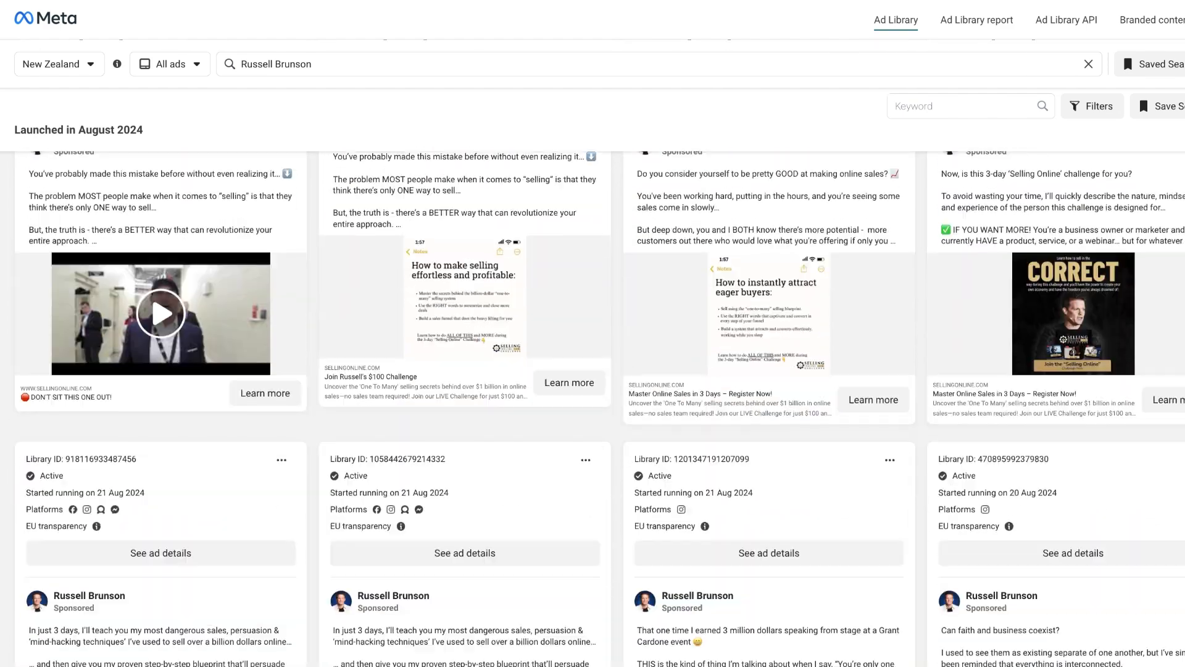
{"action": "scroll", "scroll_direction": "down", "scroll_amount": 3}
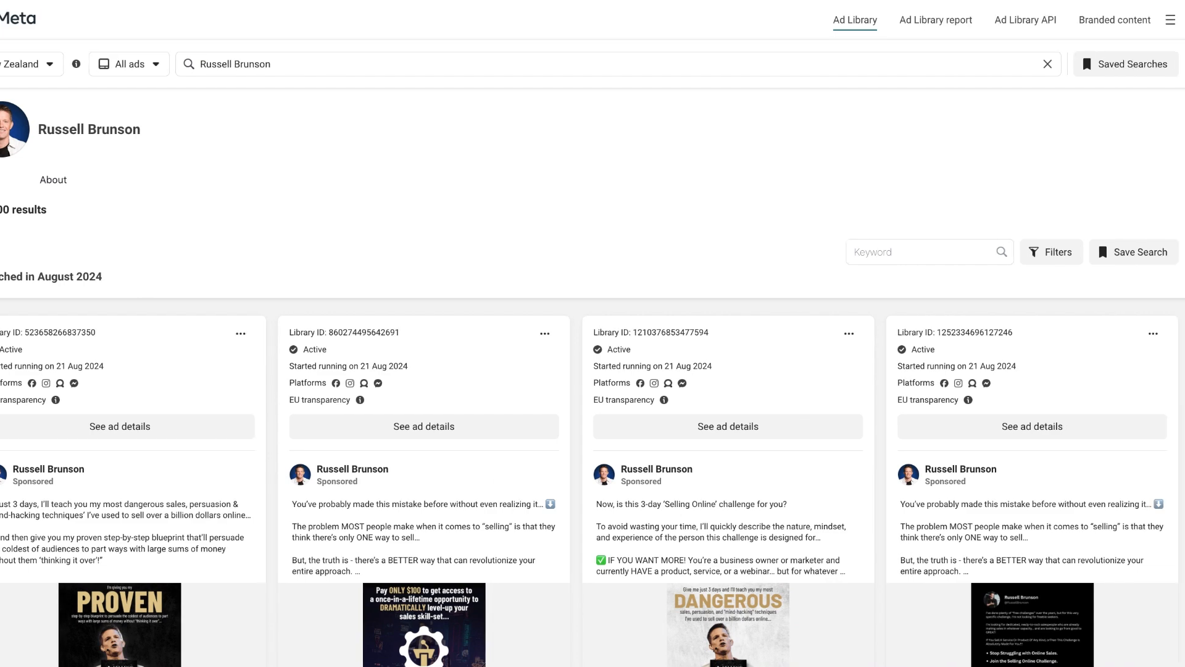
{"action": "mouse_move", "coordinate": [1126, 328]}
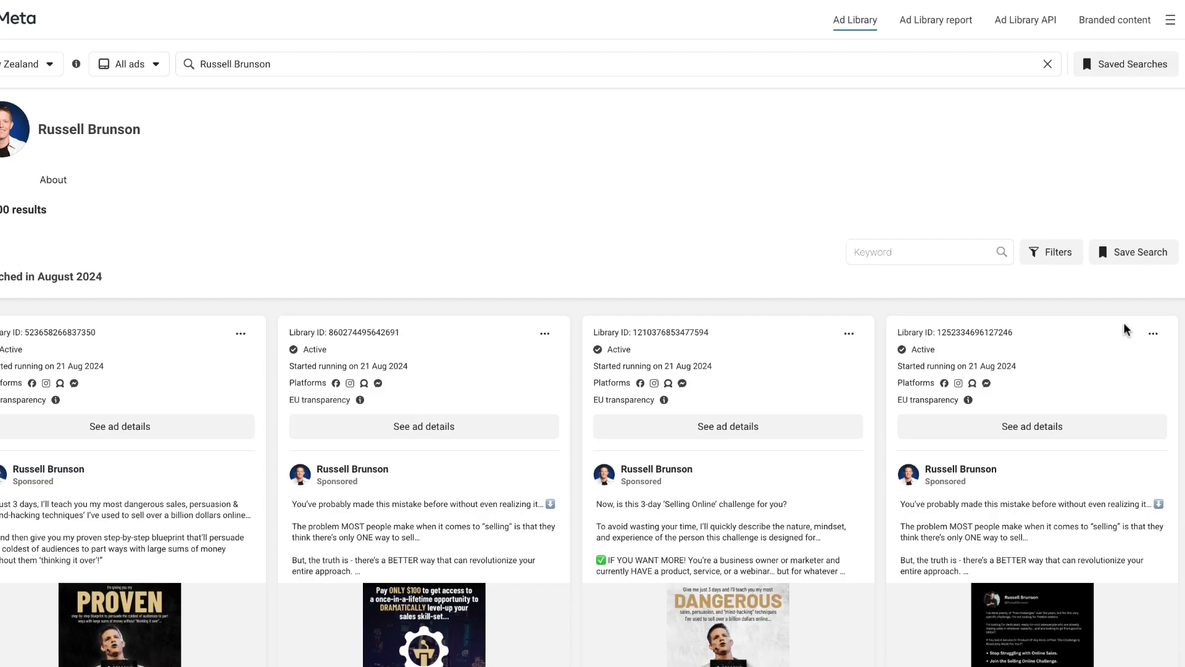
Try a 'business' keyword within Russell Brunson's ads, then clear it to restore all ads.
{"action": "left_click", "coordinate": [922, 252]}
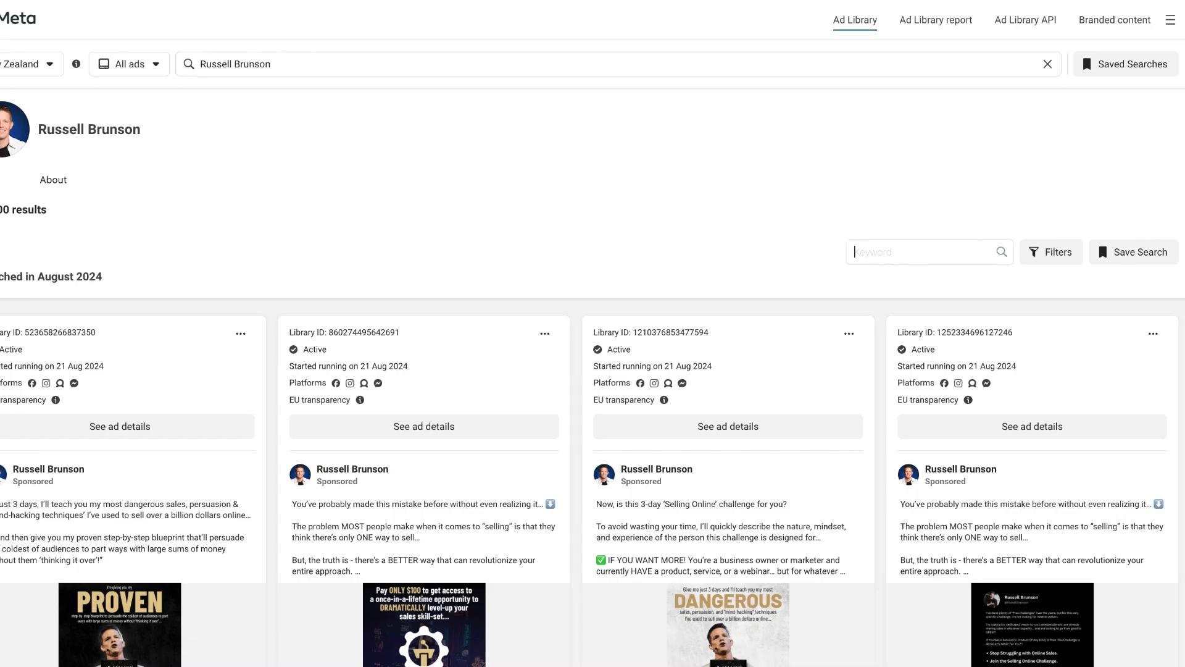
{"action": "type", "text": "bus"}
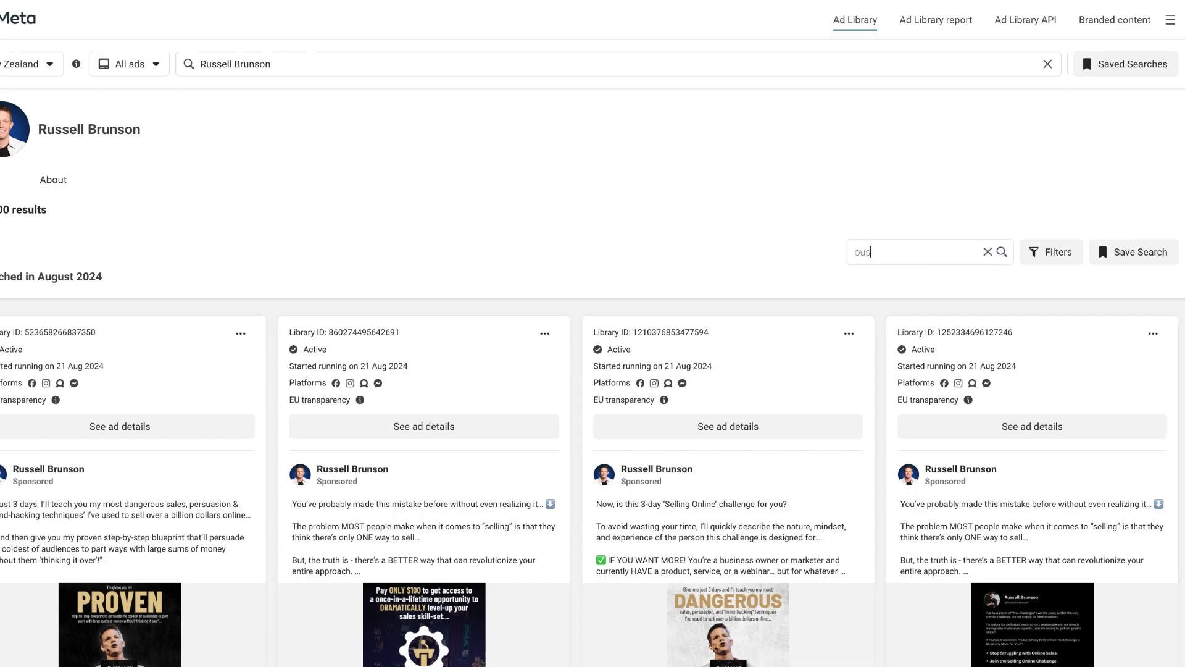
{"action": "type", "text": "iness"}
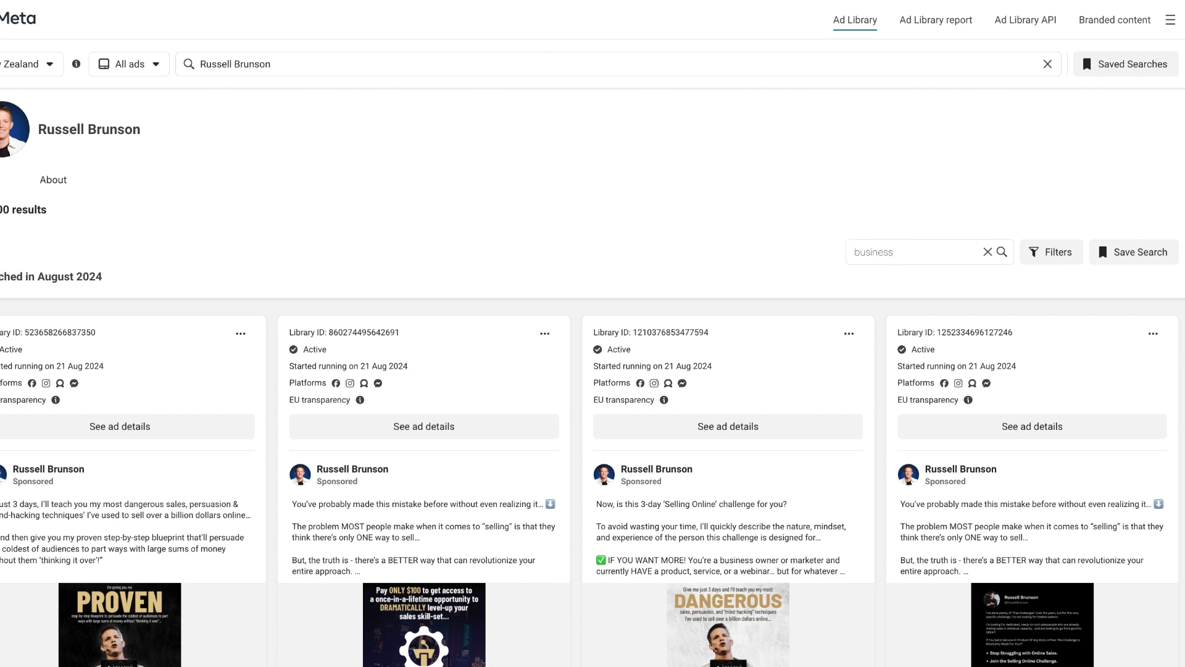
{"action": "scroll", "scroll_direction": "right", "scroll_amount": 3}
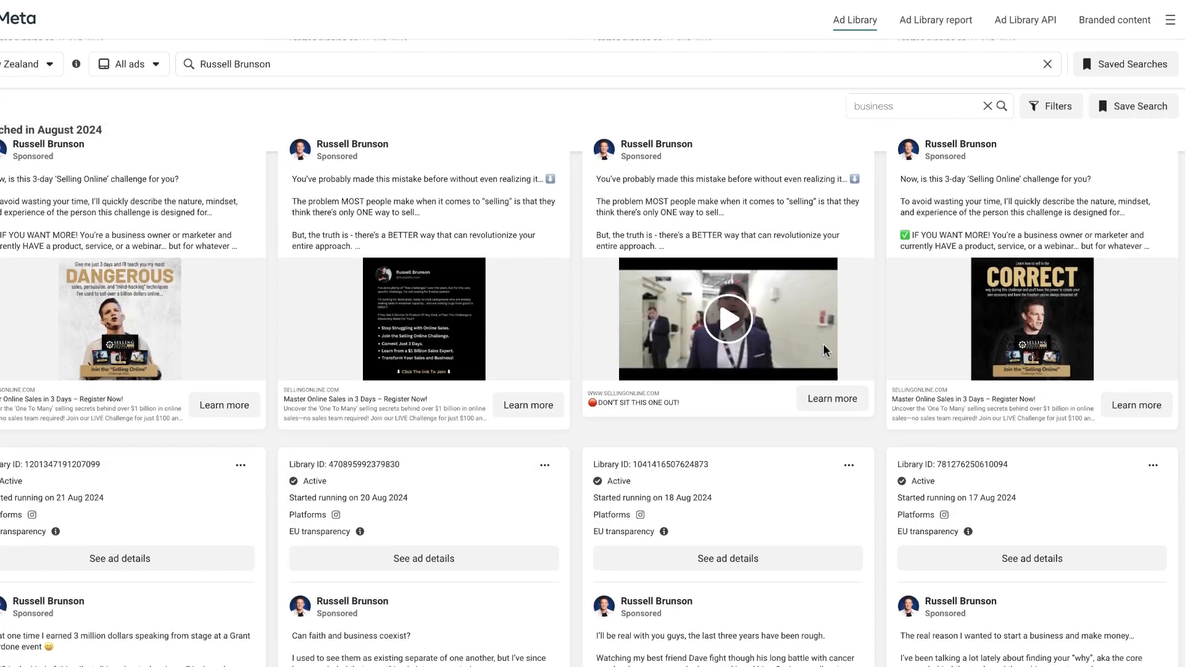
{"action": "scroll", "scroll_direction": "down", "scroll_amount": 3}
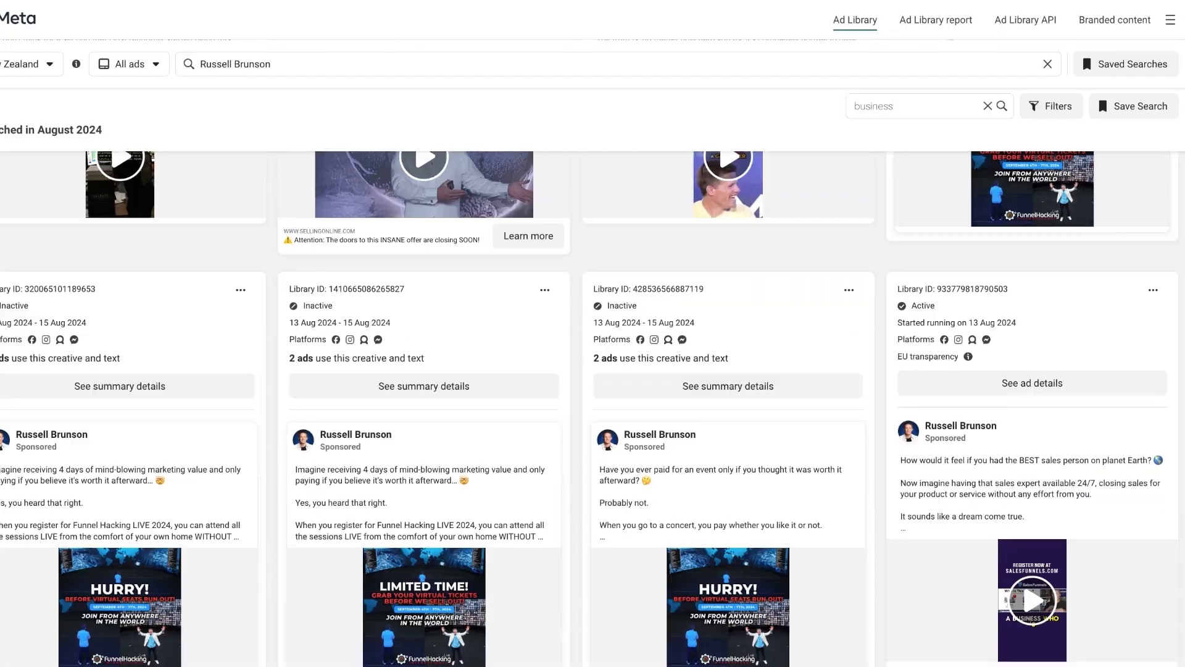
{"action": "left_click", "coordinate": [988, 106]}
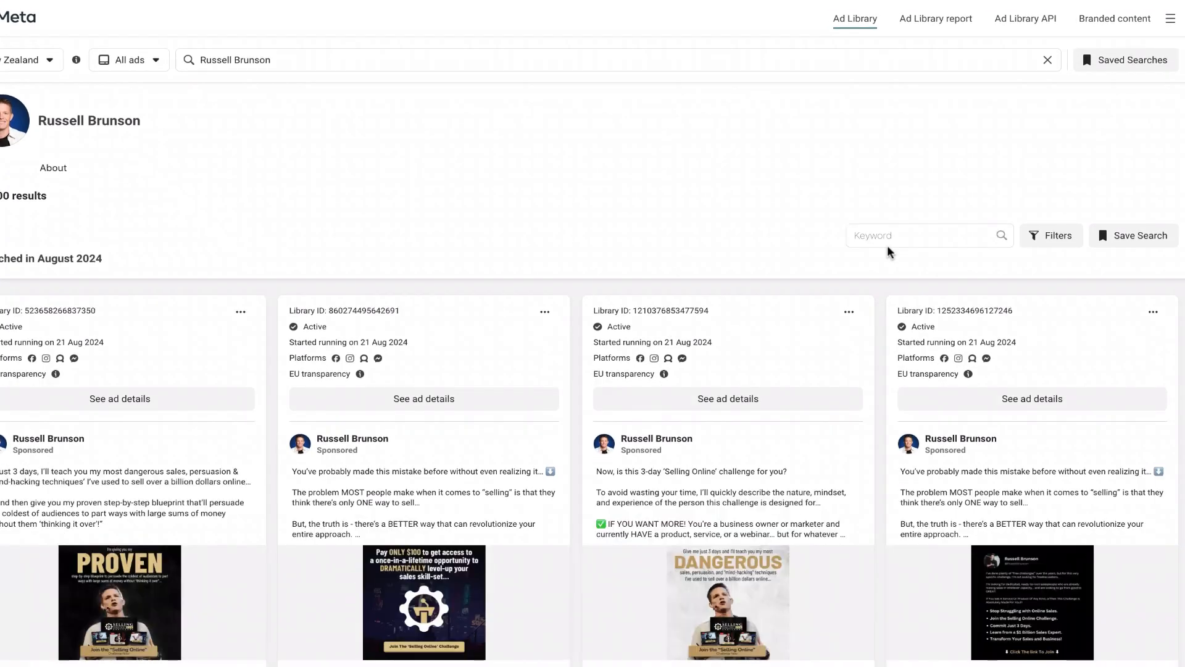
{"action": "scroll", "scroll_direction": "down", "scroll_amount": 3}
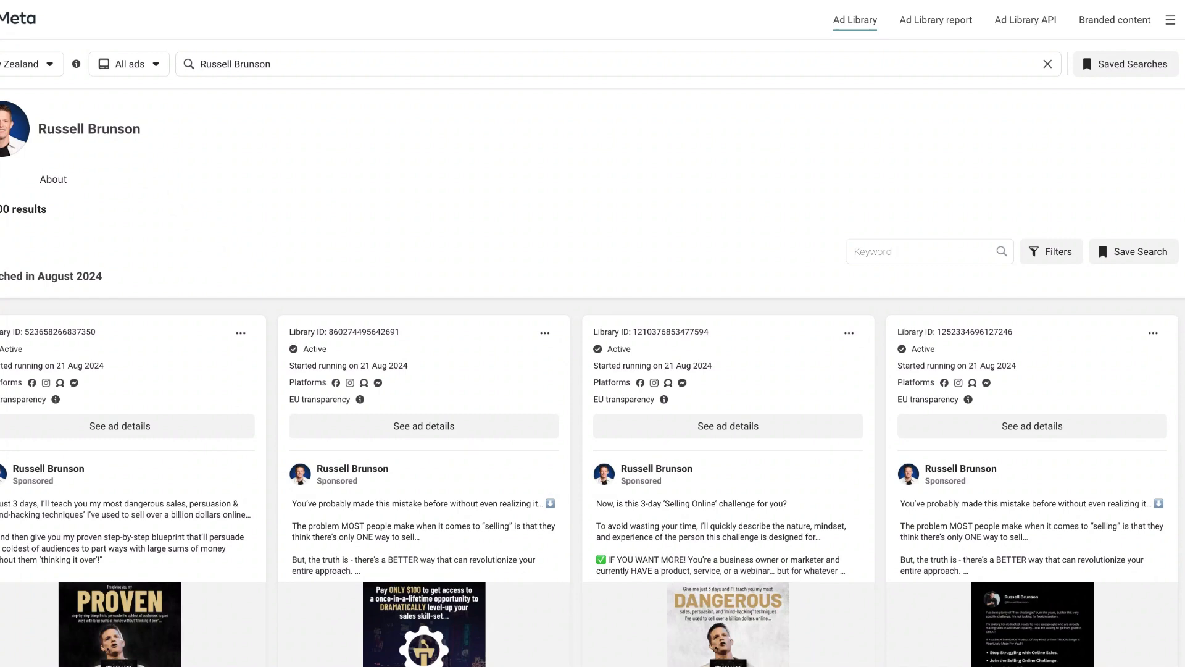
{"action": "mouse_move", "coordinate": [1052, 250]}
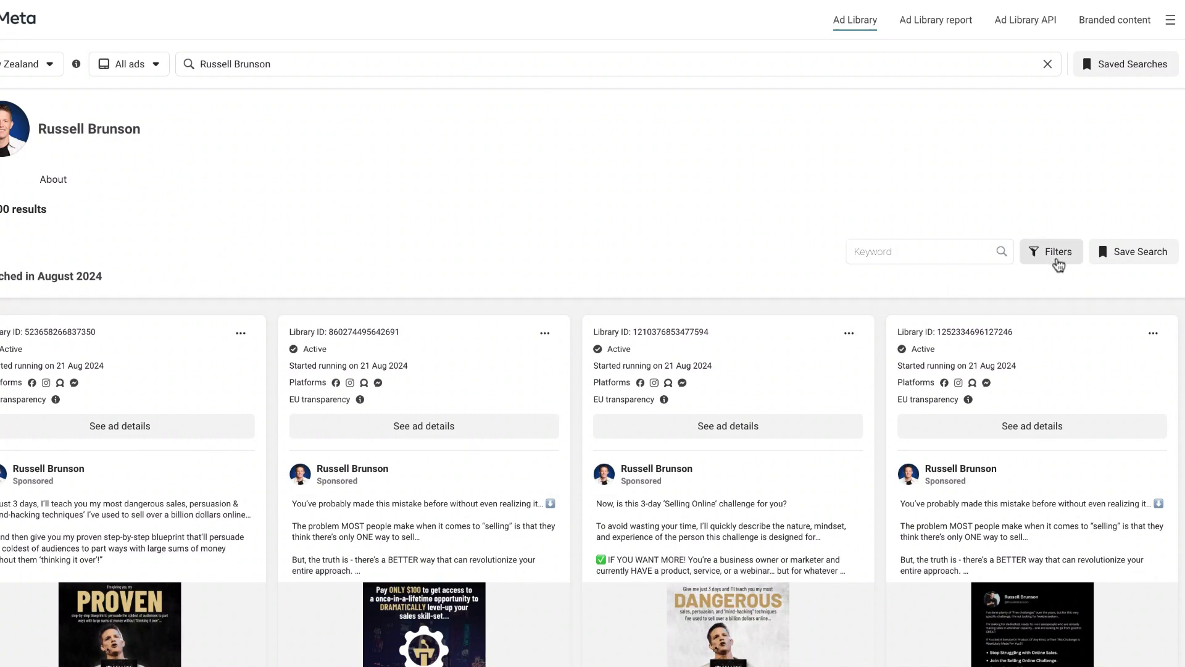
Filter Russell Brunson's ads to Active ads only via the active-status filter.
{"action": "left_click", "coordinate": [1050, 251]}
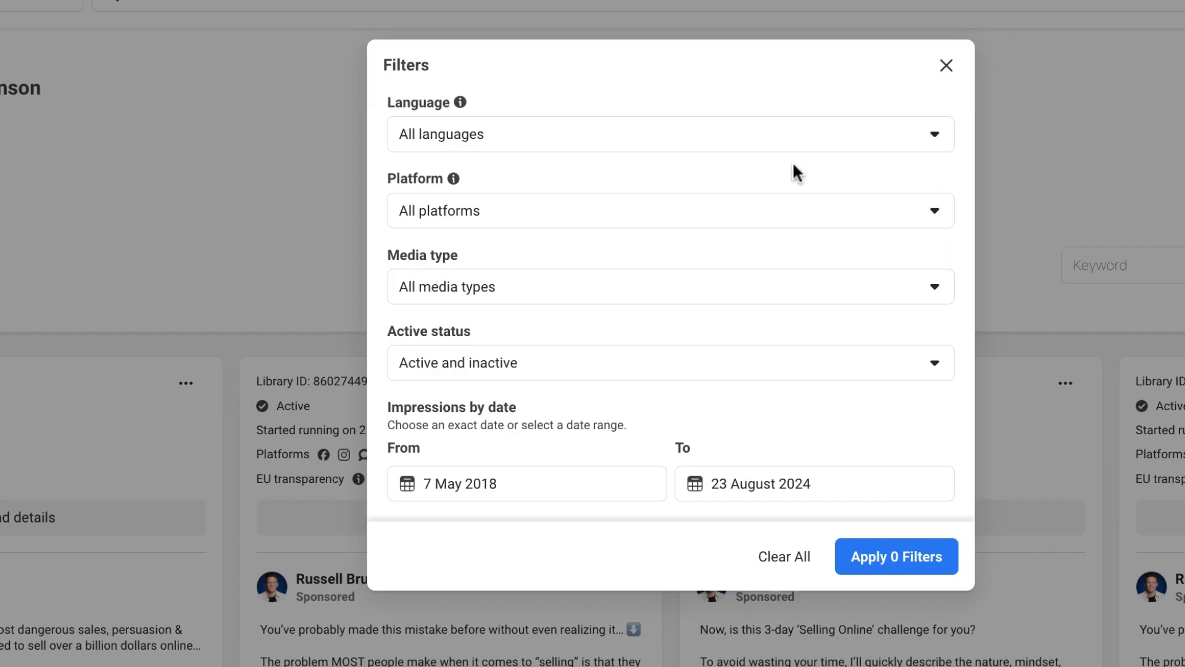
{"action": "mouse_move", "coordinate": [797, 173]}
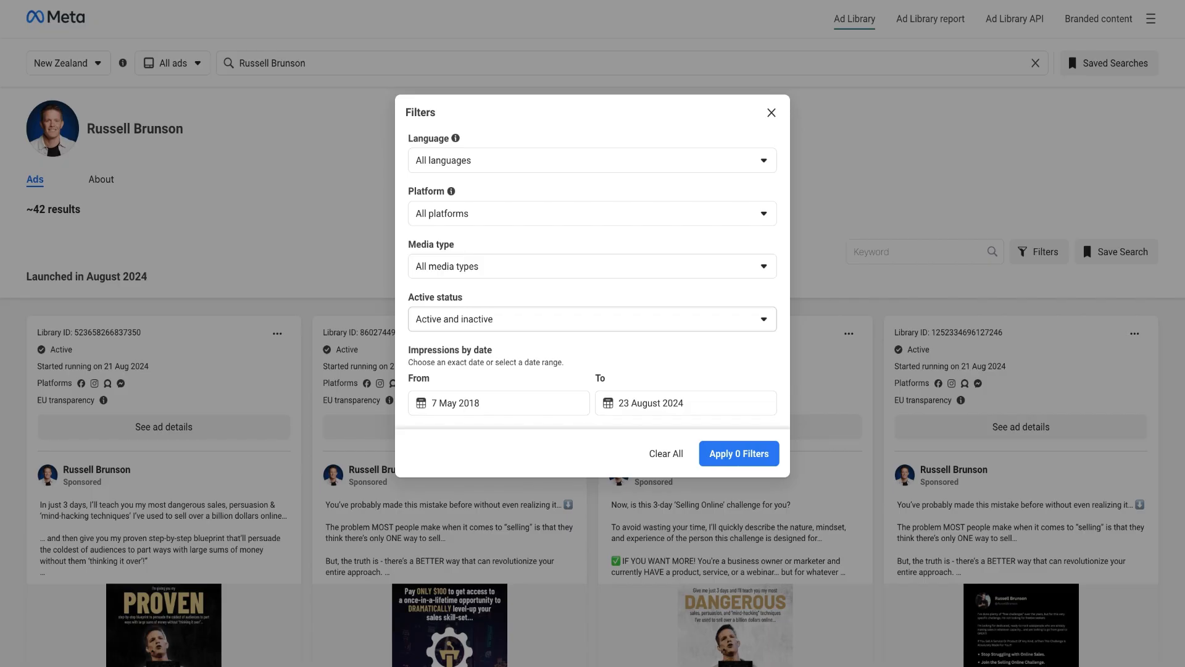
{"action": "mouse_move", "coordinate": [519, 328]}
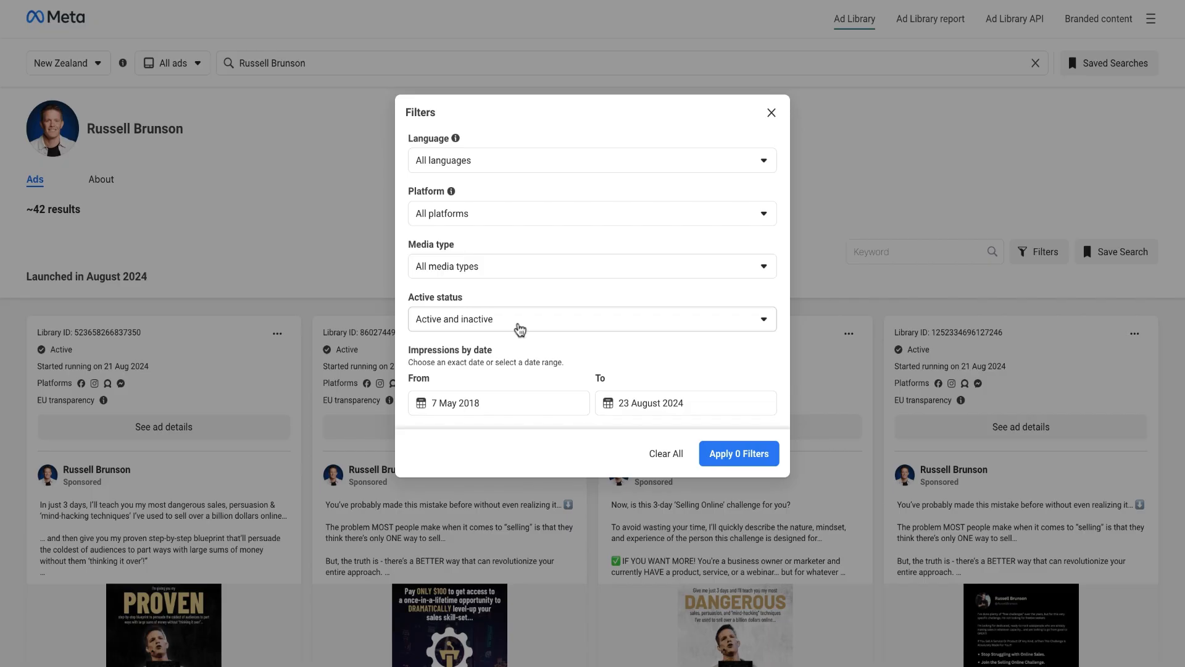
{"action": "left_click", "coordinate": [592, 319]}
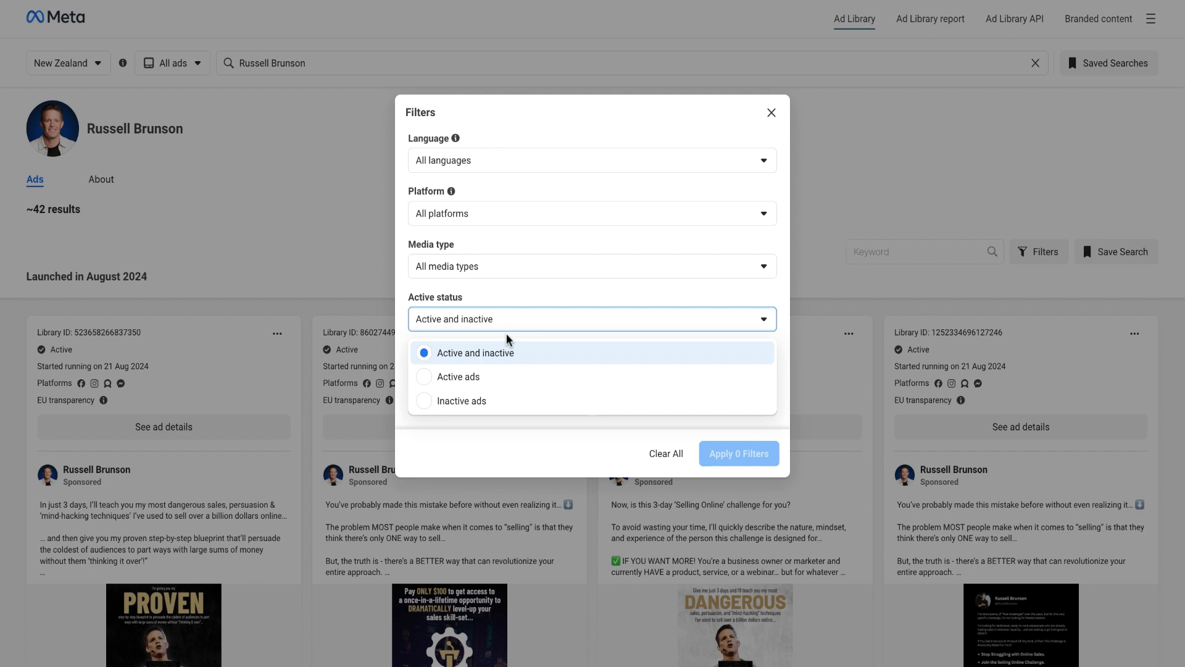
{"action": "left_click", "coordinate": [459, 377]}
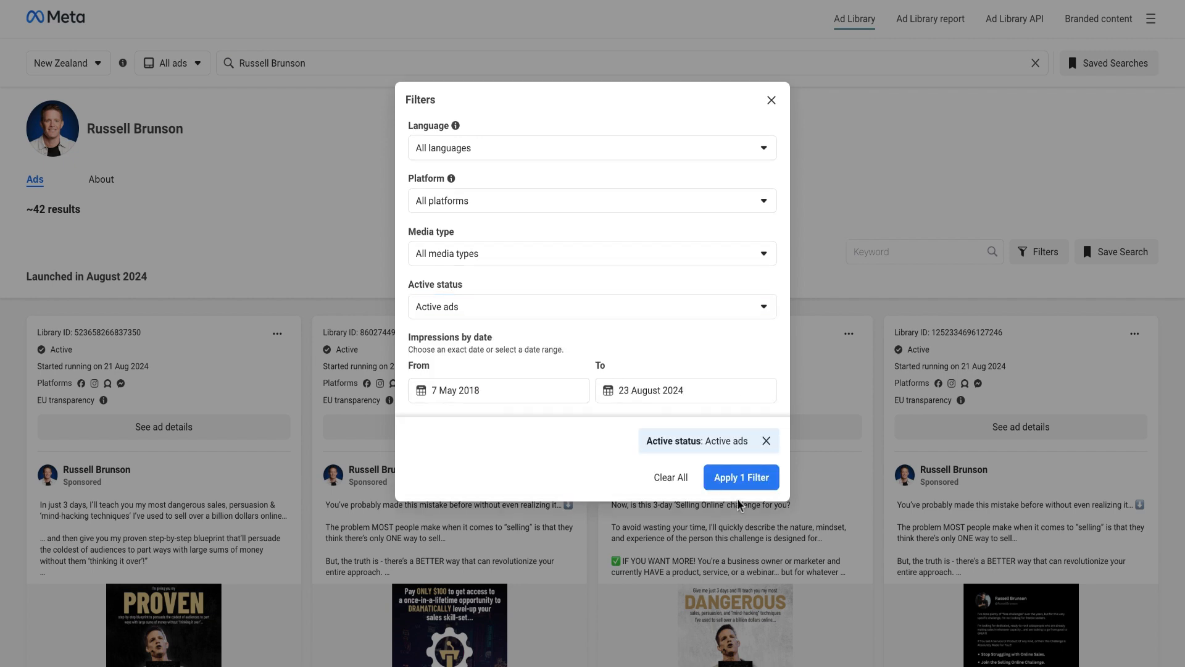
{"action": "left_click", "coordinate": [740, 477]}
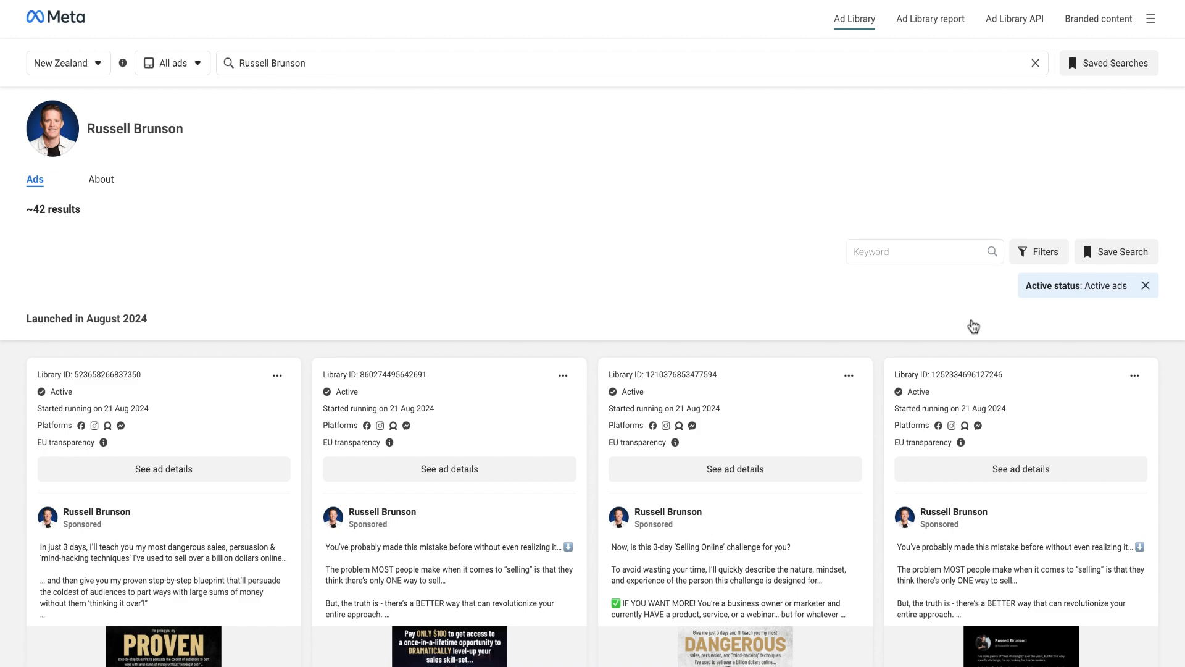
{"action": "mouse_move", "coordinate": [563, 304]}
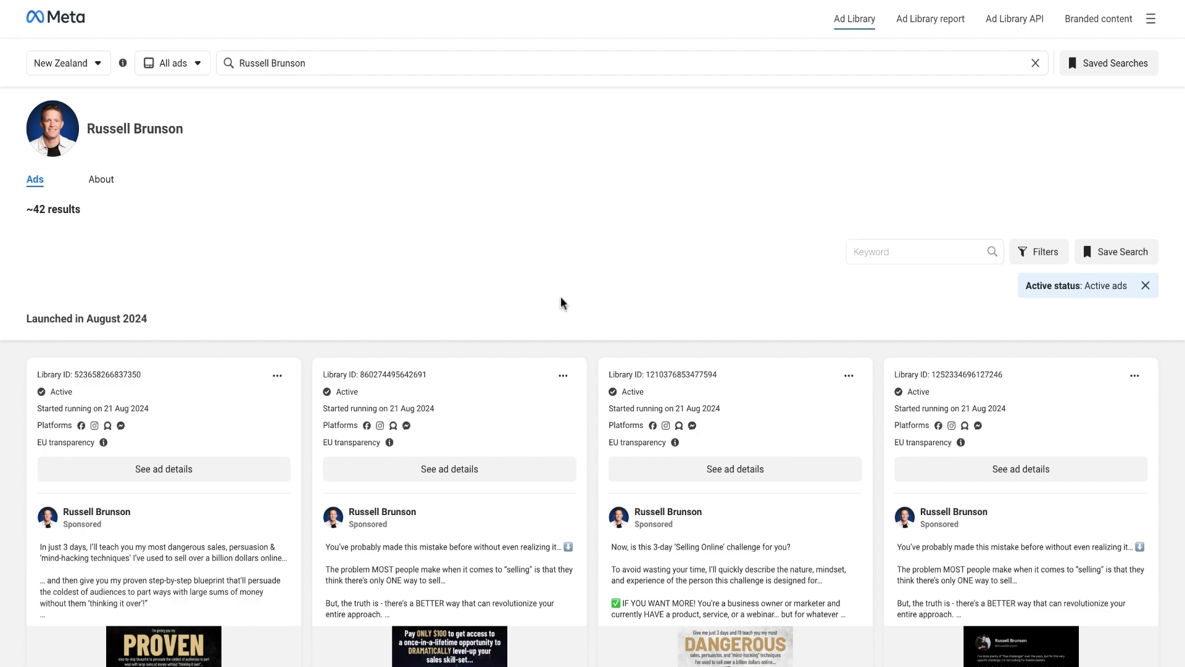
{"action": "mouse_move", "coordinate": [738, 245]}
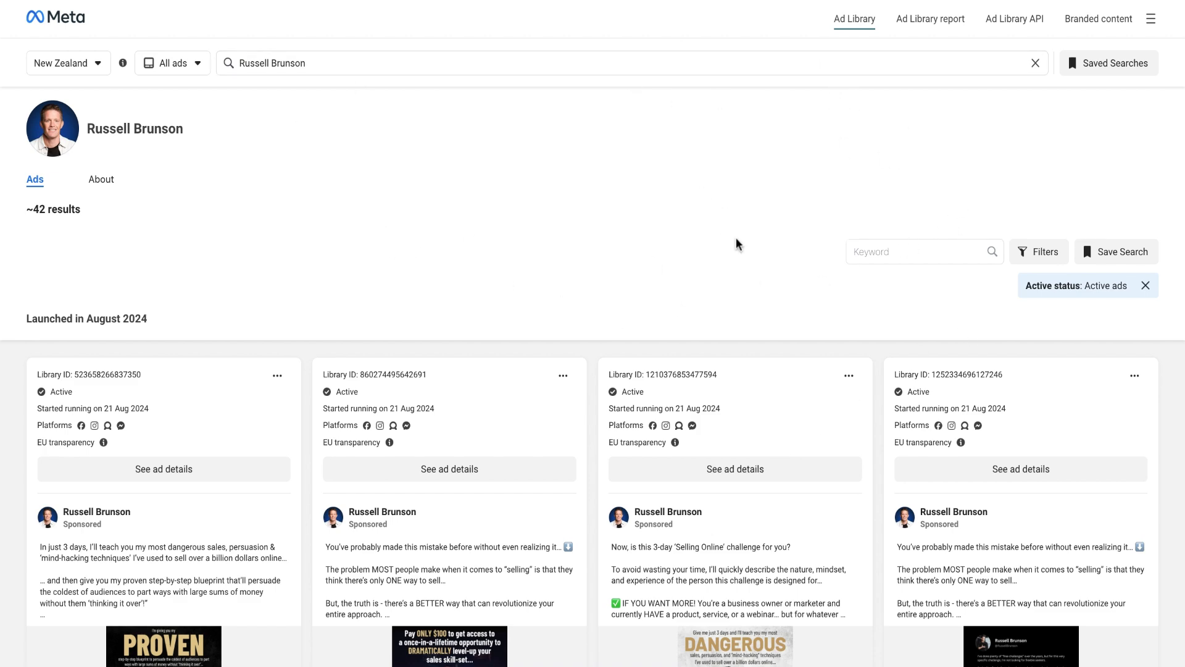
{"action": "scroll", "scroll_direction": "down", "scroll_amount": 3}
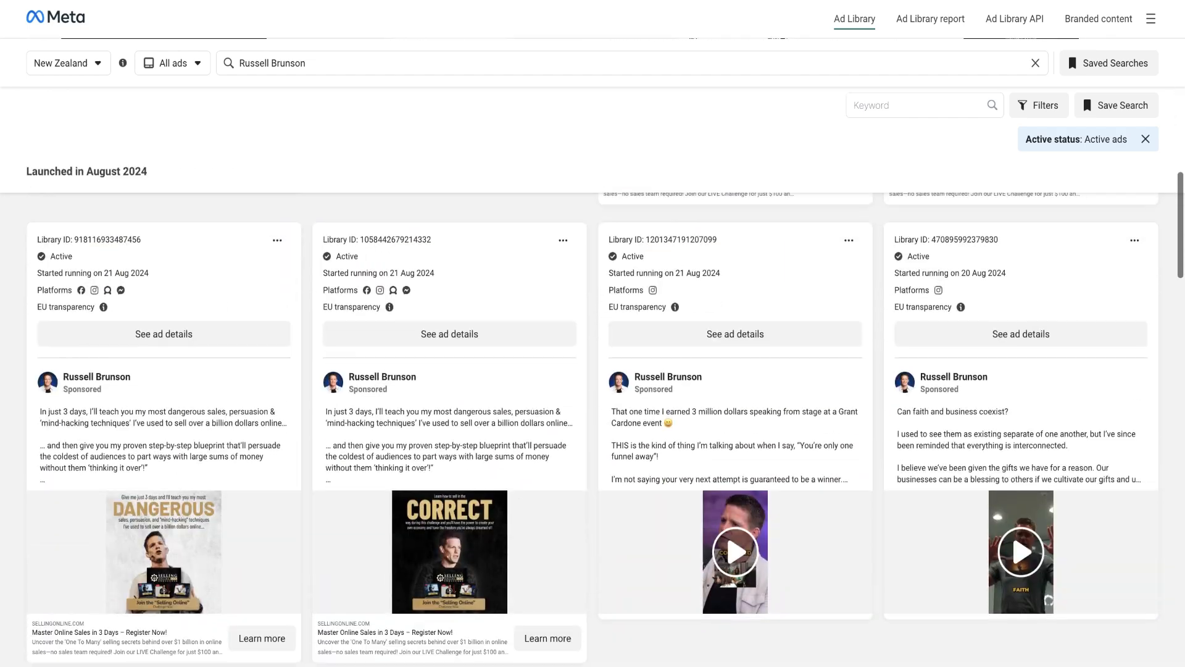
{"action": "scroll", "scroll_direction": "down", "scroll_amount": 3}
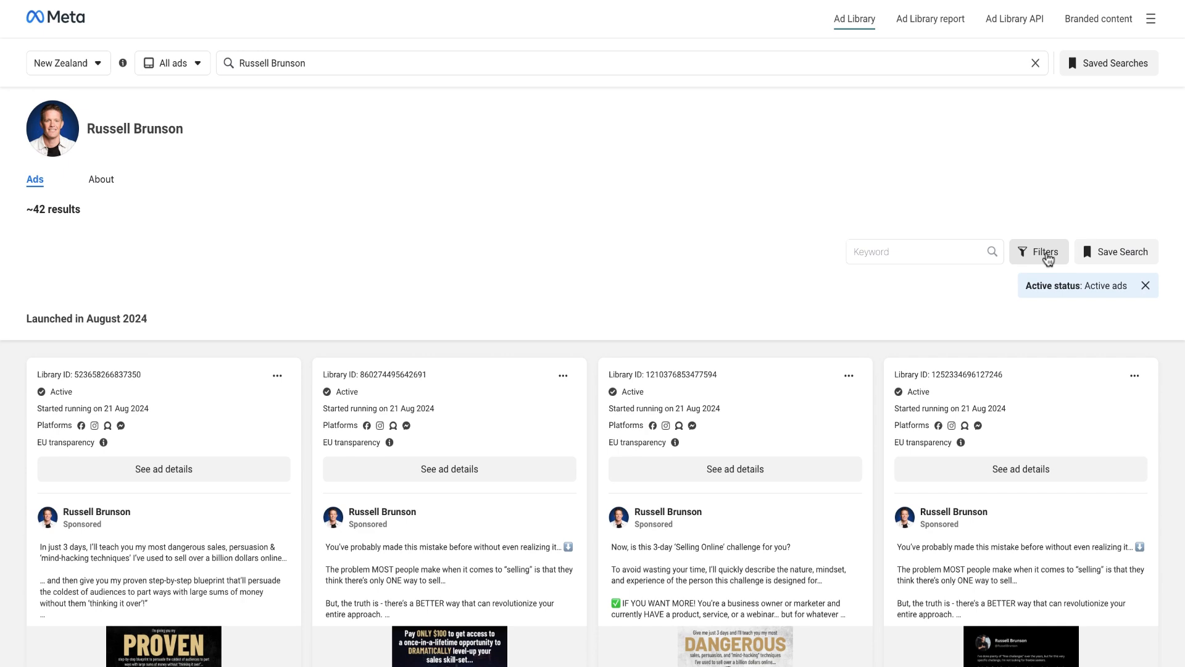
Add a Videos media-type filter to the active ads, with impressions up to 1 August 2024.
{"action": "left_click", "coordinate": [1038, 252]}
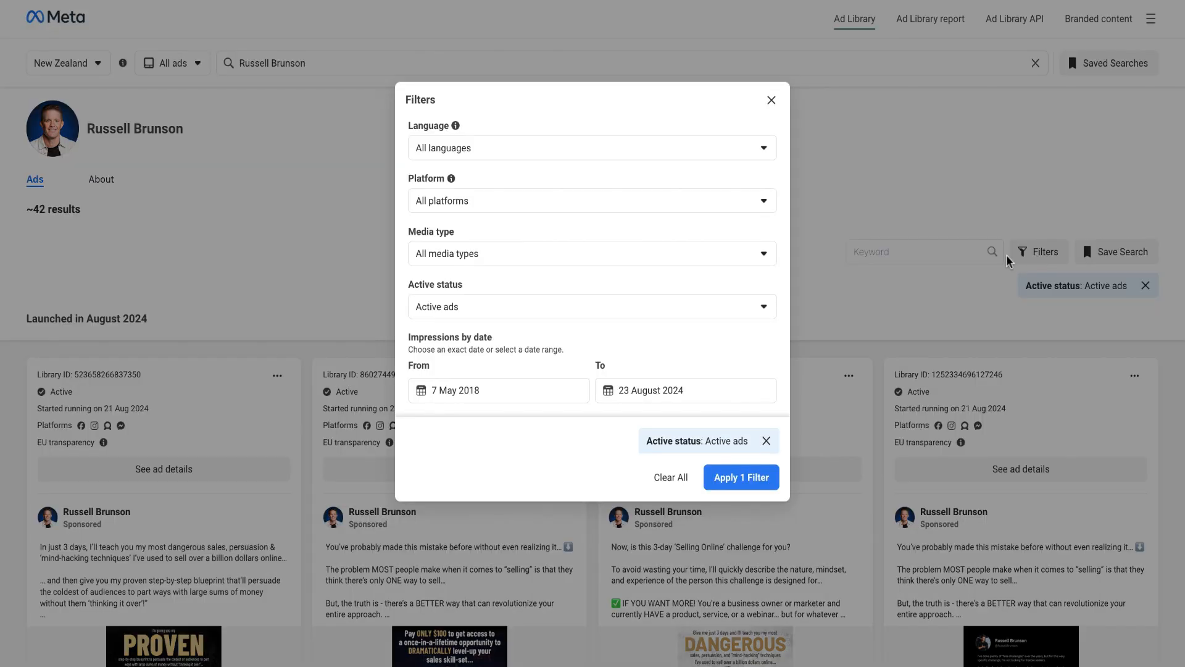
{"action": "mouse_move", "coordinate": [702, 252]}
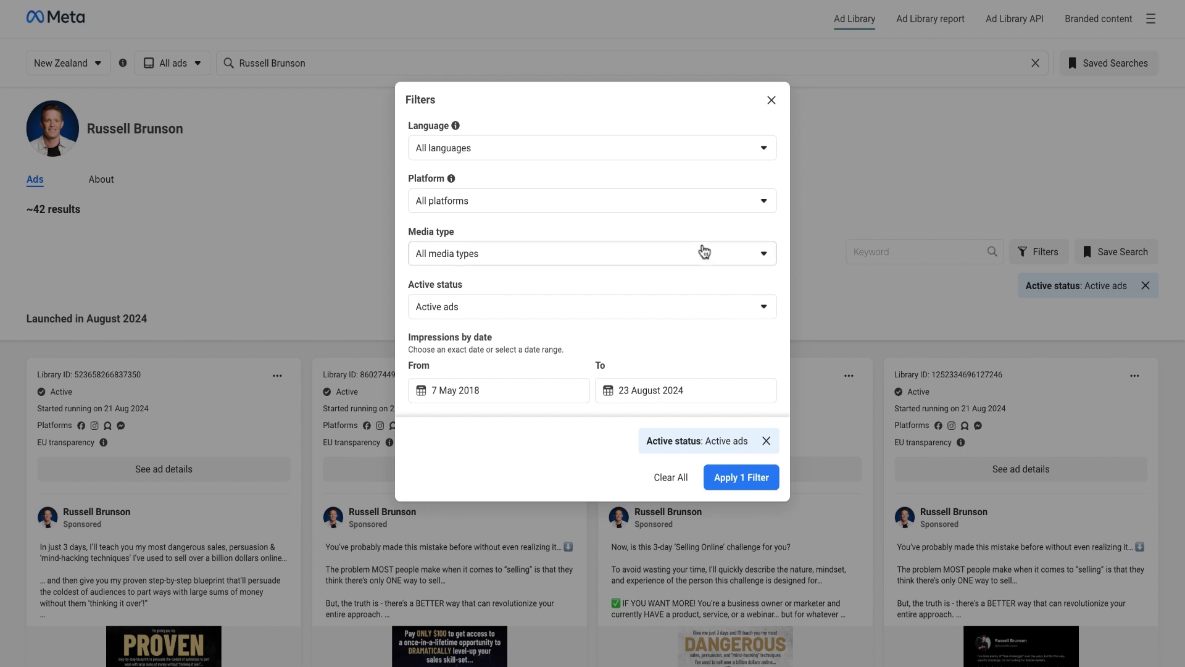
{"action": "left_click", "coordinate": [591, 253]}
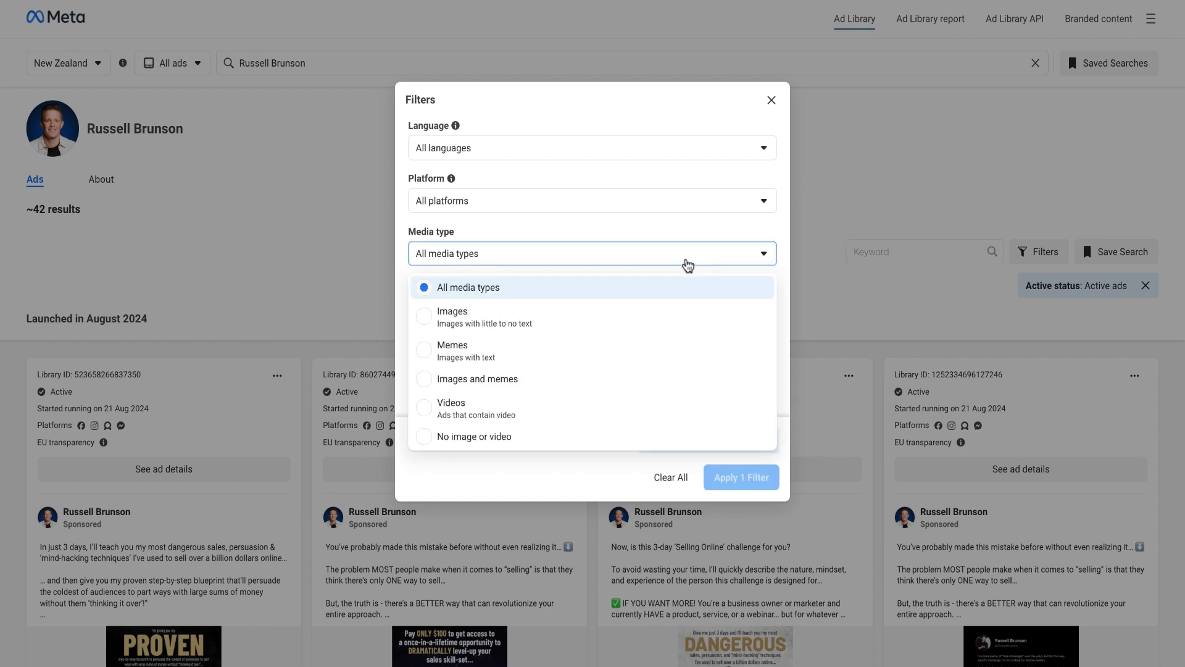
{"action": "mouse_move", "coordinate": [482, 317]}
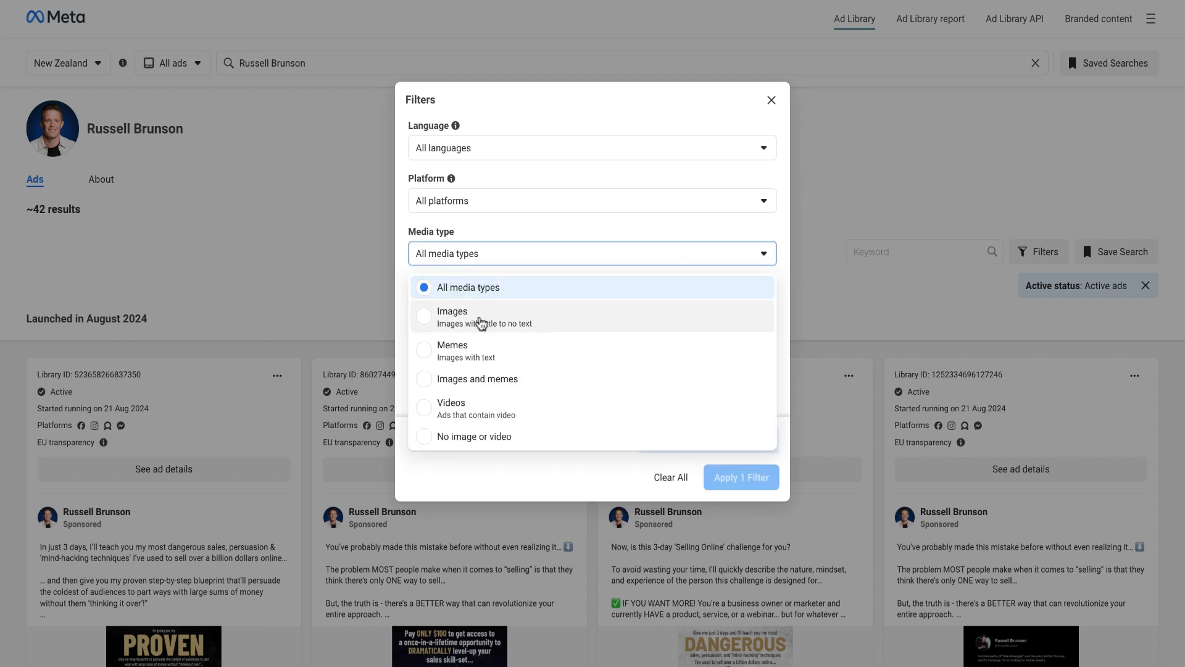
{"action": "mouse_move", "coordinate": [471, 416]}
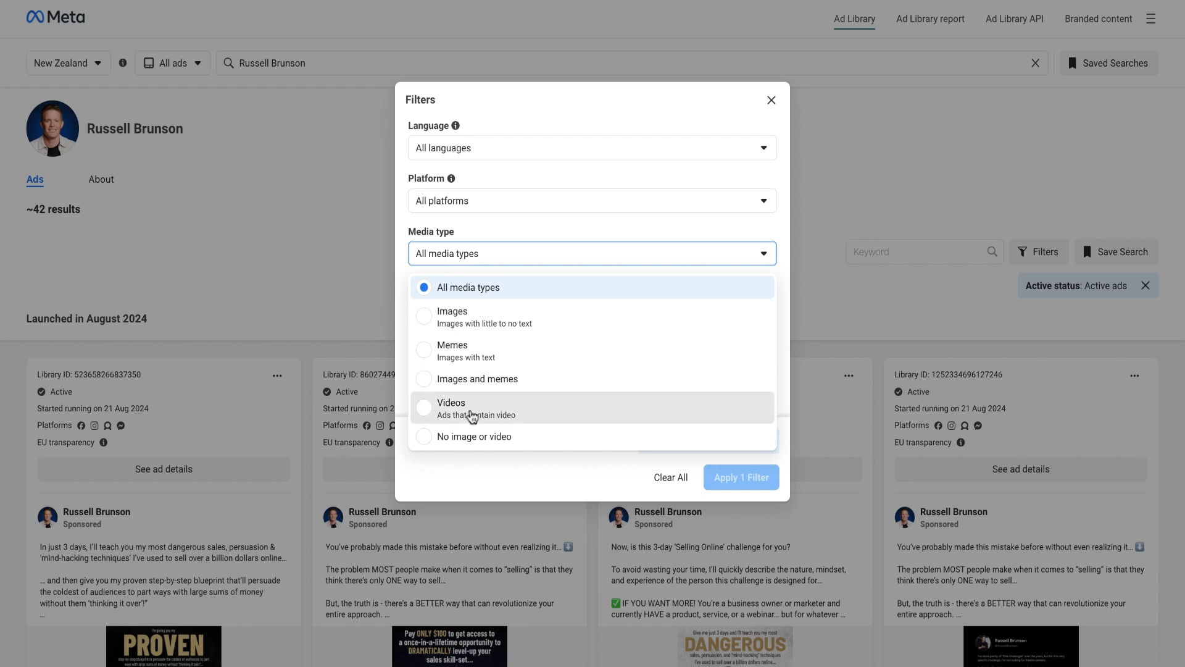
{"action": "left_click", "coordinate": [451, 402]}
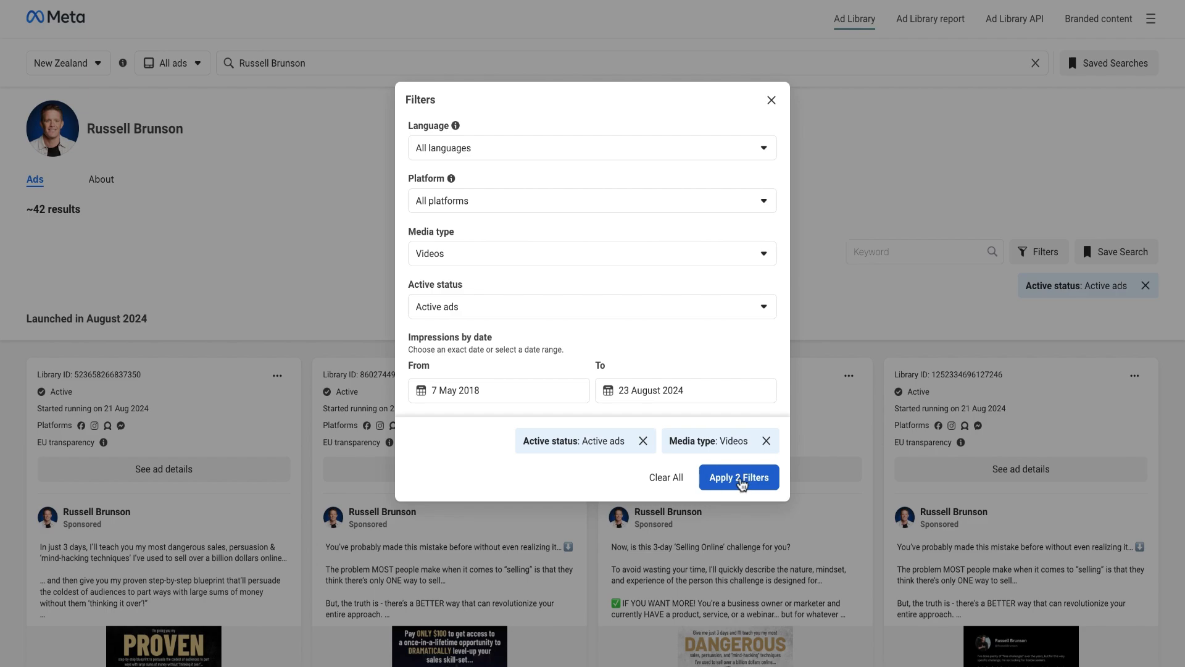
{"action": "left_click", "coordinate": [738, 477]}
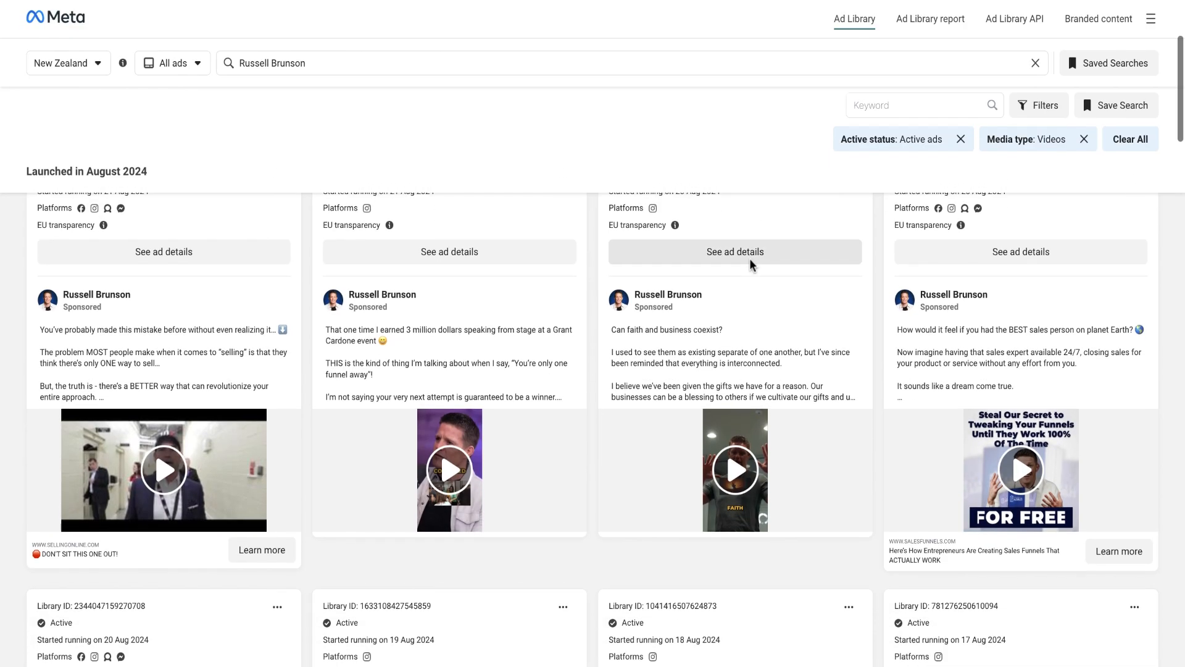
{"action": "scroll", "scroll_direction": "down", "scroll_amount": 3}
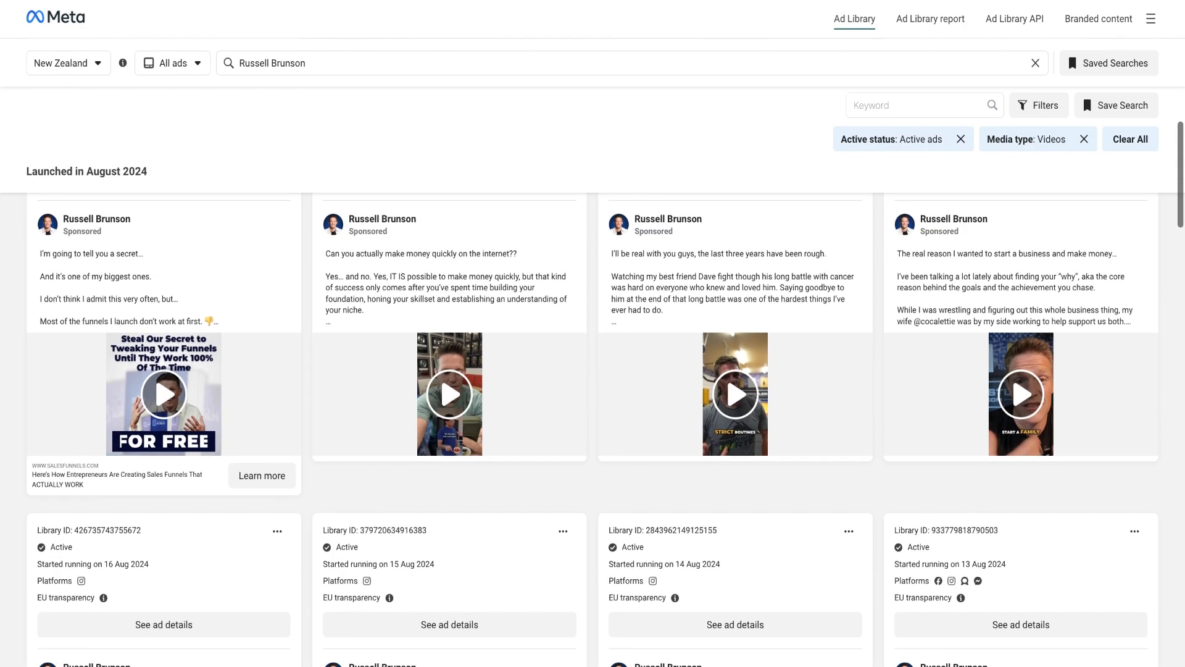
{"action": "scroll", "scroll_direction": "down", "scroll_amount": 3}
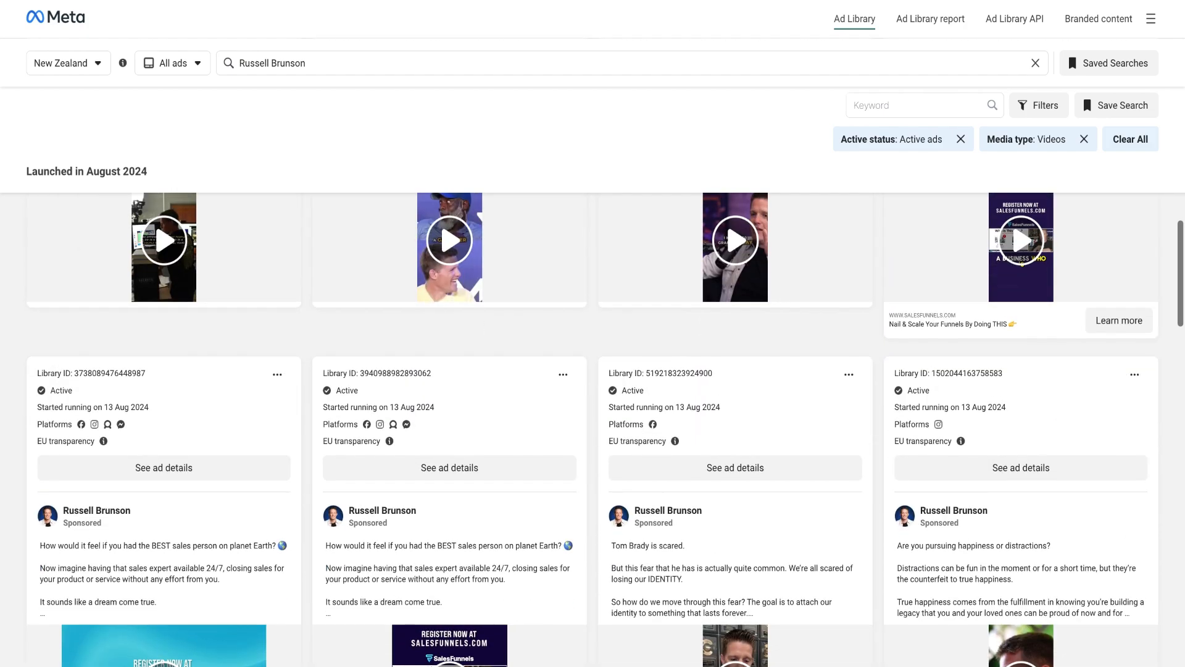
{"action": "left_click", "coordinate": [1045, 104]}
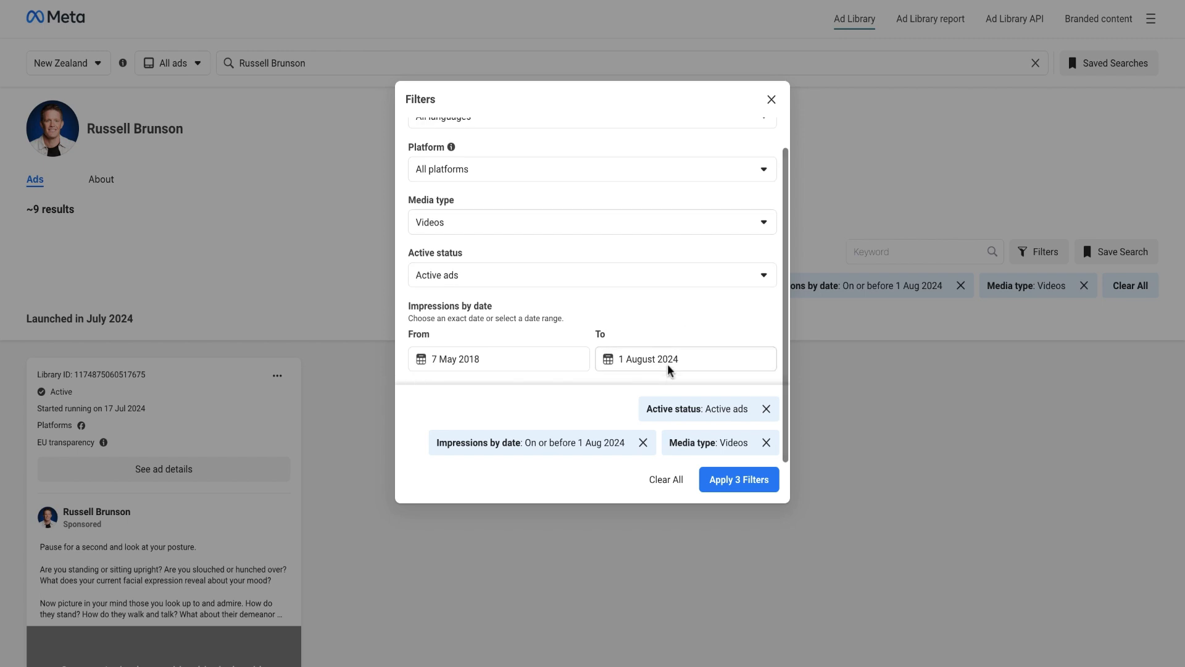
Change the Media type filter from Videos to Images, leaving 0 matching ads.
{"action": "left_click", "coordinate": [590, 221]}
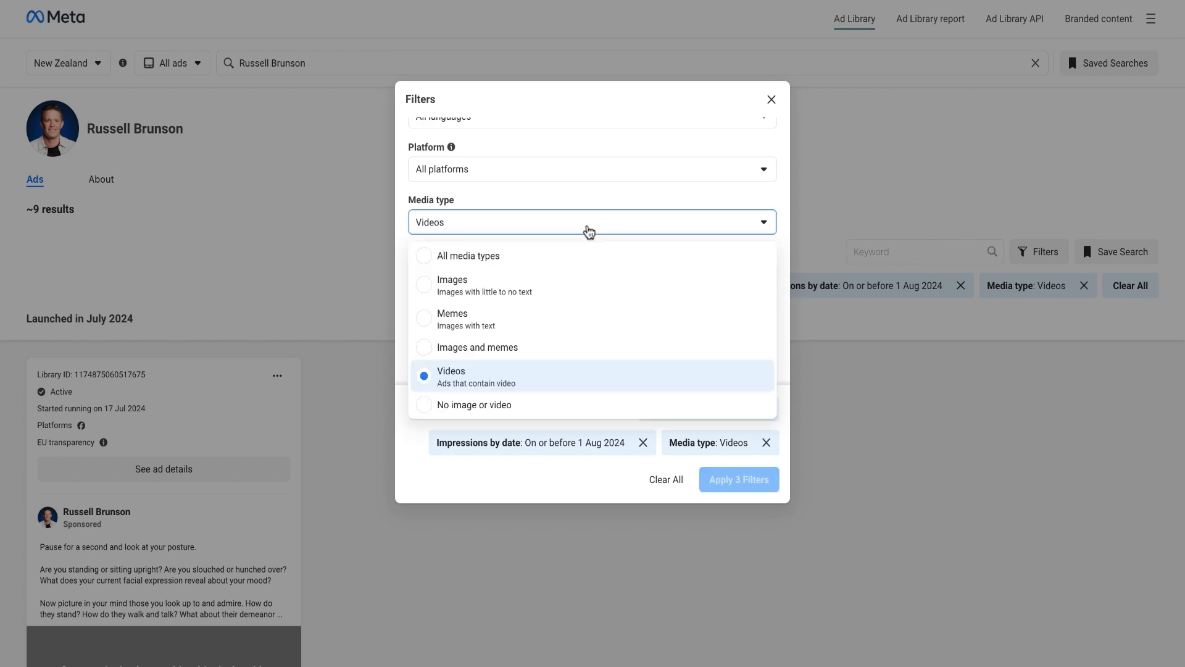
{"action": "mouse_move", "coordinate": [503, 295]}
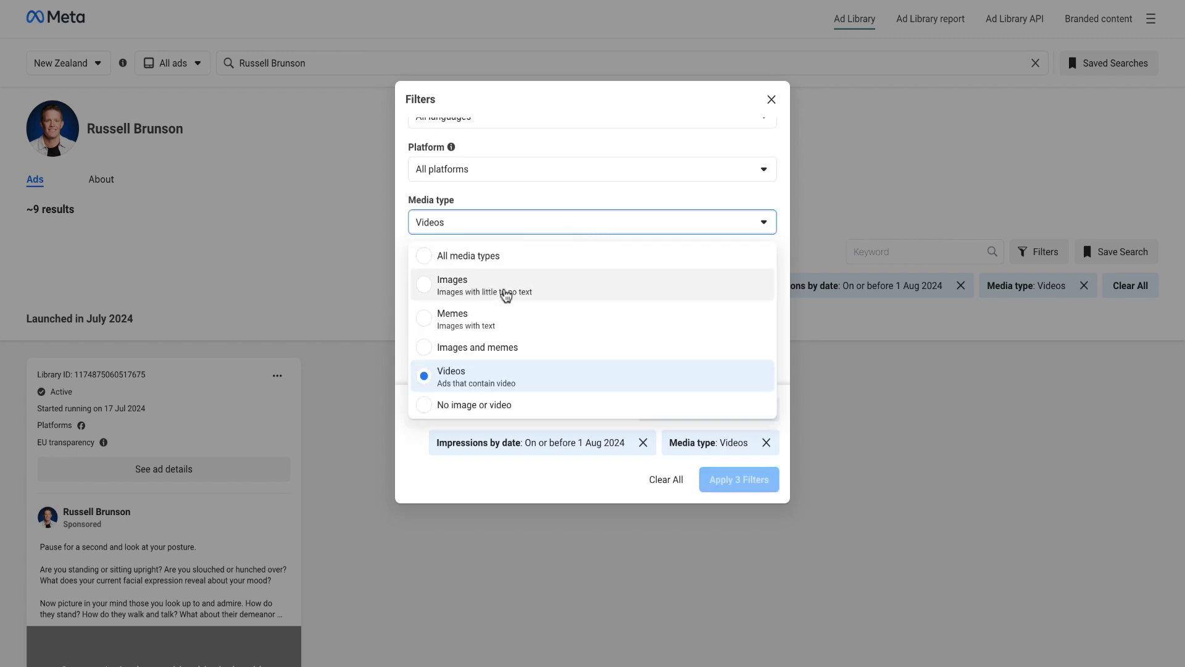
{"action": "mouse_move", "coordinate": [498, 293]}
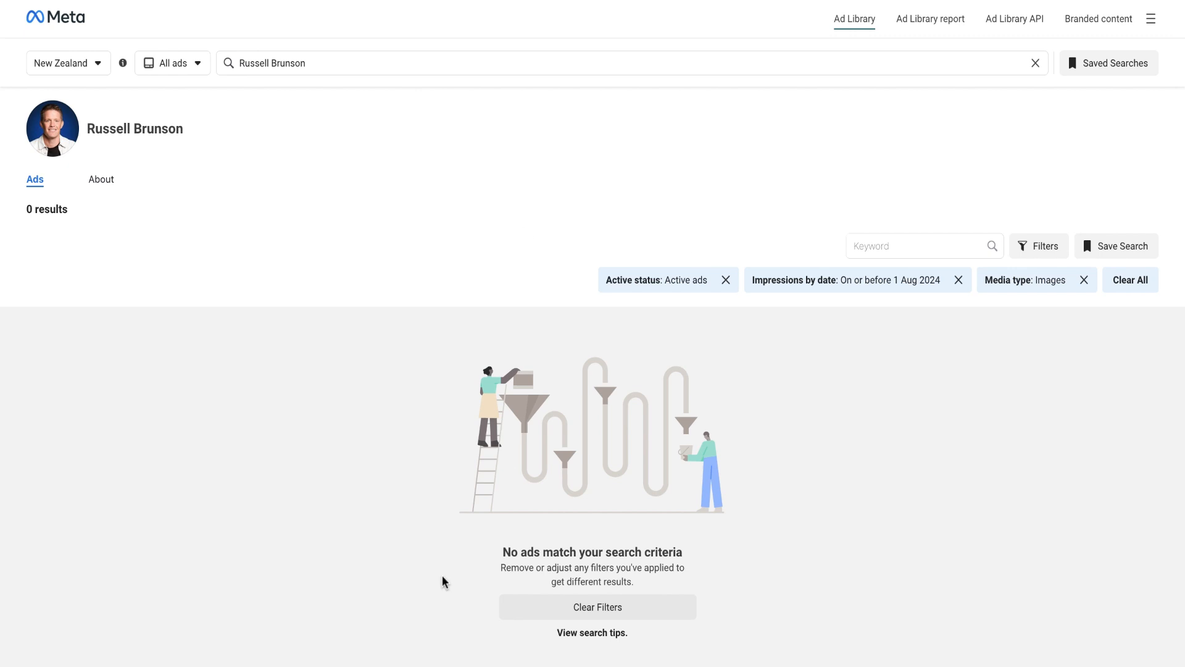
{"action": "scroll", "scroll_direction": "down", "scroll_amount": 3}
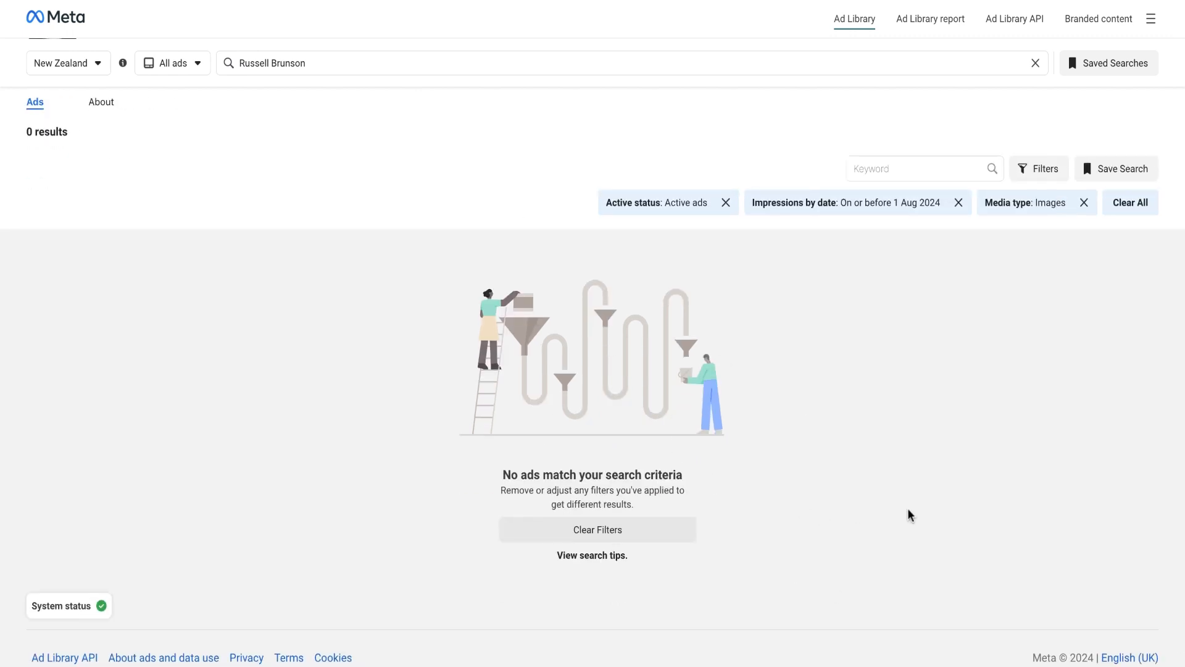
{"action": "mouse_move", "coordinate": [1063, 295]}
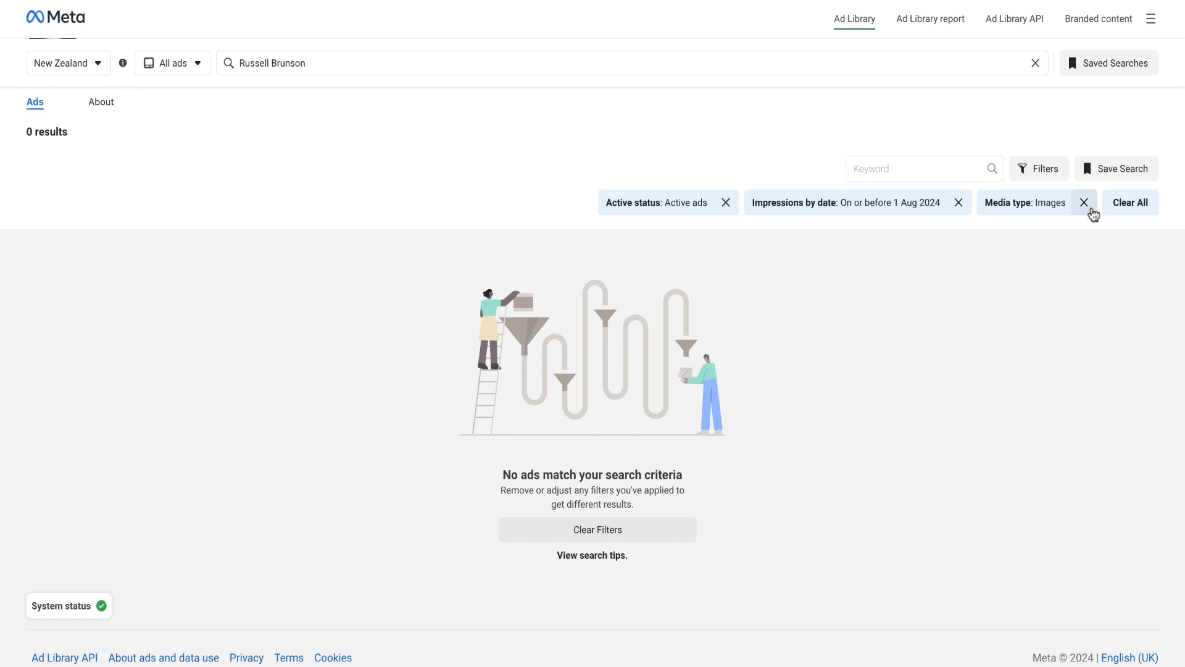
{"action": "mouse_move", "coordinate": [1120, 279]}
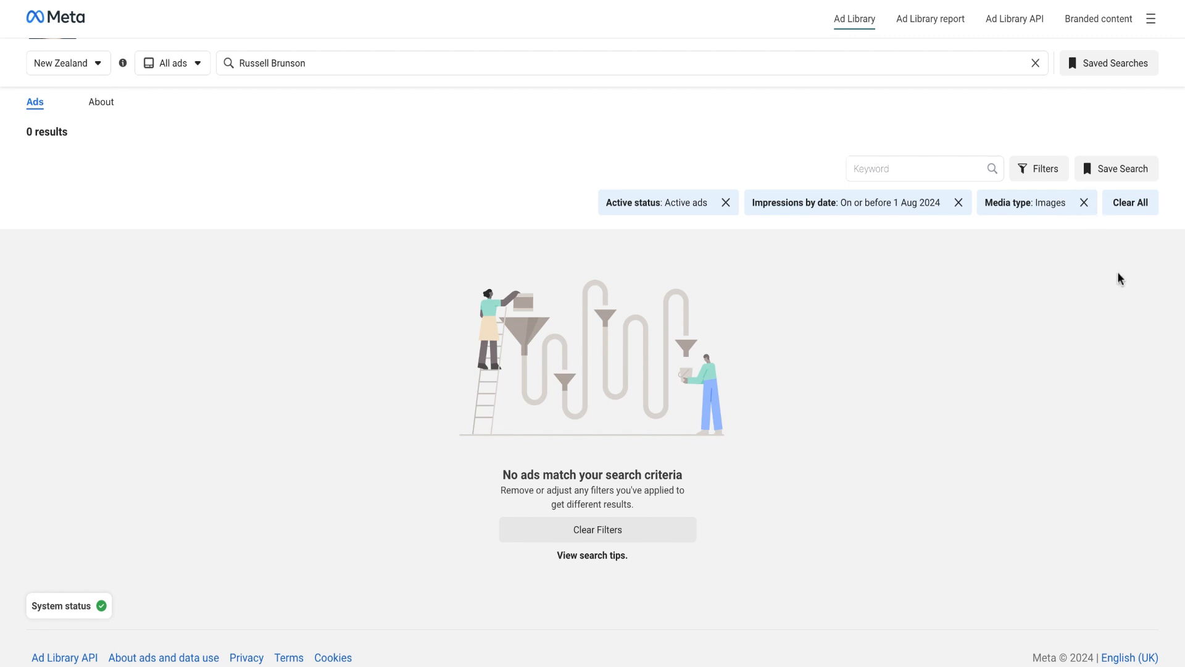